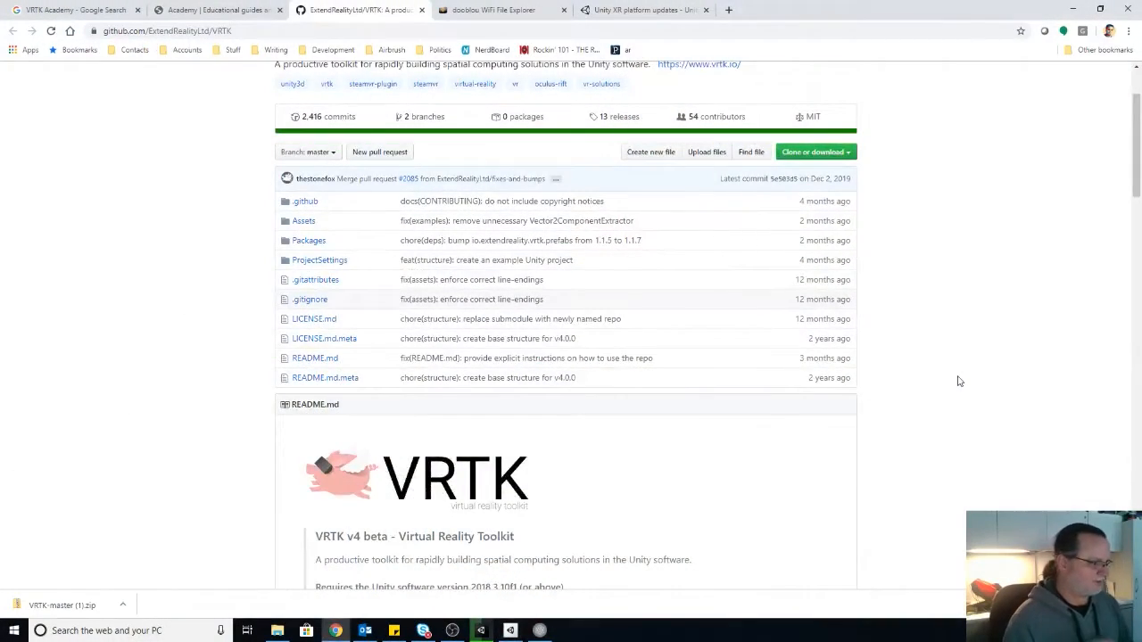
- Show the clone and download options on the ExtendReality VRTK GitHub page
left_click(813, 152)
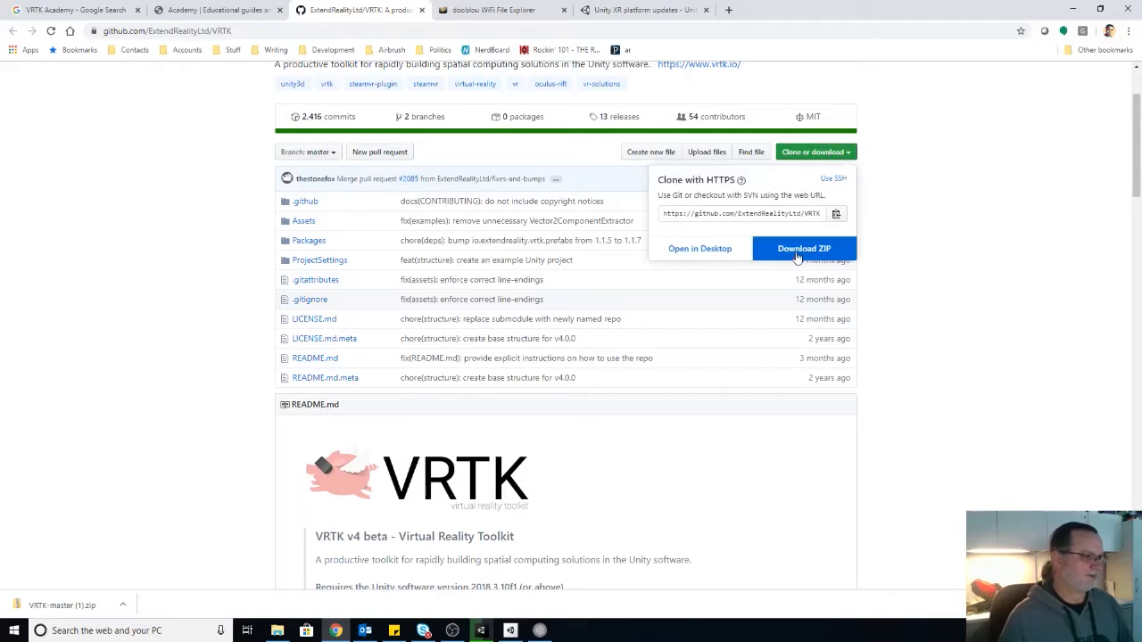
mouse_move(803, 248)
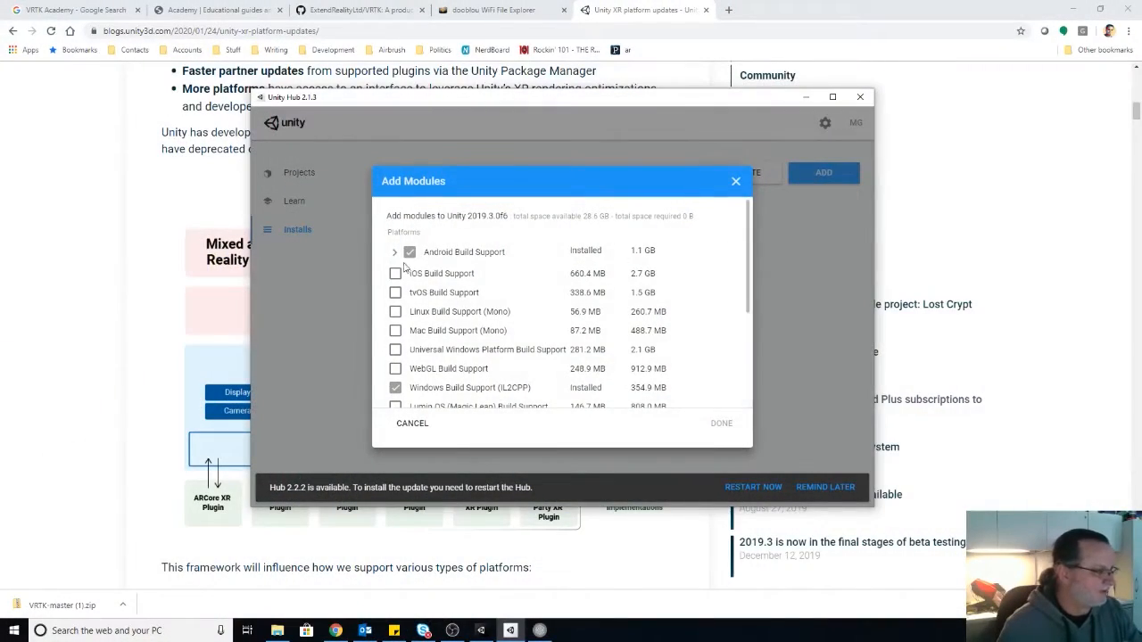
- Expand Android Build Support for 2019.3.0f6 to check the SDK, NDK and OpenJDK modules
left_click(395, 252)
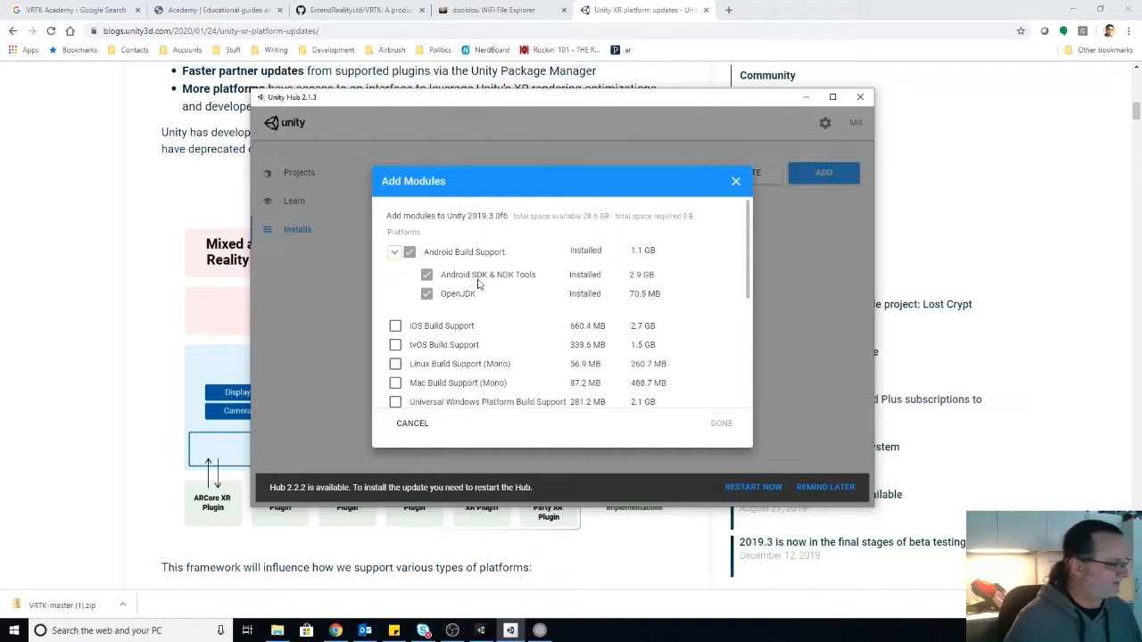
mouse_move(443, 301)
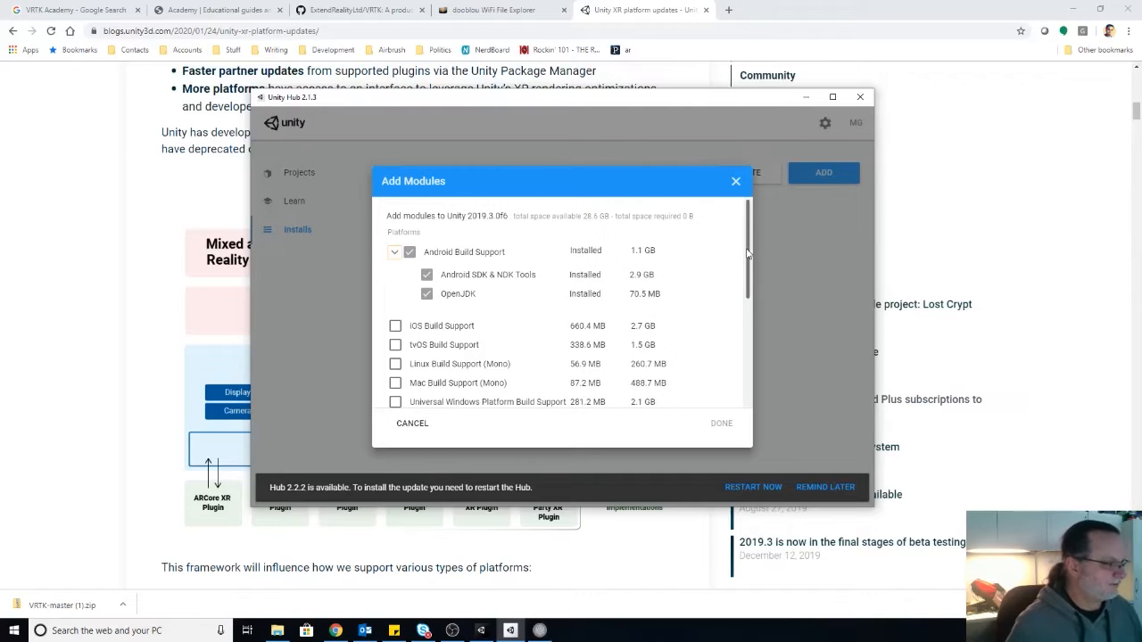
scroll("down", 3)
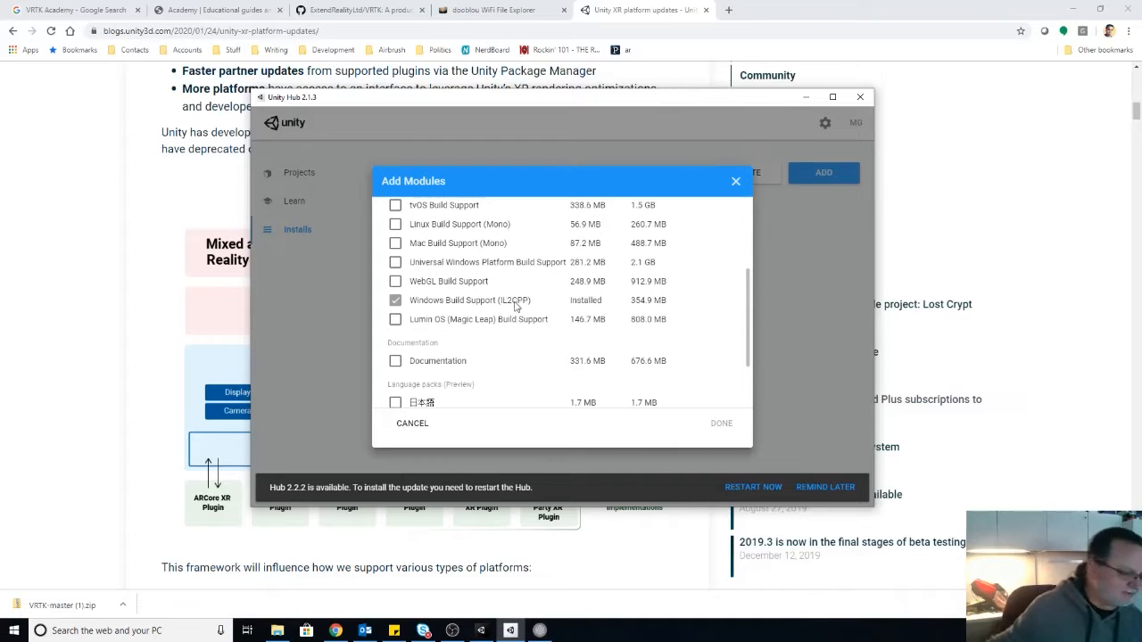
mouse_move(476, 315)
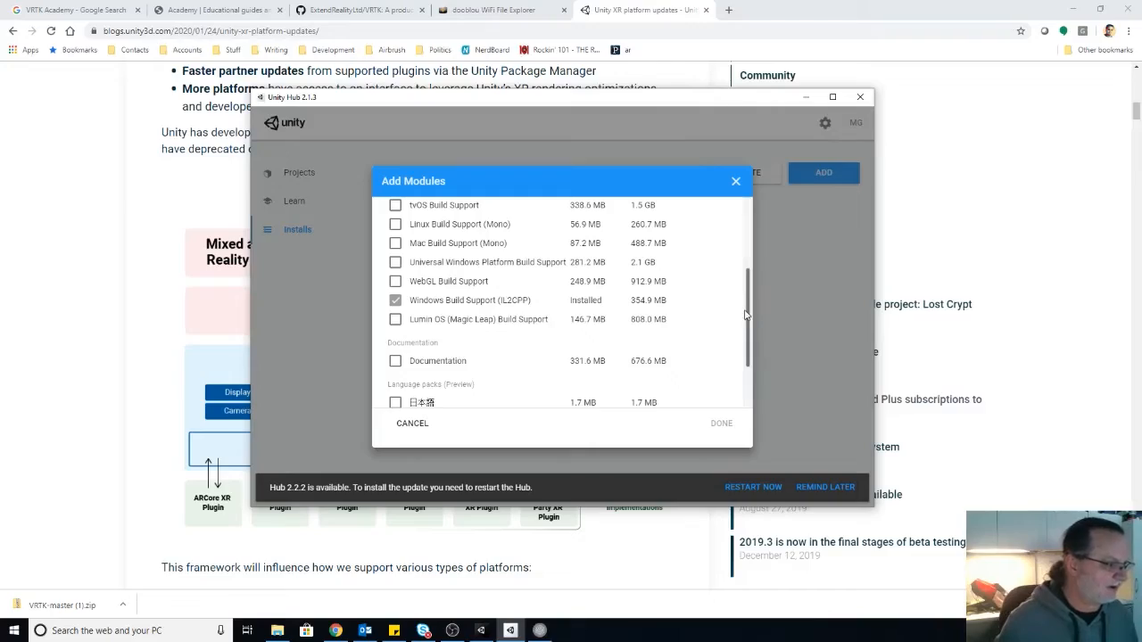
scroll("up", 3)
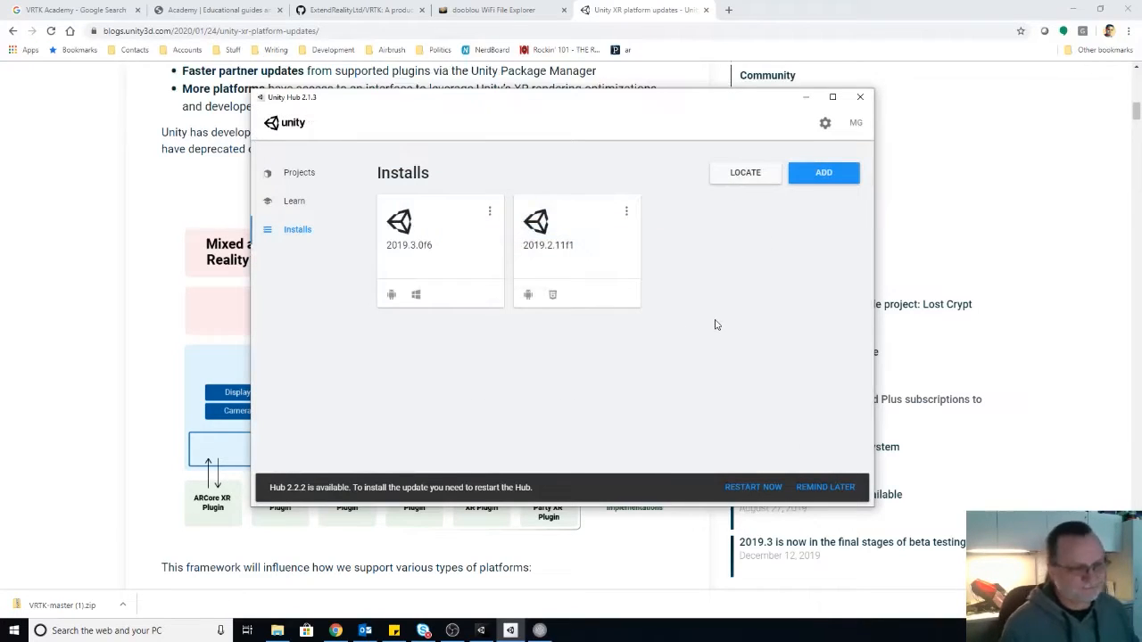
mouse_move(304, 479)
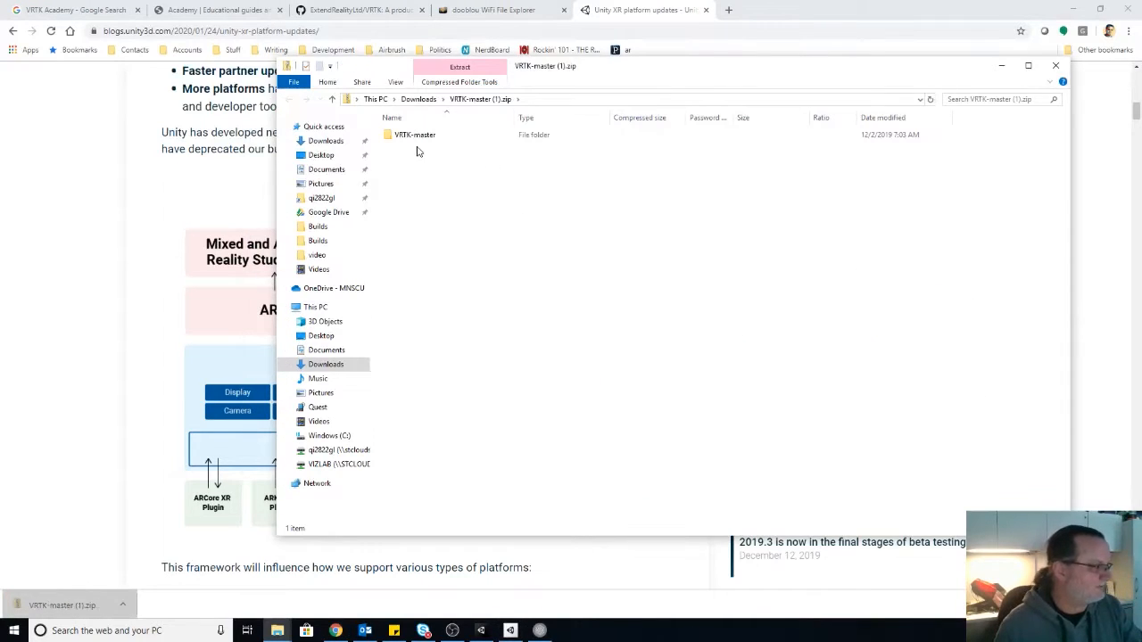
- Open the VRTK-master folder inside the zip to view Assets, Packages and ProjectSettings
left_click(415, 134)
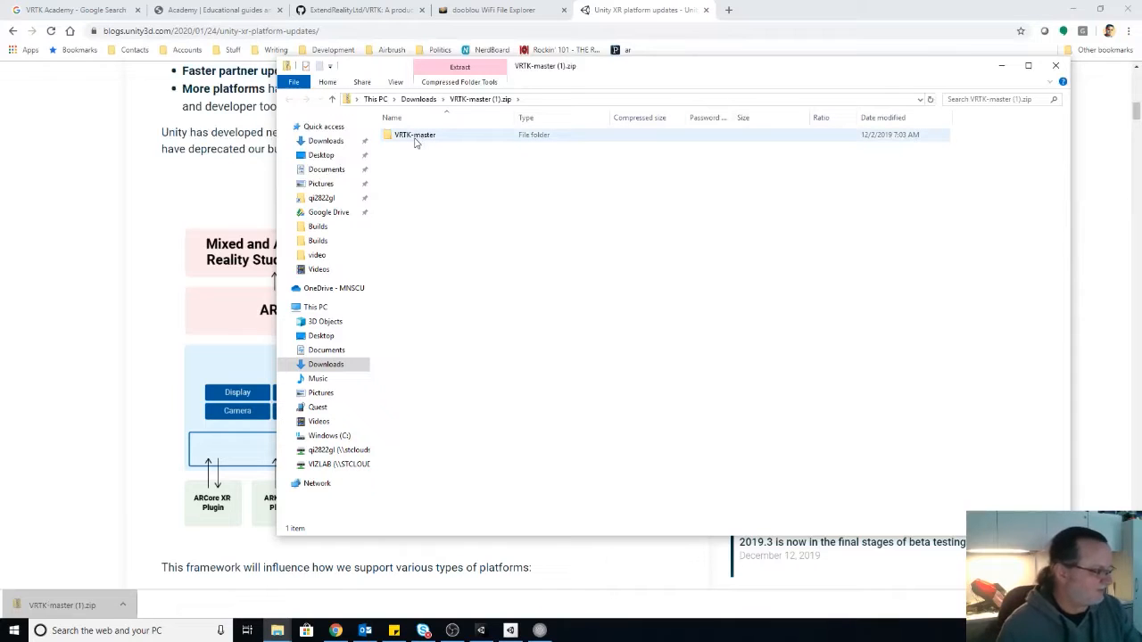
right_click(414, 135)
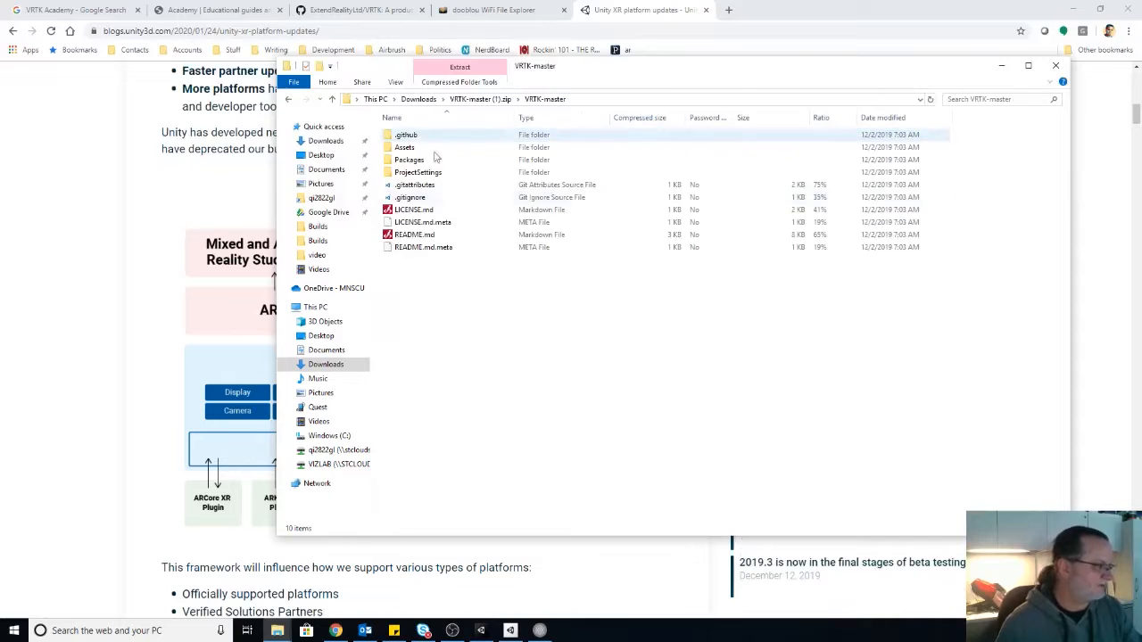
left_click(405, 147)
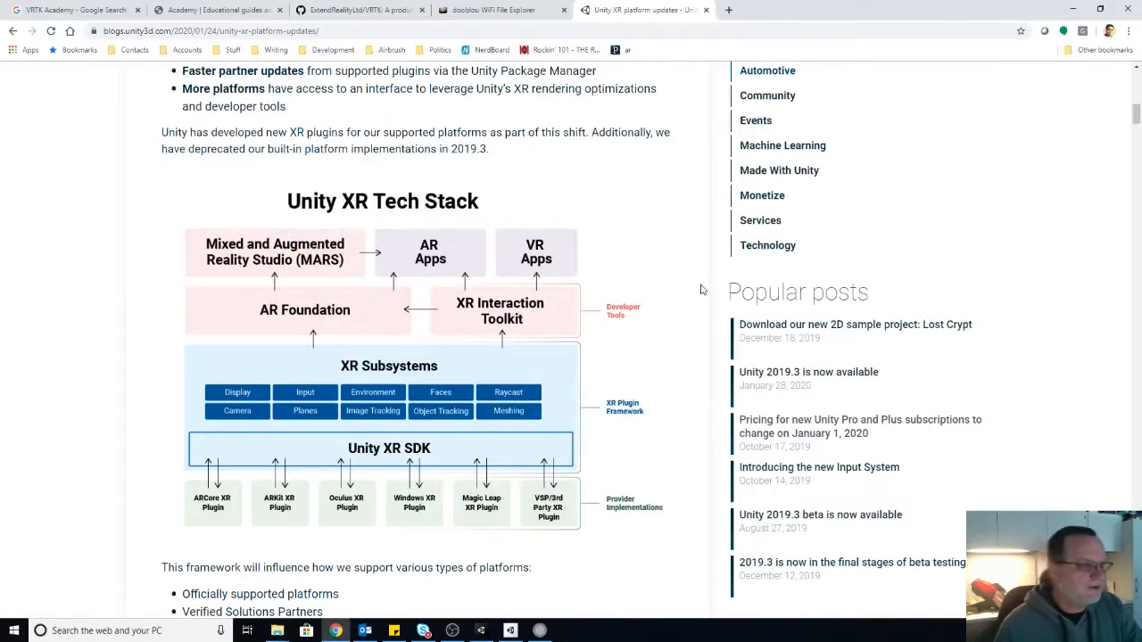
mouse_move(595, 398)
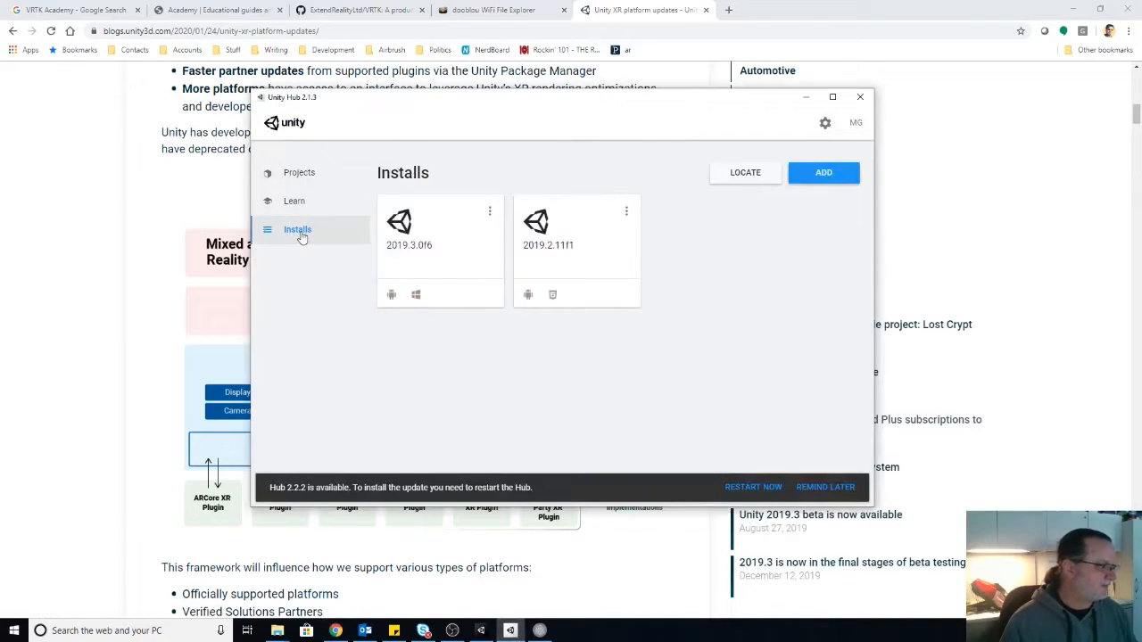
- Add the VRTK-master folder from UnityProjects to Unity Hub's Projects list
left_click(299, 172)
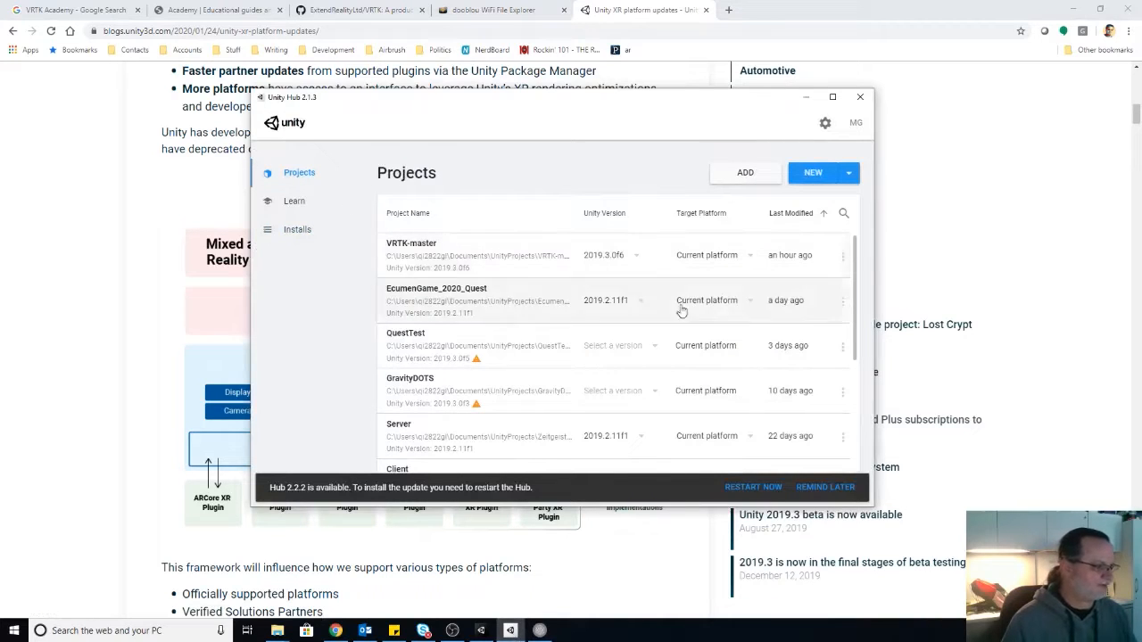
left_click(745, 172)
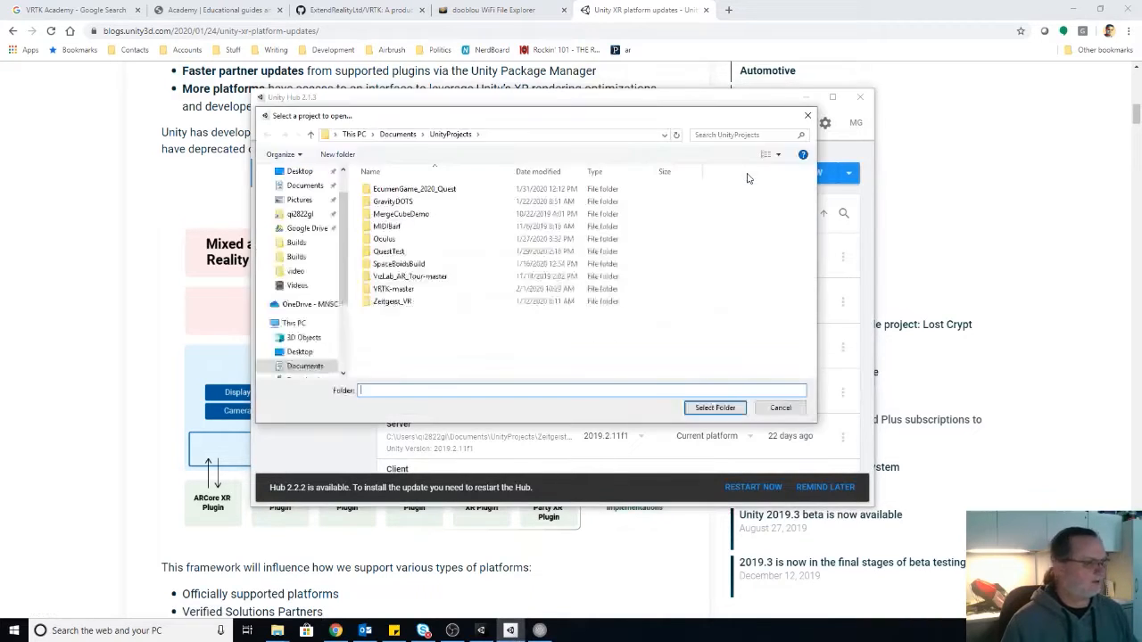
left_click(393, 288)
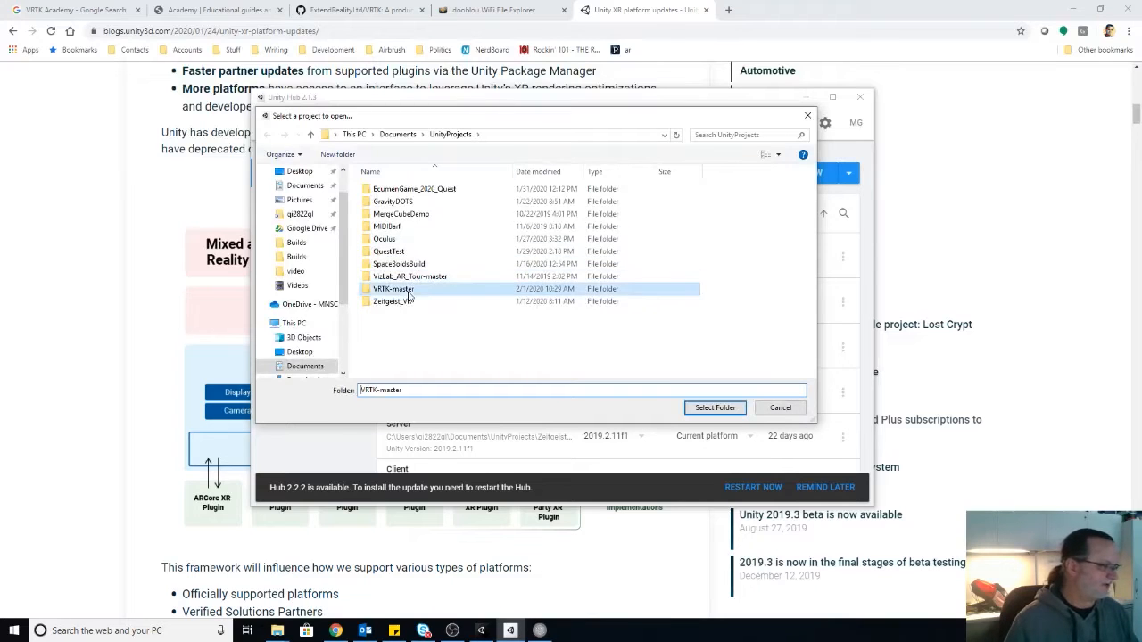
left_click(714, 408)
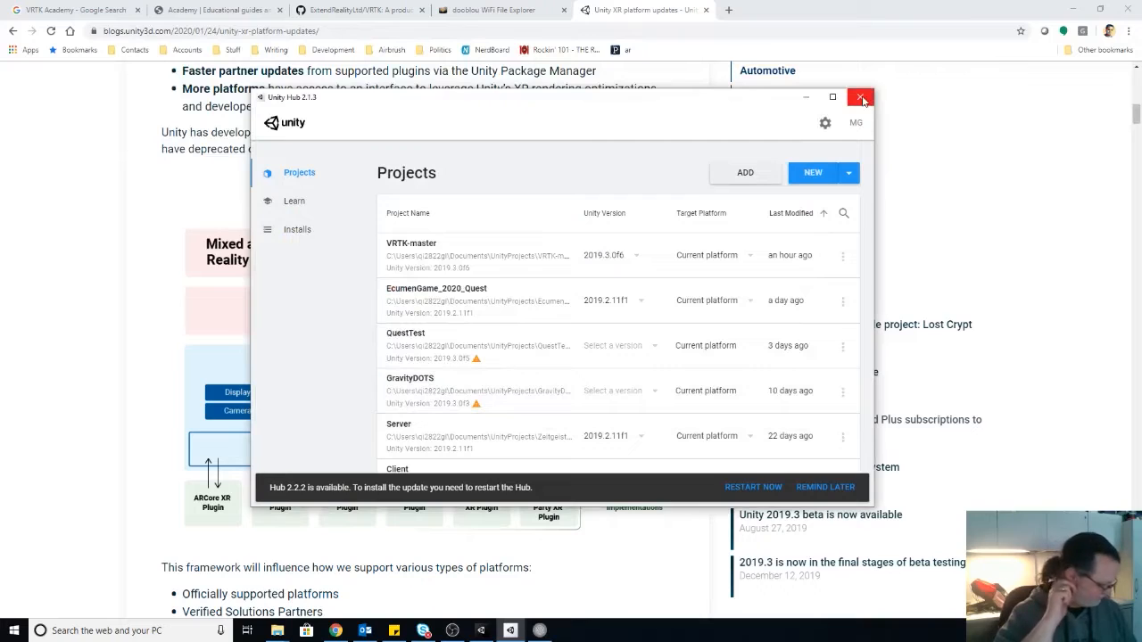
mouse_move(860, 98)
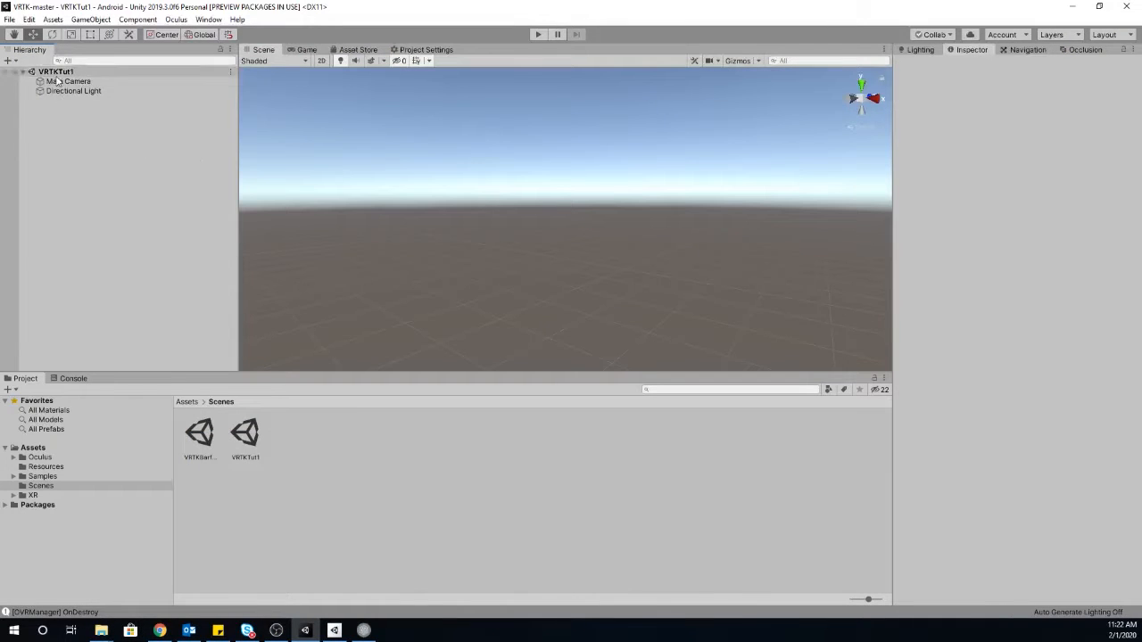
- Select Directional Light, then filter Package Manager to In Project packages
left_click(73, 90)
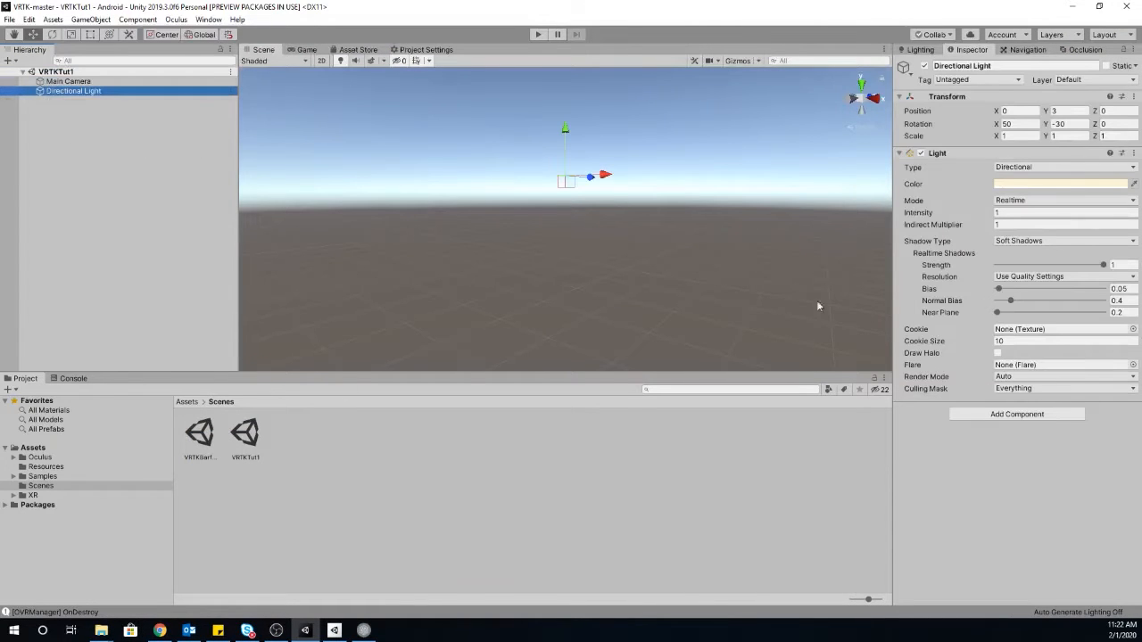
mouse_move(493, 433)
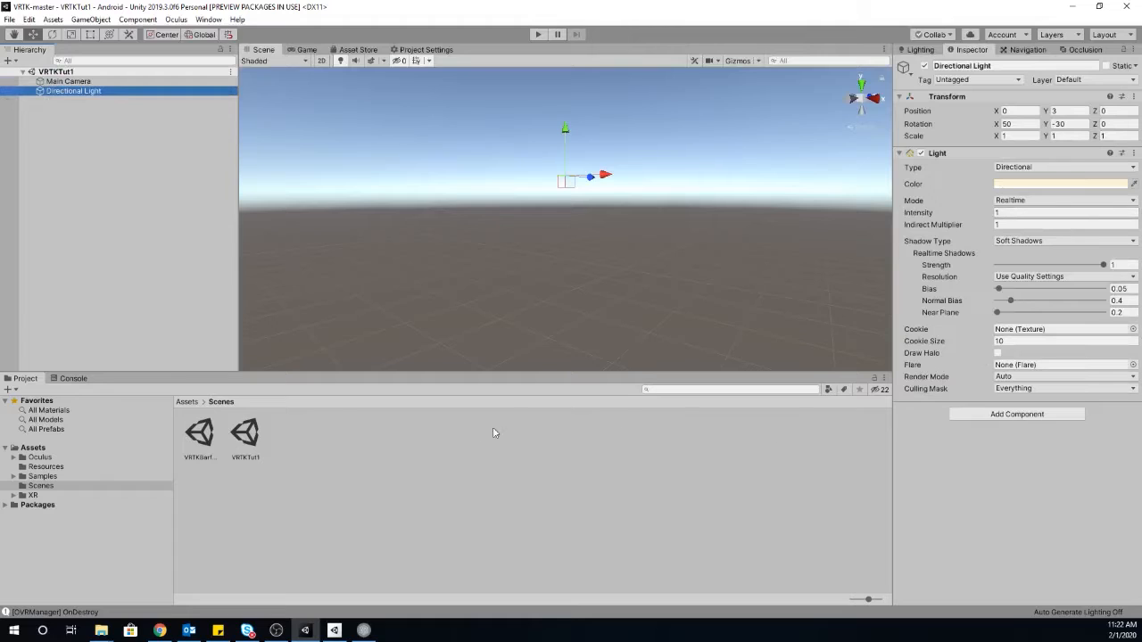
mouse_move(415, 479)
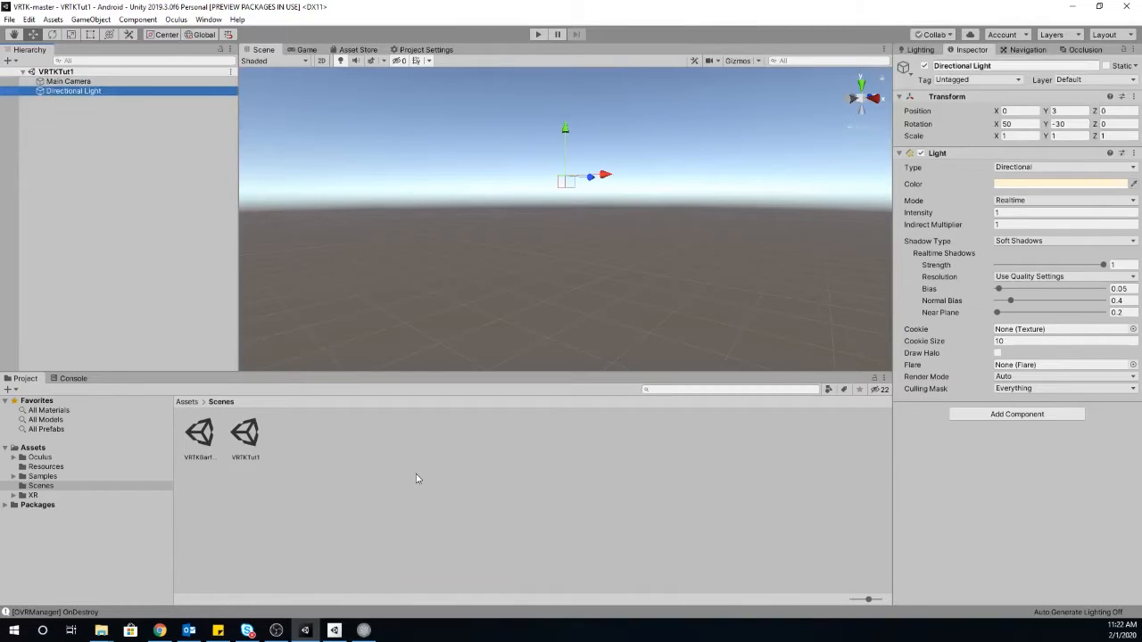
left_click(208, 18)
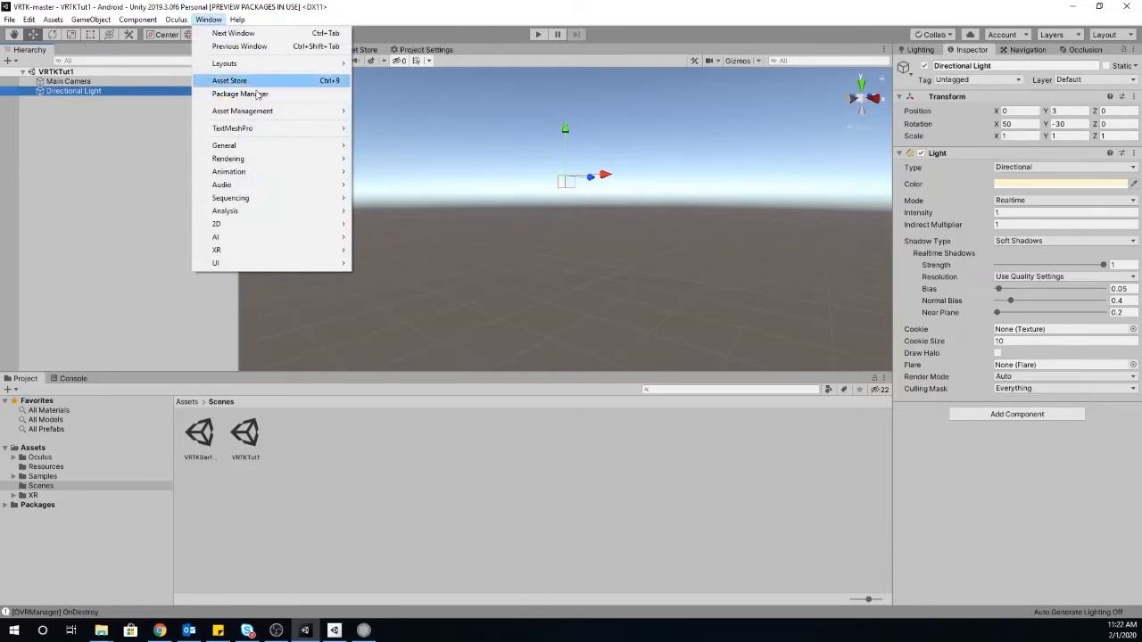
left_click(239, 93)
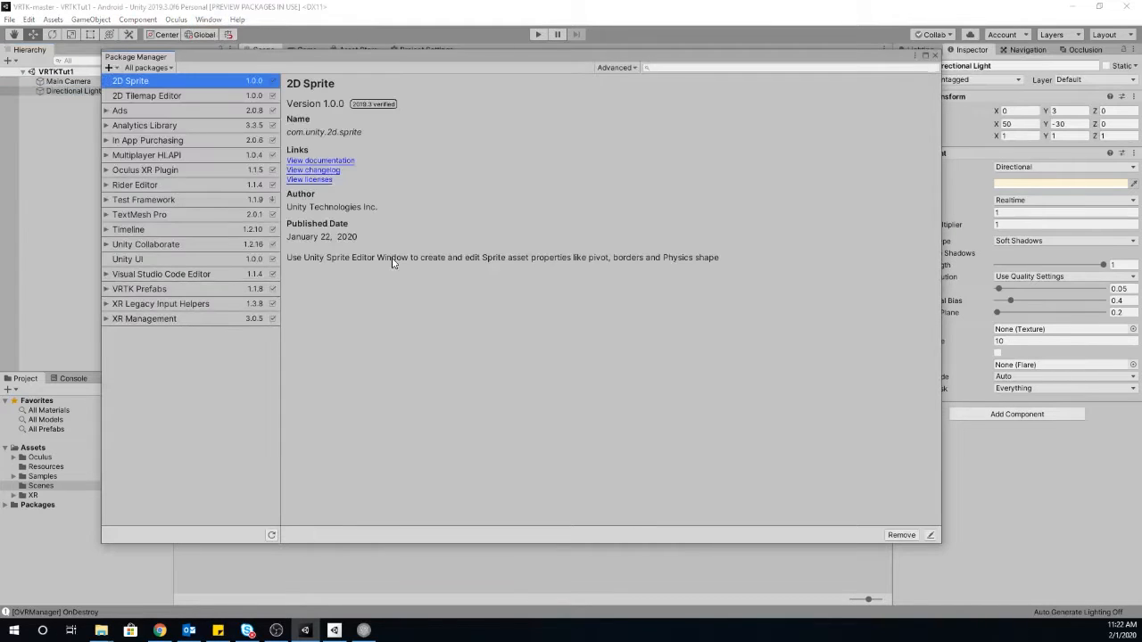
mouse_move(406, 293)
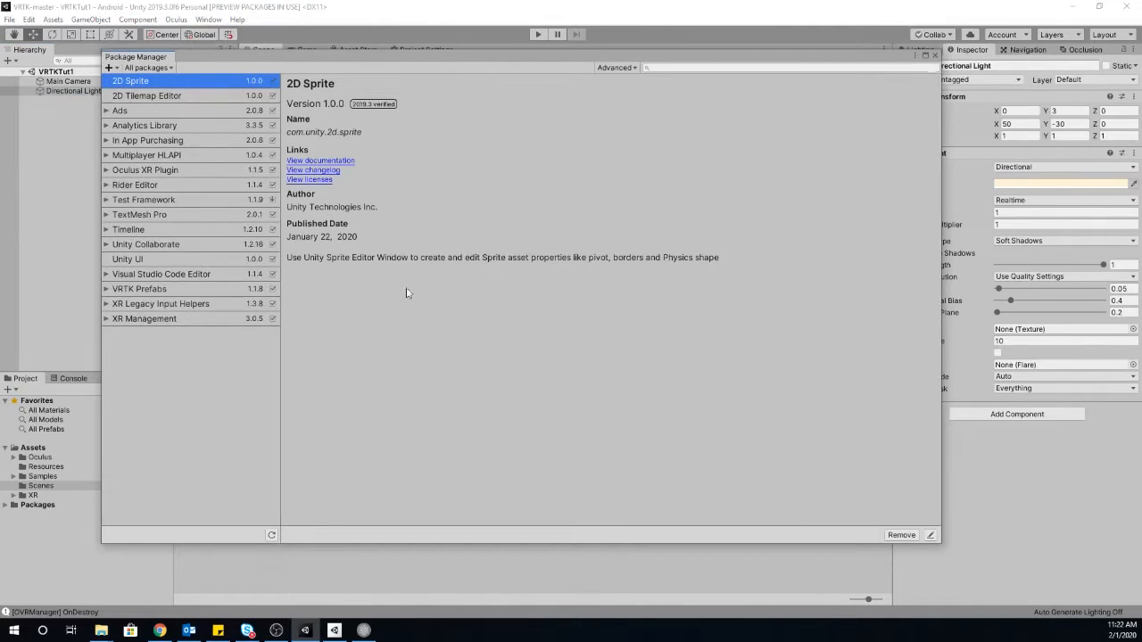
left_click(148, 68)
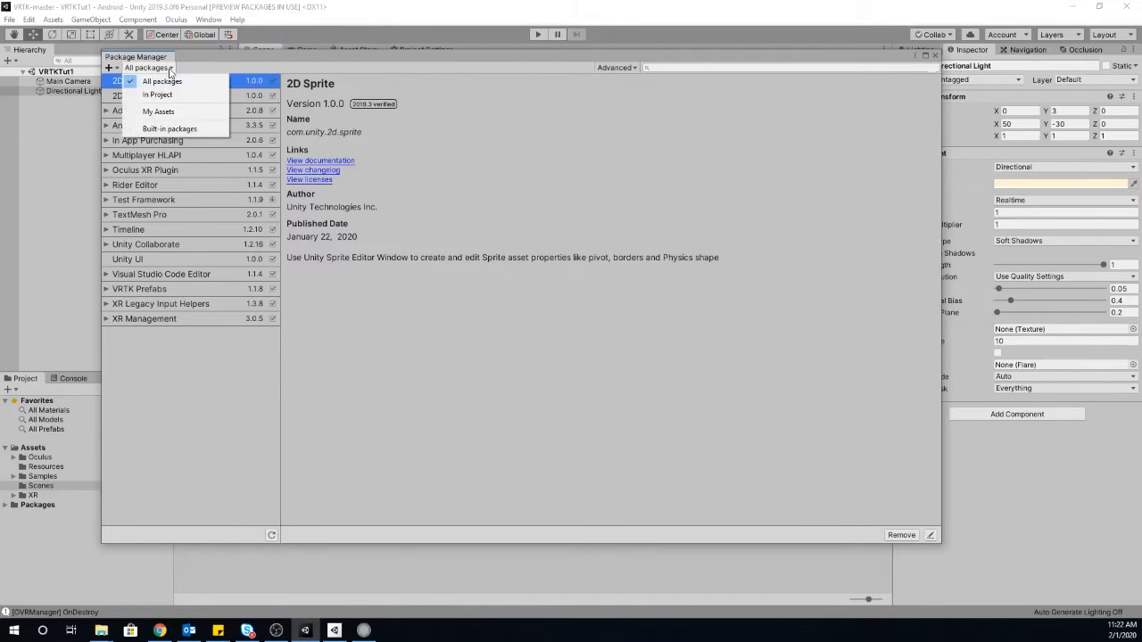
left_click(158, 95)
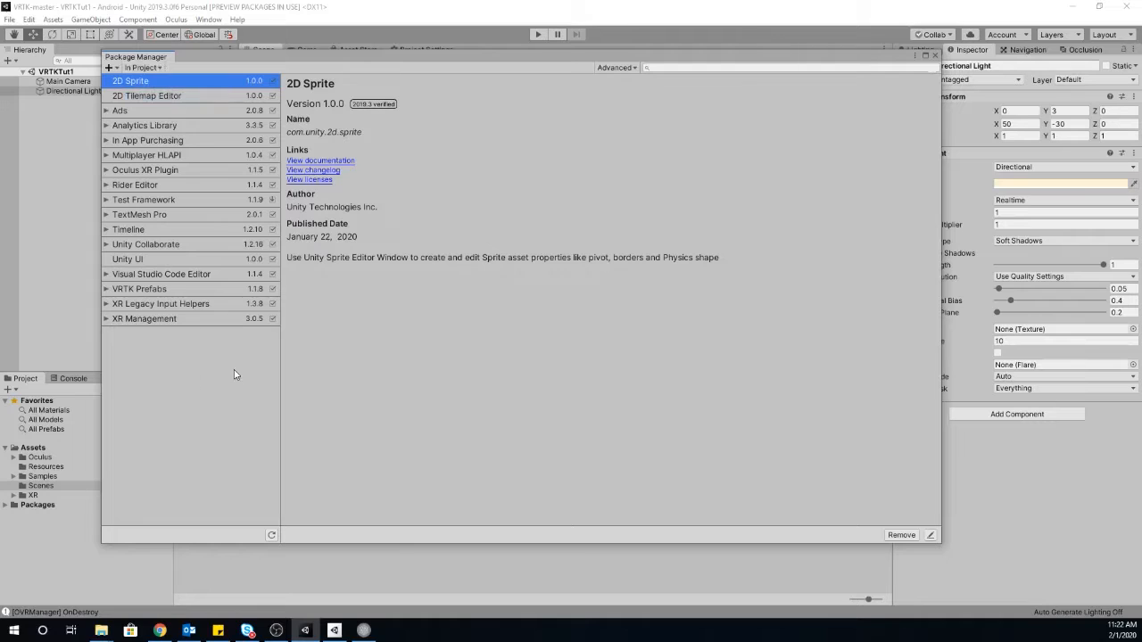
mouse_move(223, 433)
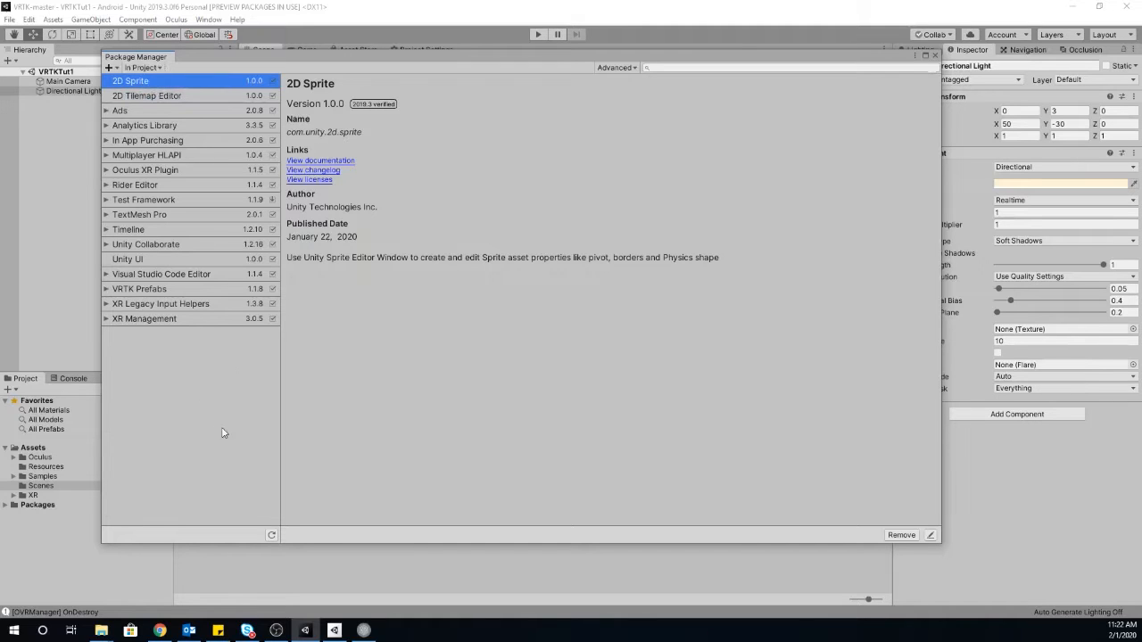
mouse_move(202, 434)
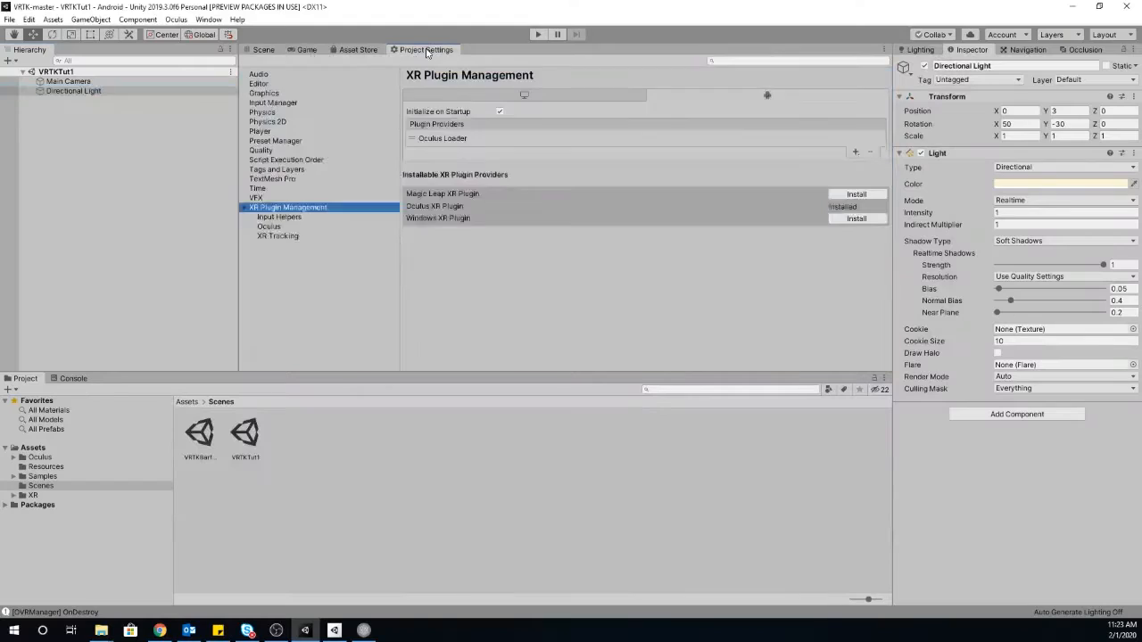
- Make the Project window taller to show more project files
left_click_drag(554, 378, 554, 394)
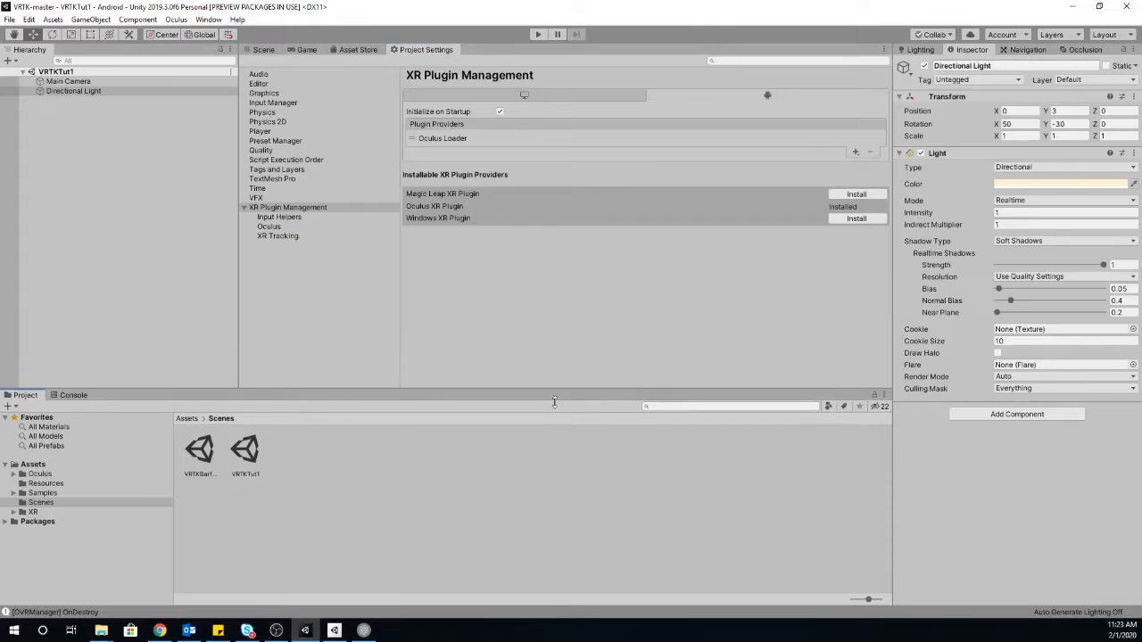
left_click_drag(554, 400, 554, 450)
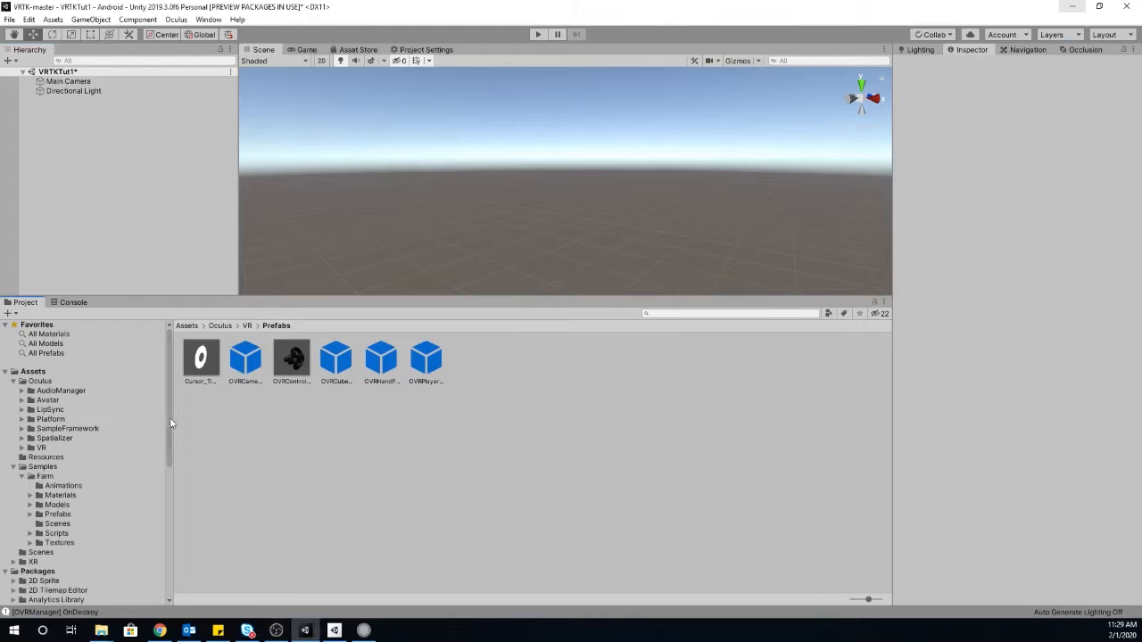
- Scroll the Project window to the VRTK Prefabs package and open its folder
scroll("down", 3)
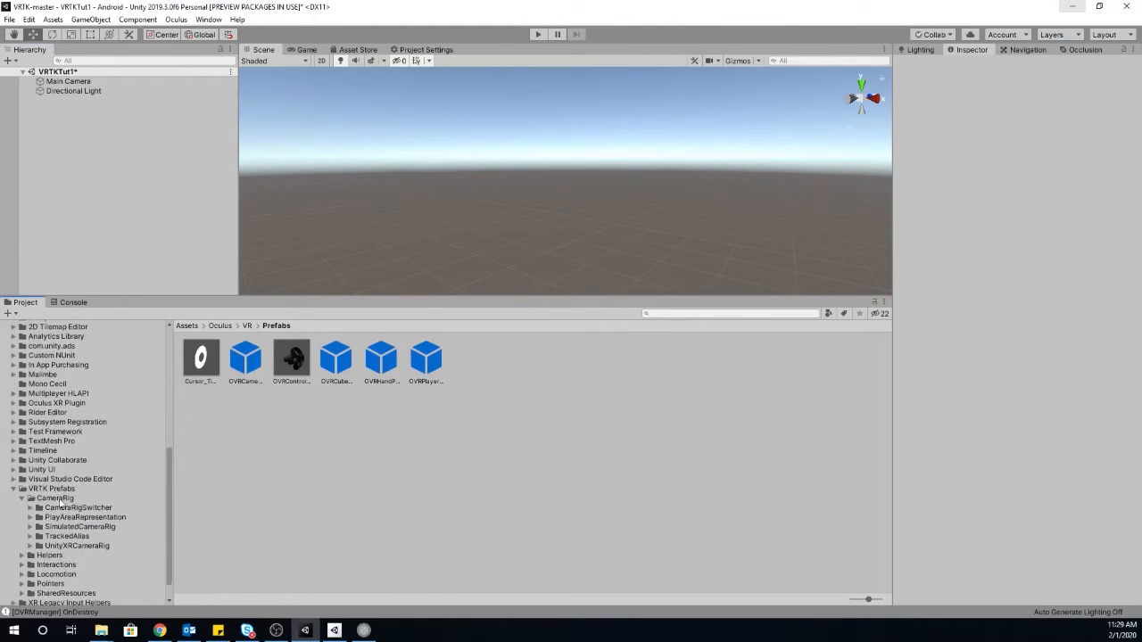
left_click(51, 488)
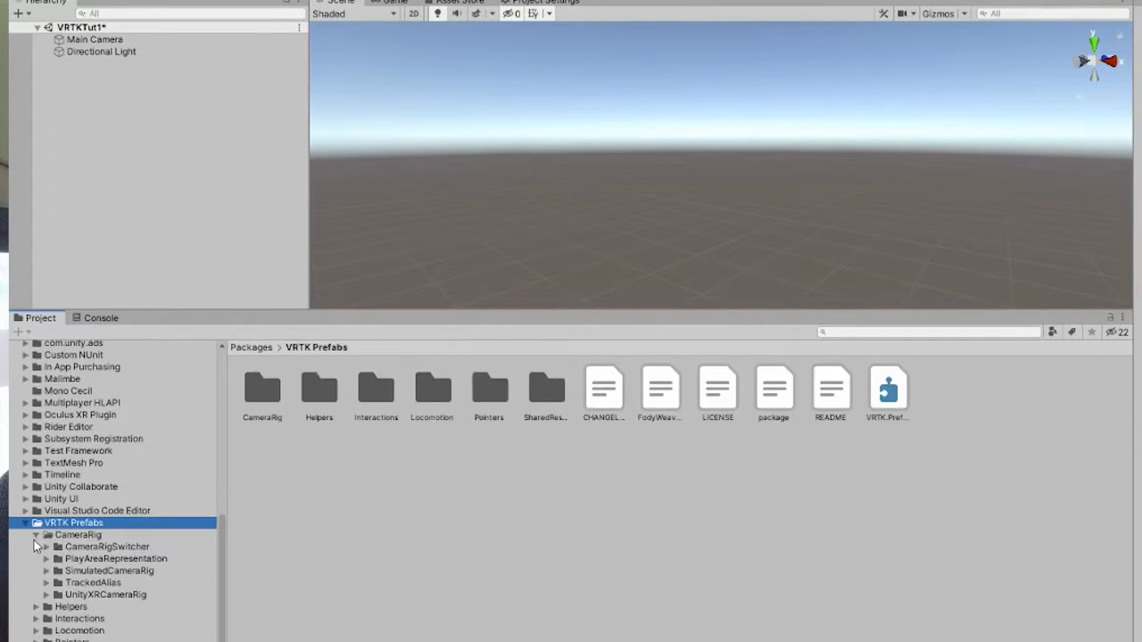
mouse_move(75, 542)
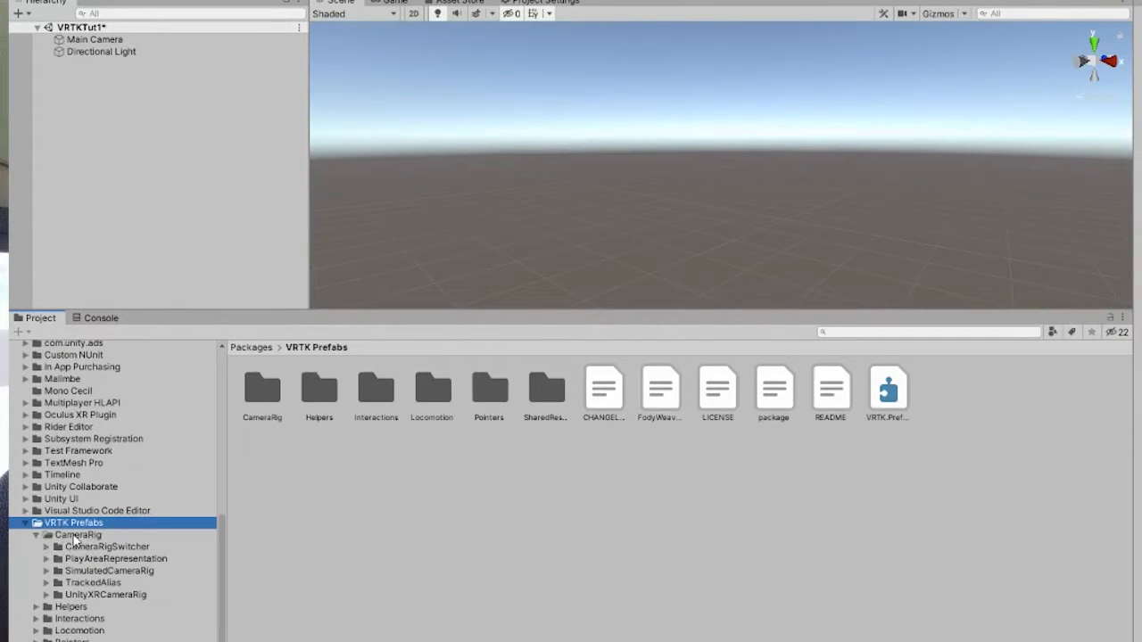
mouse_move(101, 608)
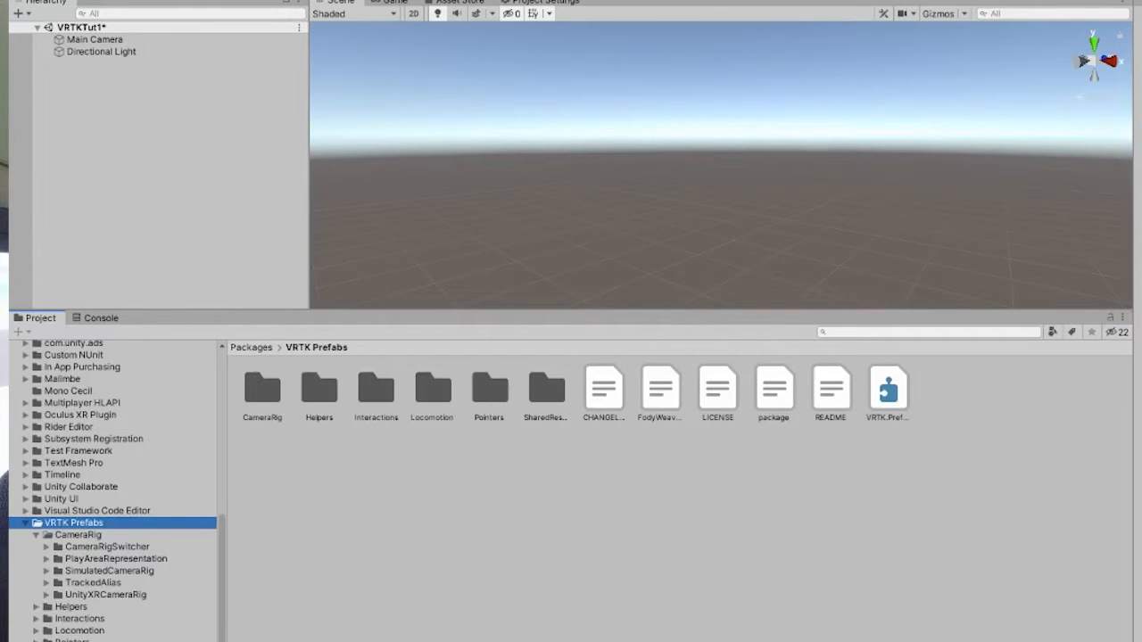
mouse_move(122, 506)
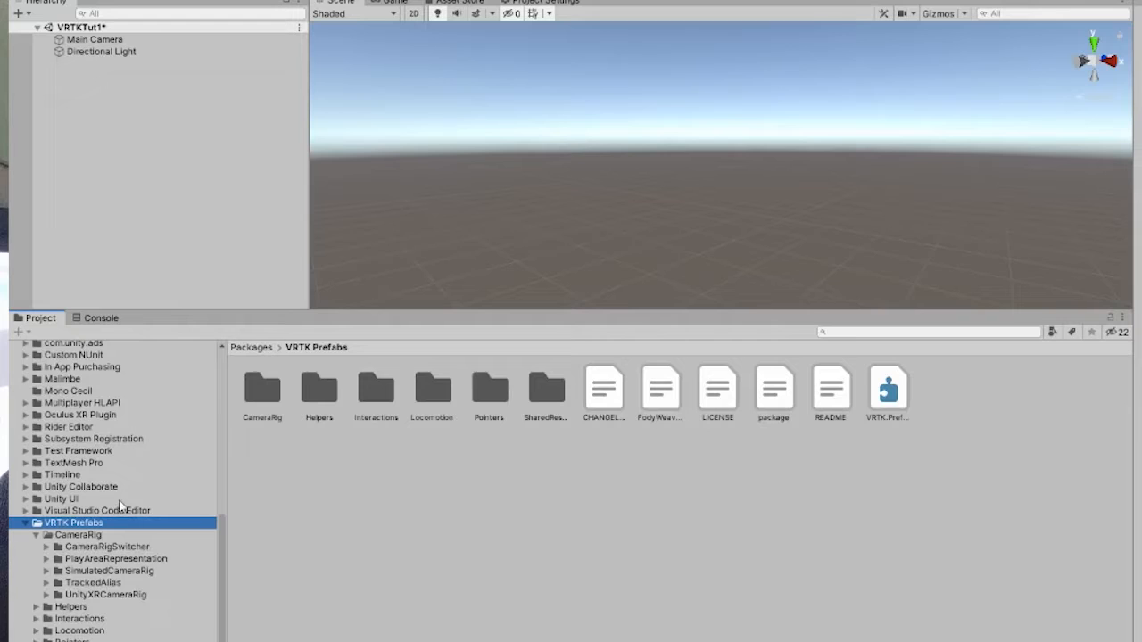
mouse_move(190, 594)
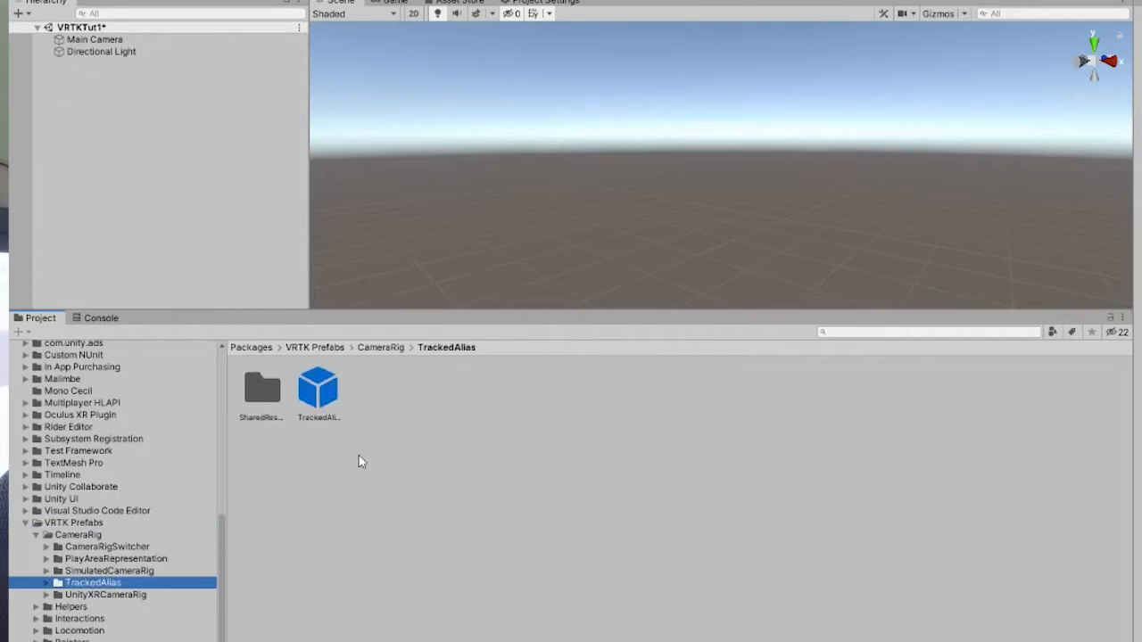
mouse_move(299, 422)
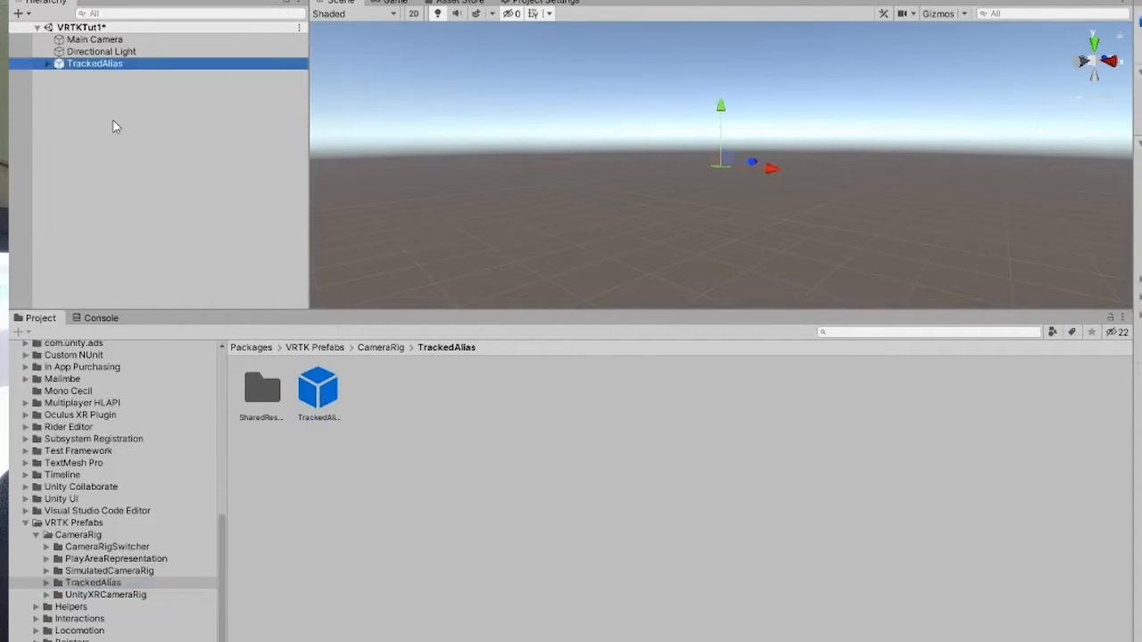
mouse_move(103, 81)
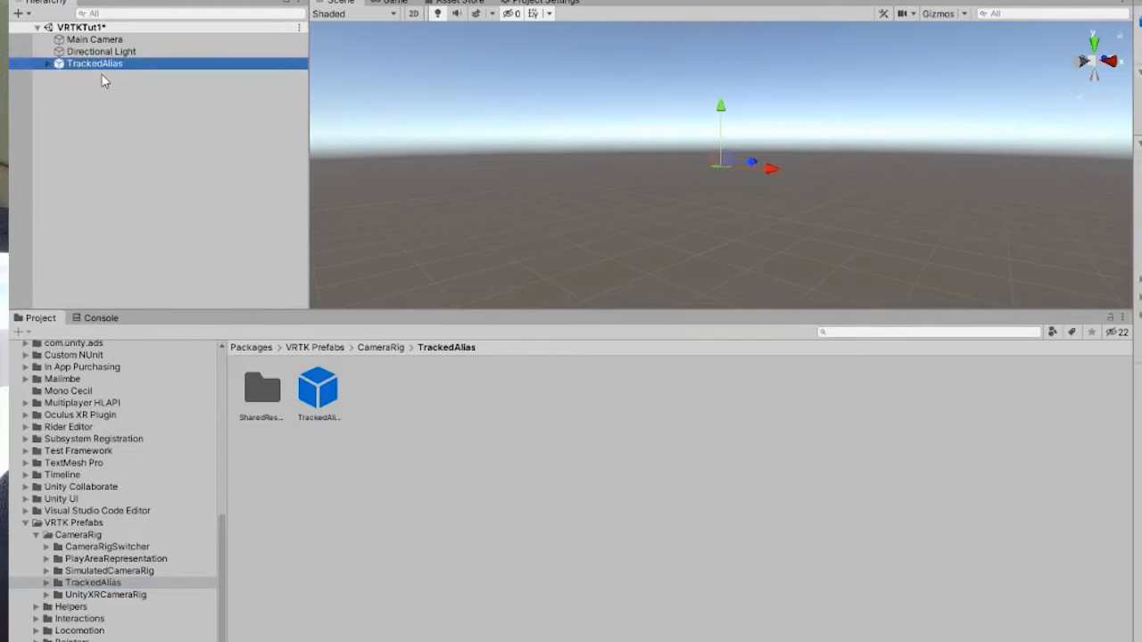
mouse_move(1090, 407)
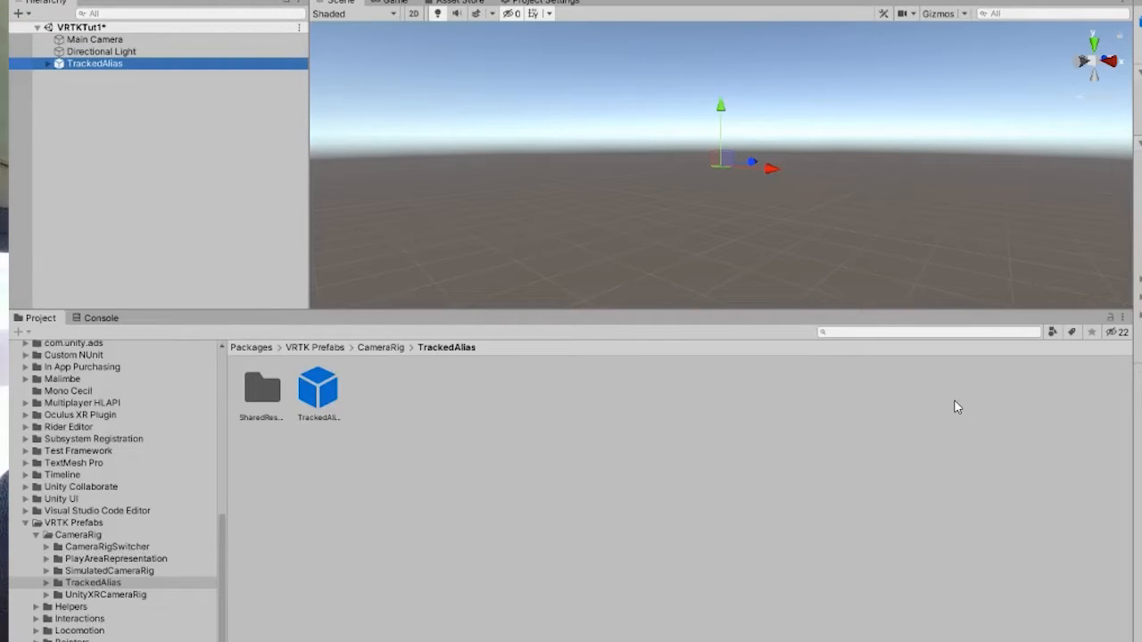
mouse_move(986, 418)
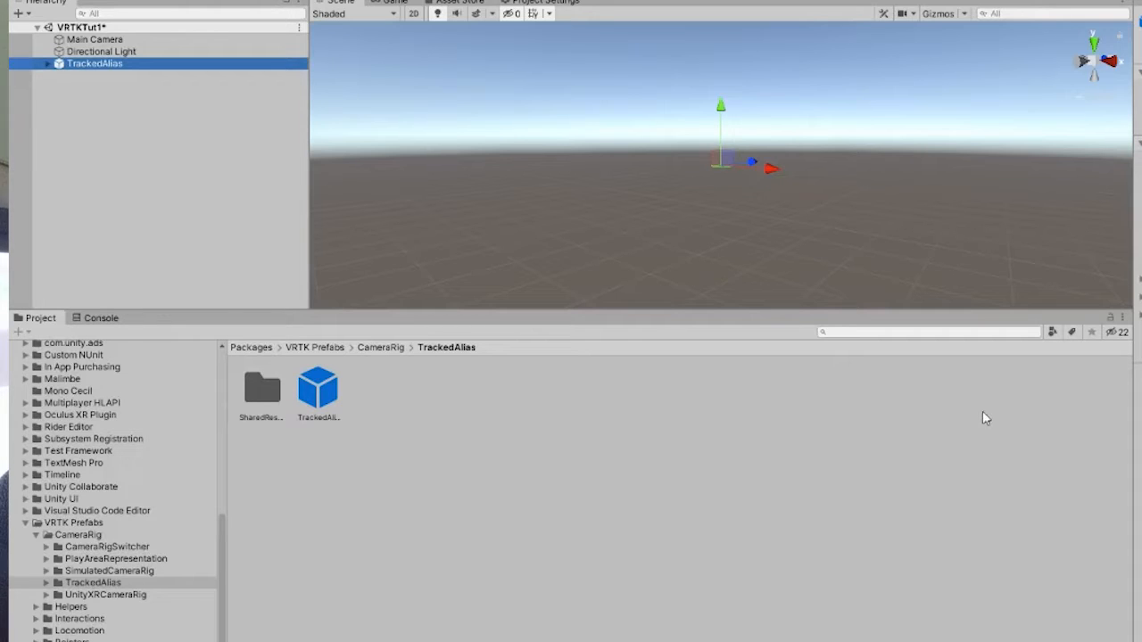
mouse_move(646, 228)
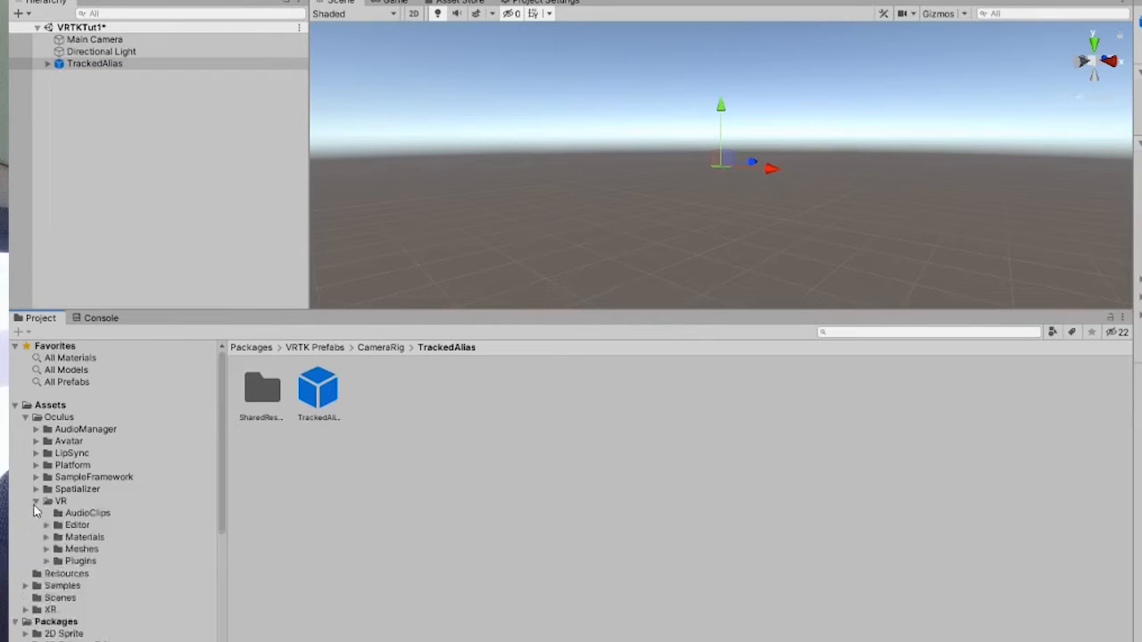
- Add OVRCameraRig from the Oculus VR prefabs and expand its eye and hand anchors
left_click(80, 573)
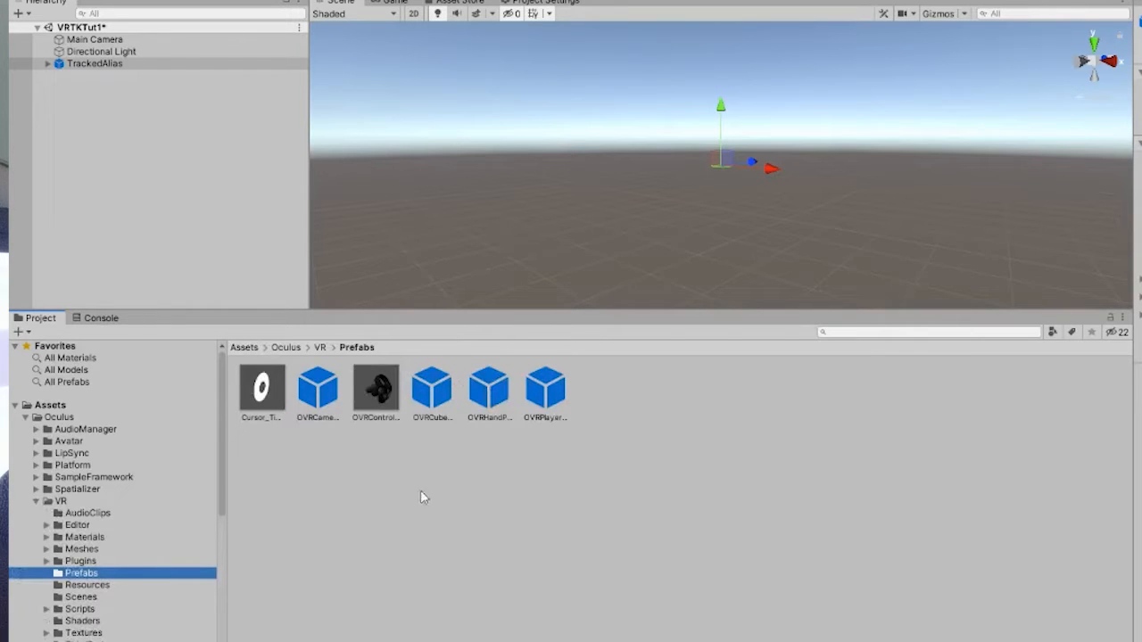
left_click(94, 62)
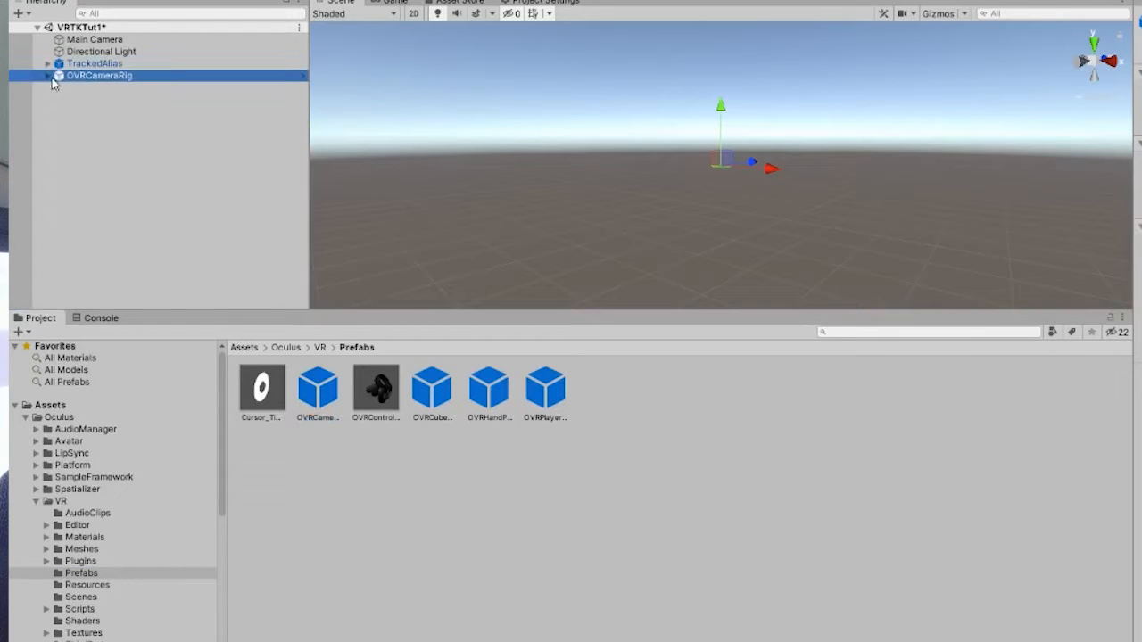
left_click(47, 76)
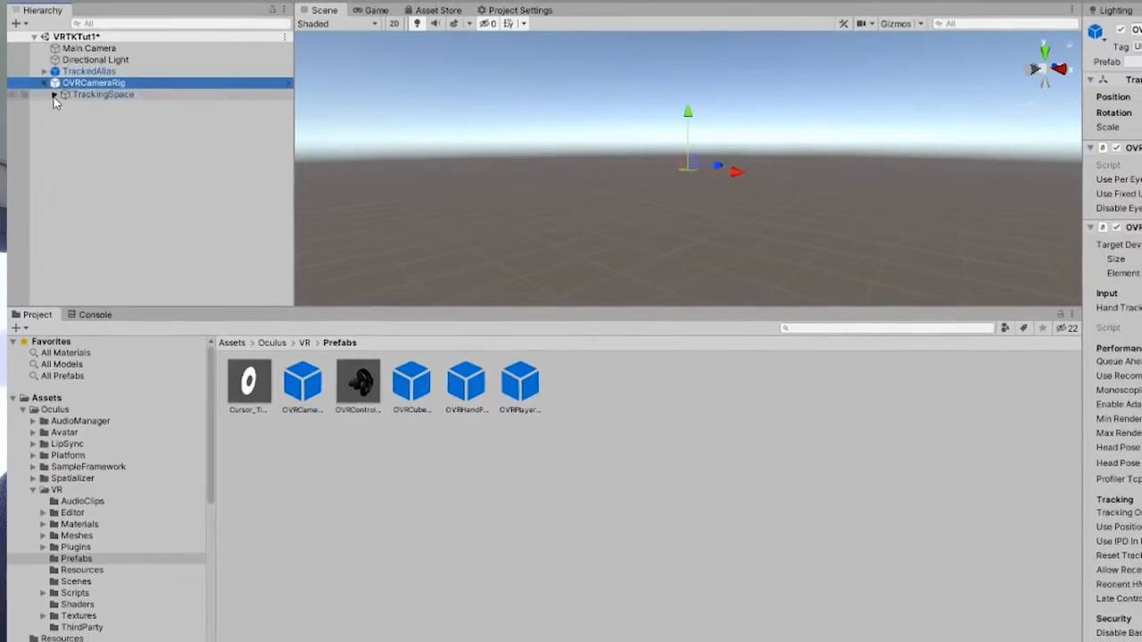
left_click(53, 94)
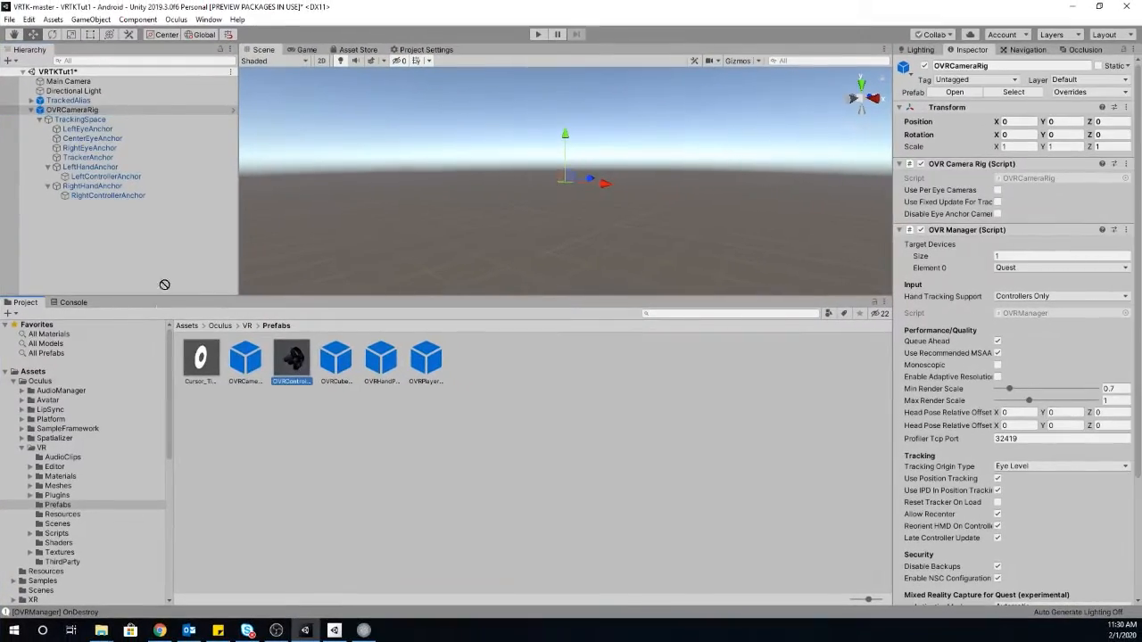
- Place OVRControllerPrefab under the hand anchors, setting the left controller to L Tracked Remote
left_click(105, 175)
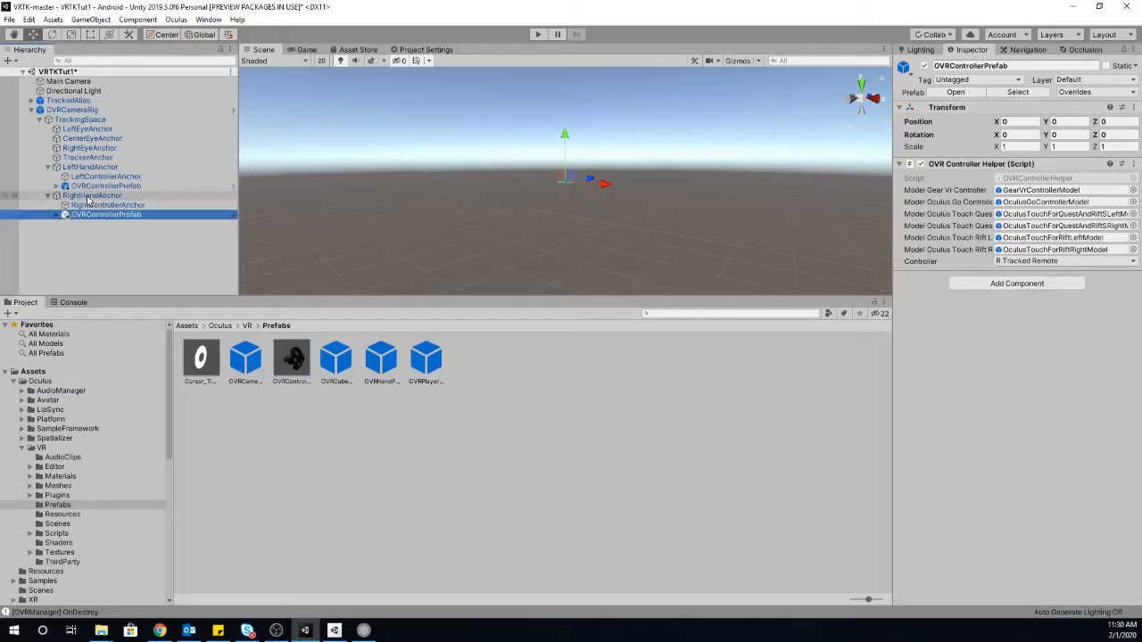
left_click(105, 185)
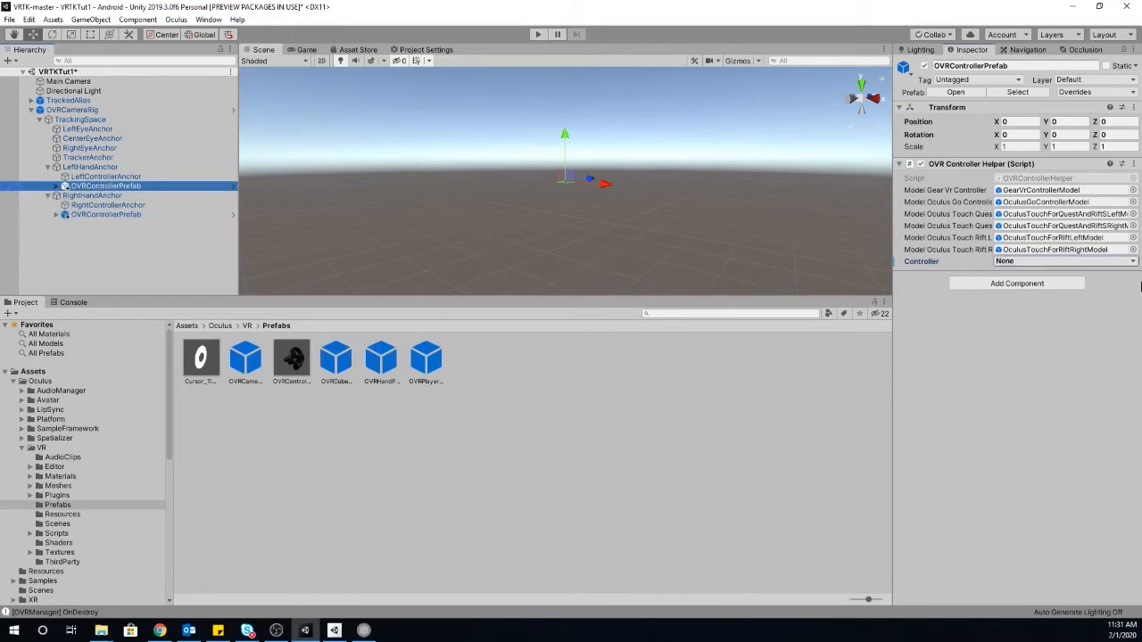
left_click(1064, 261)
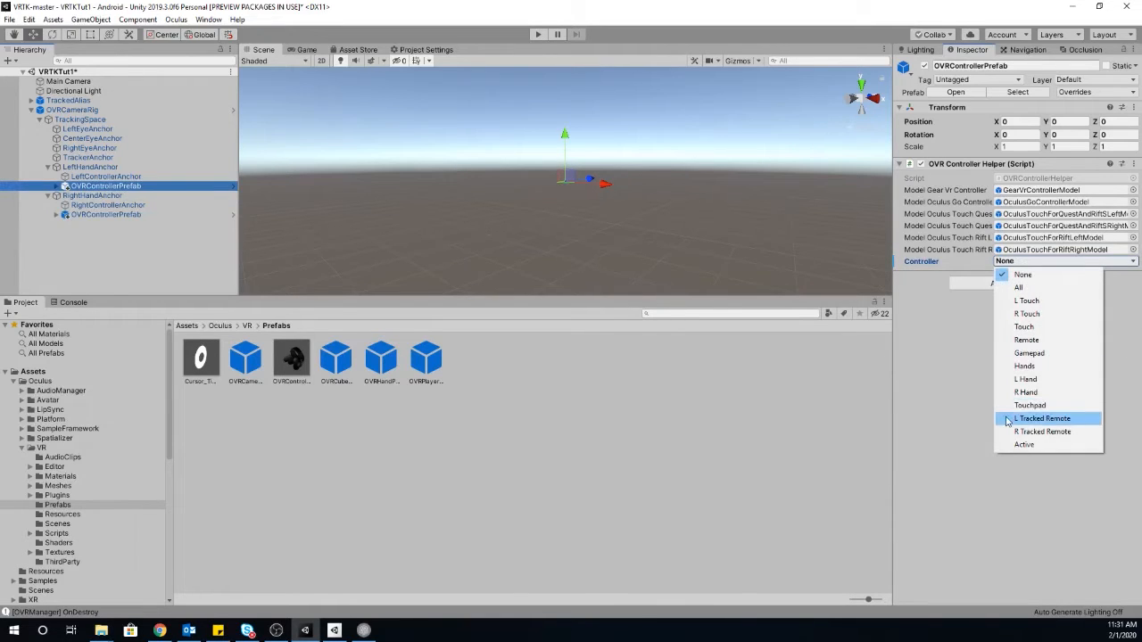
left_click(1043, 419)
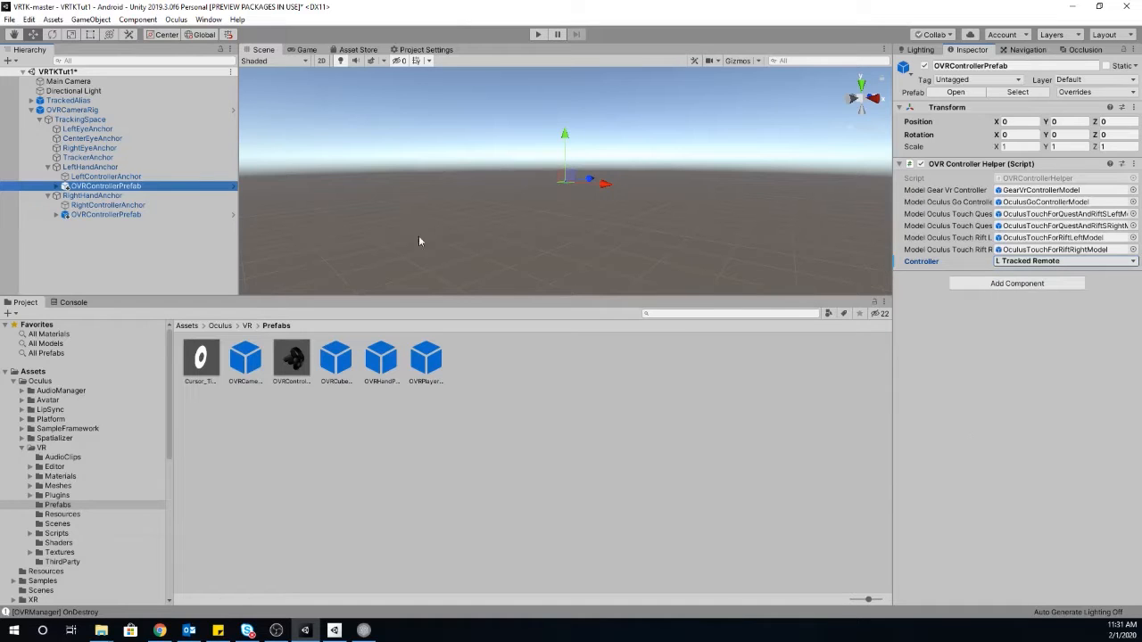
left_click(75, 109)
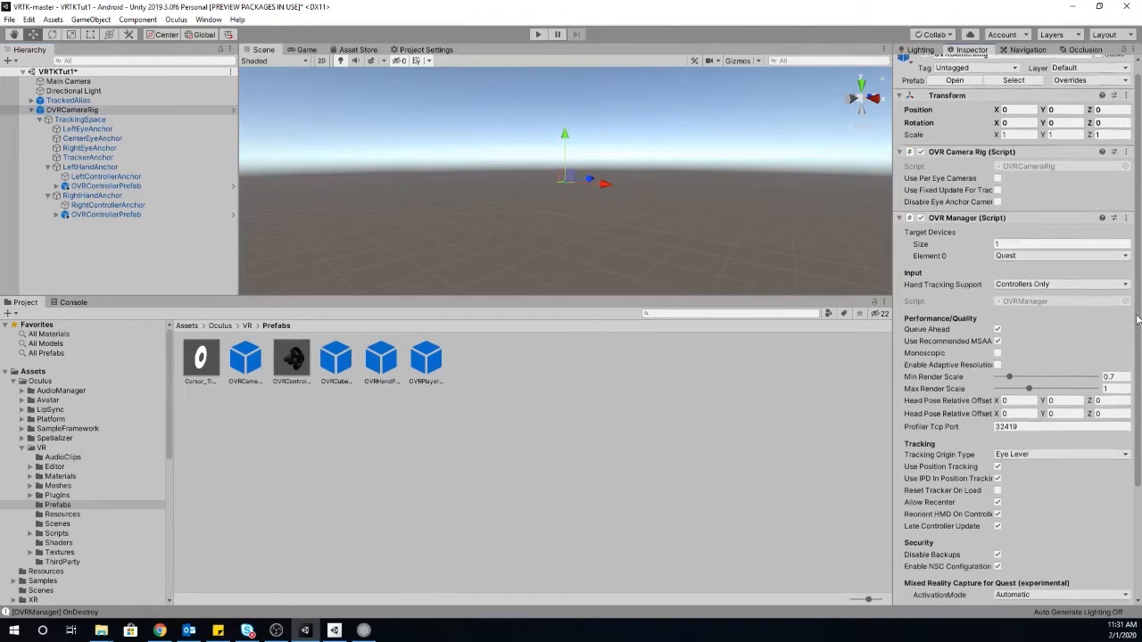
- Set OVR Manager's Tracking Origin Type to Floor Level and collapse OVRCameraRig
left_click(1061, 416)
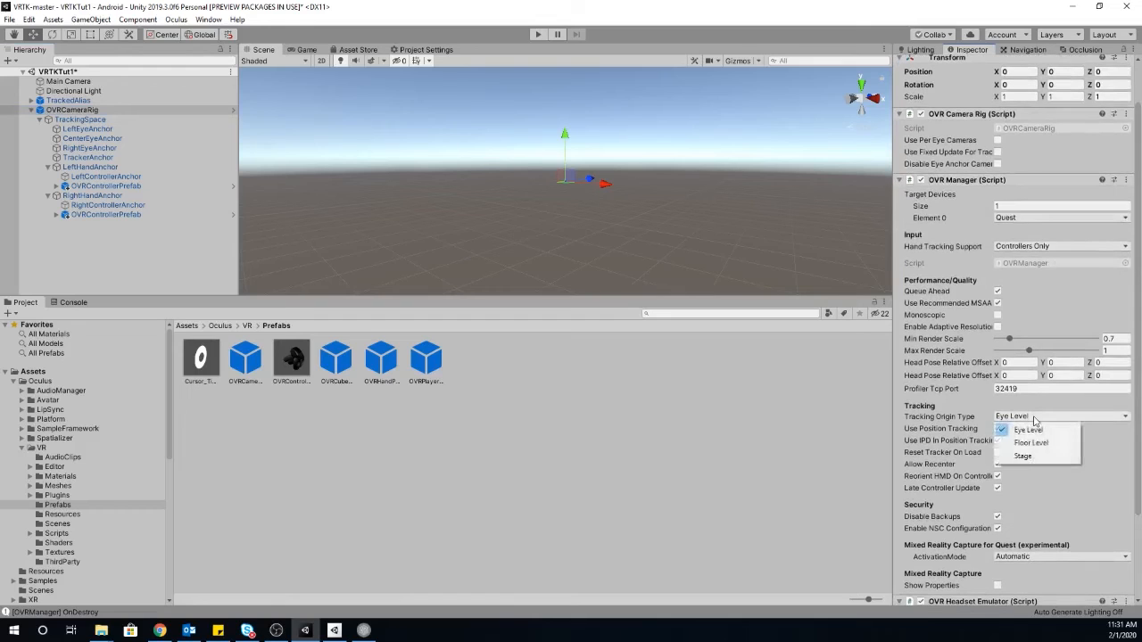
left_click(1030, 443)
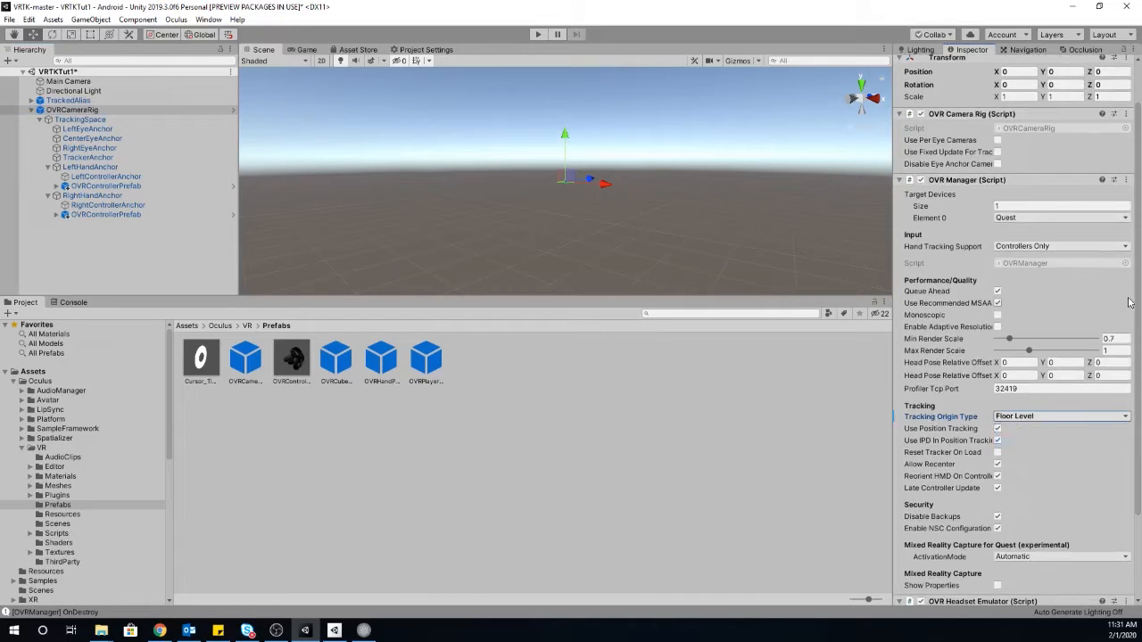
scroll("down", 3)
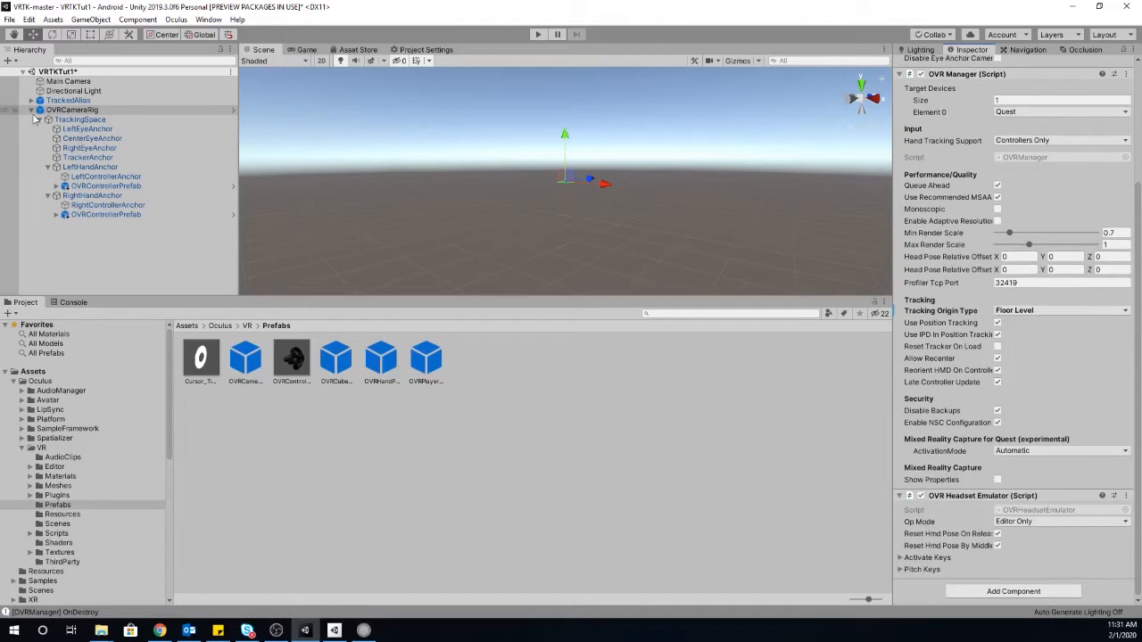
left_click(69, 100)
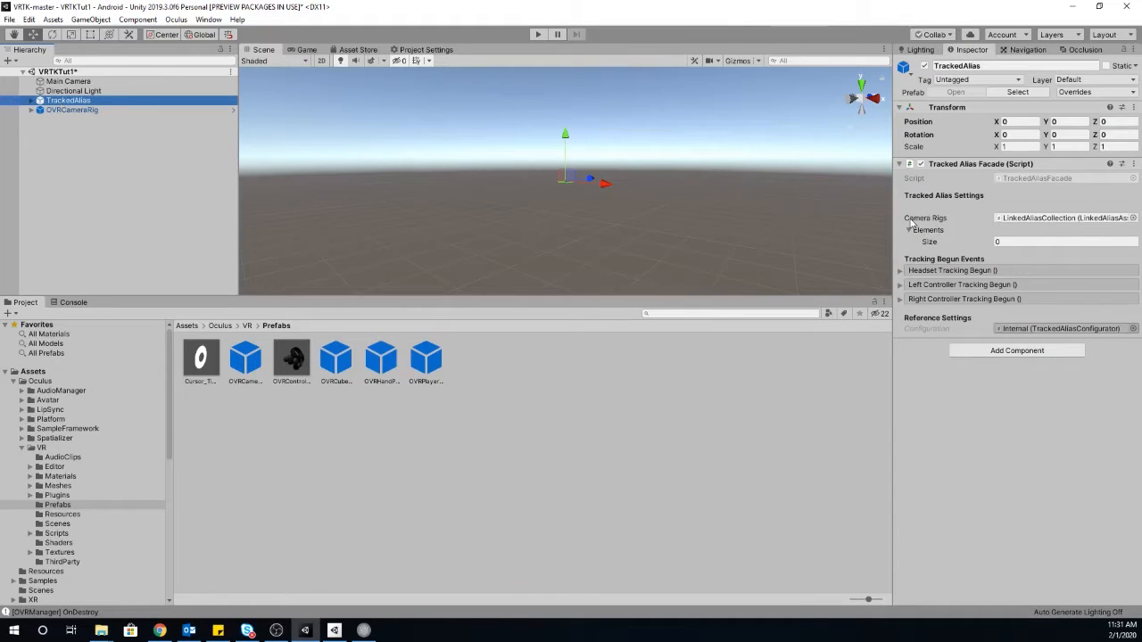
mouse_move(925, 218)
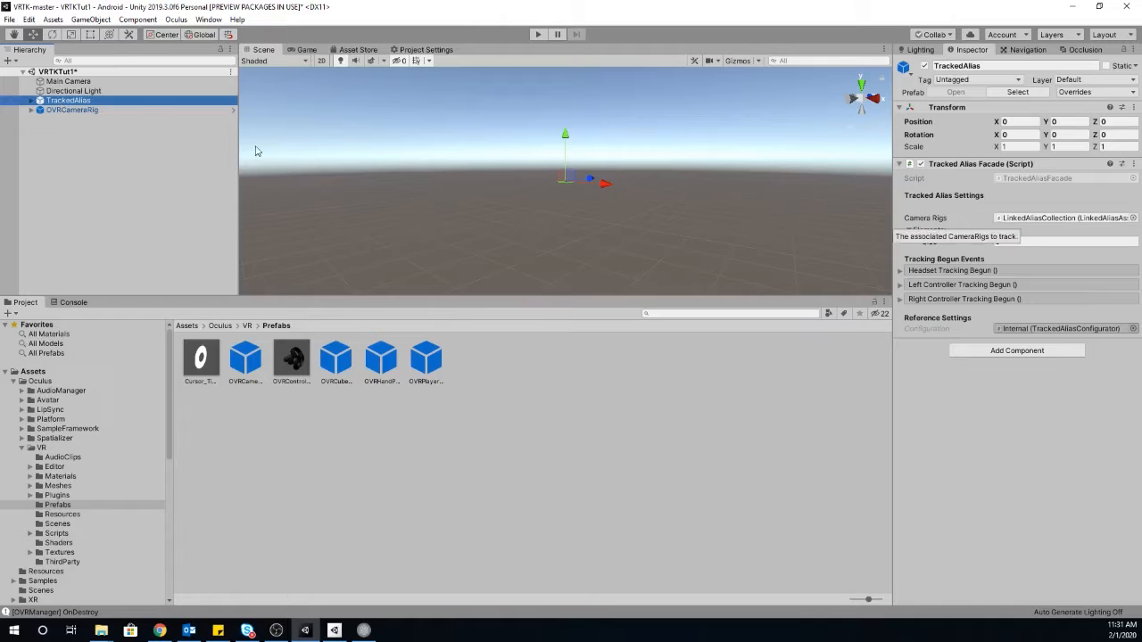
- Add a Linked Alias Association Collection component to OVRCameraRig
left_click(72, 109)
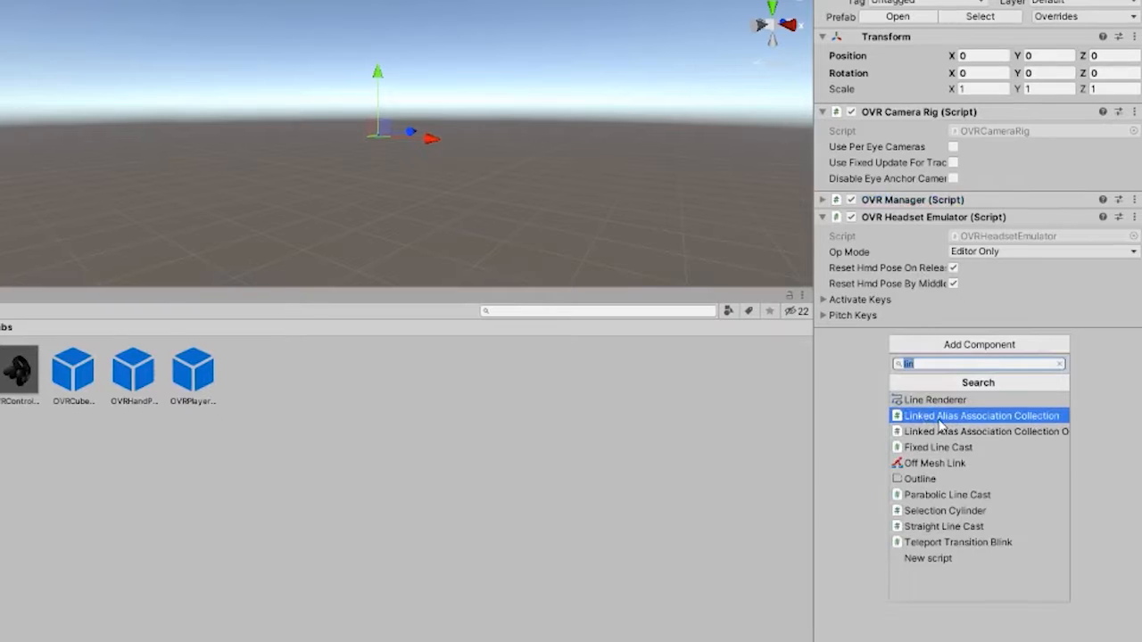
left_click(980, 416)
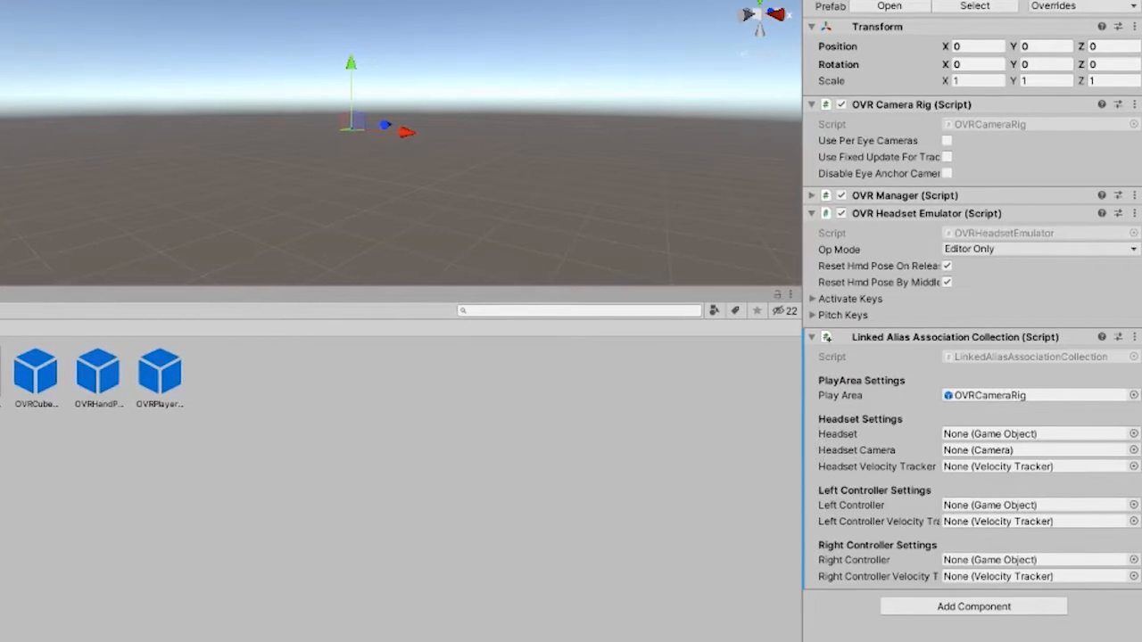
mouse_move(589, 419)
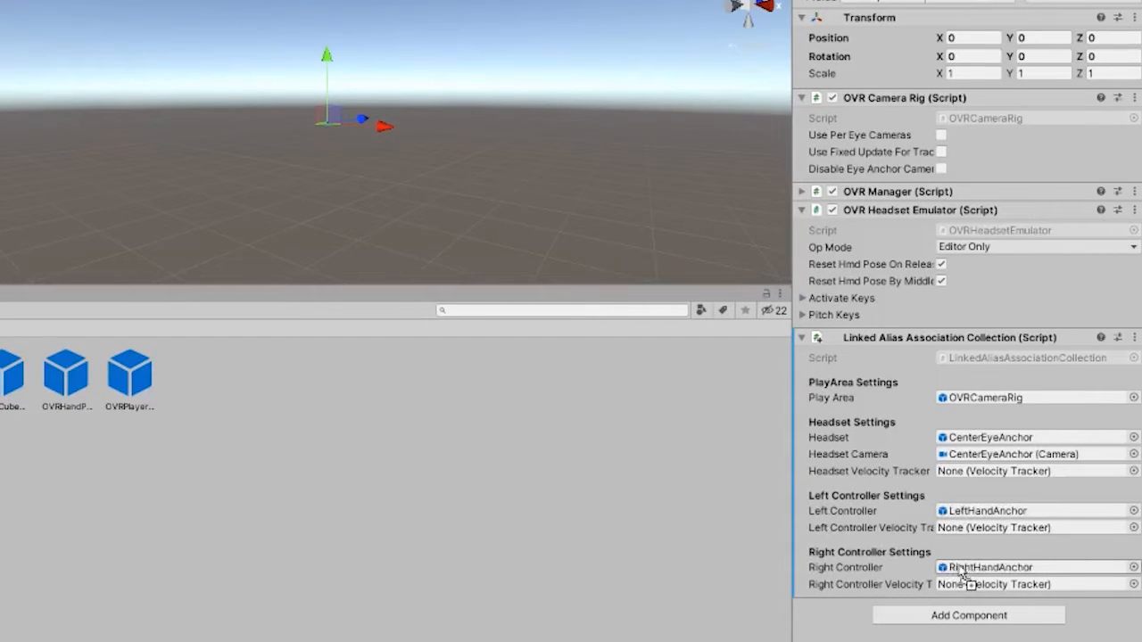
mouse_move(286, 532)
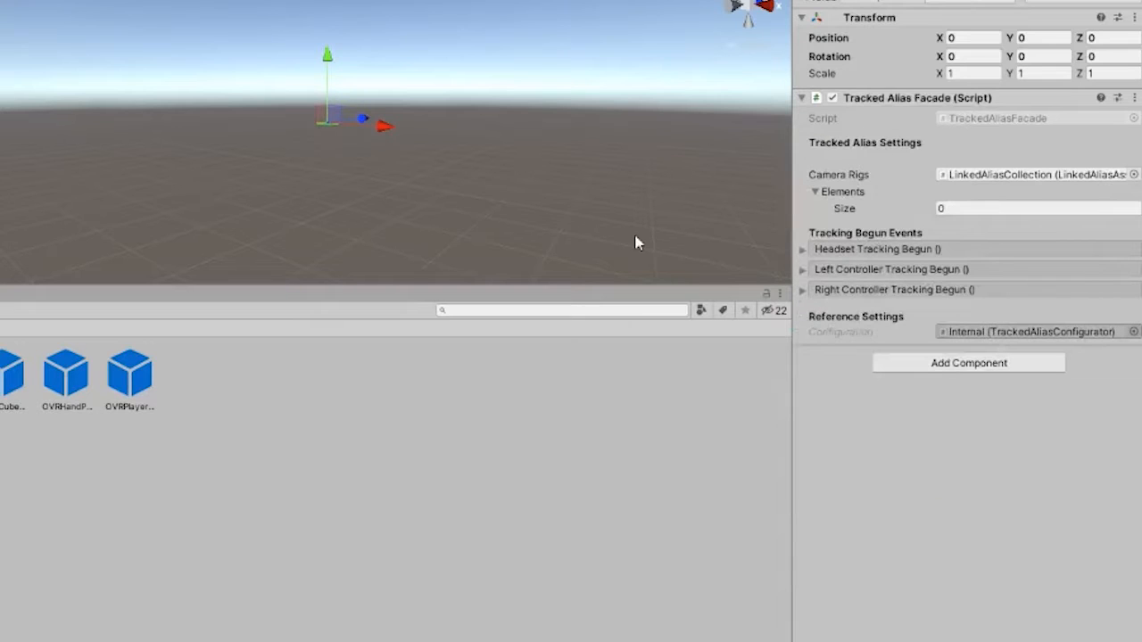
- Set the Tracked Alias Facade's Camera Rigs Elements size to 1
left_click(1035, 208)
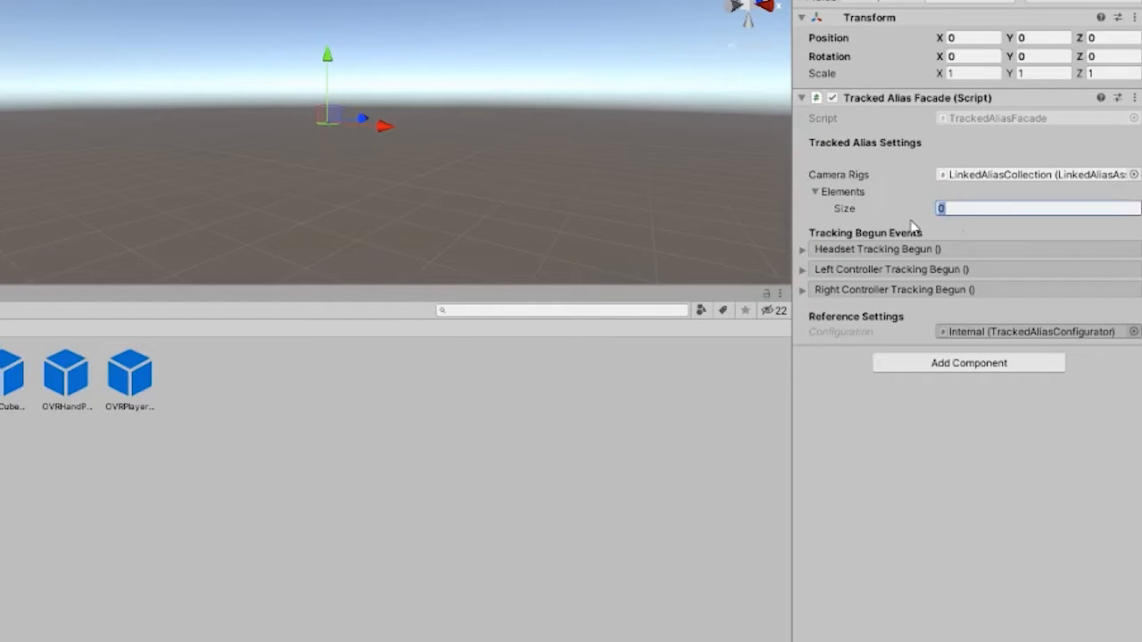
type("1")
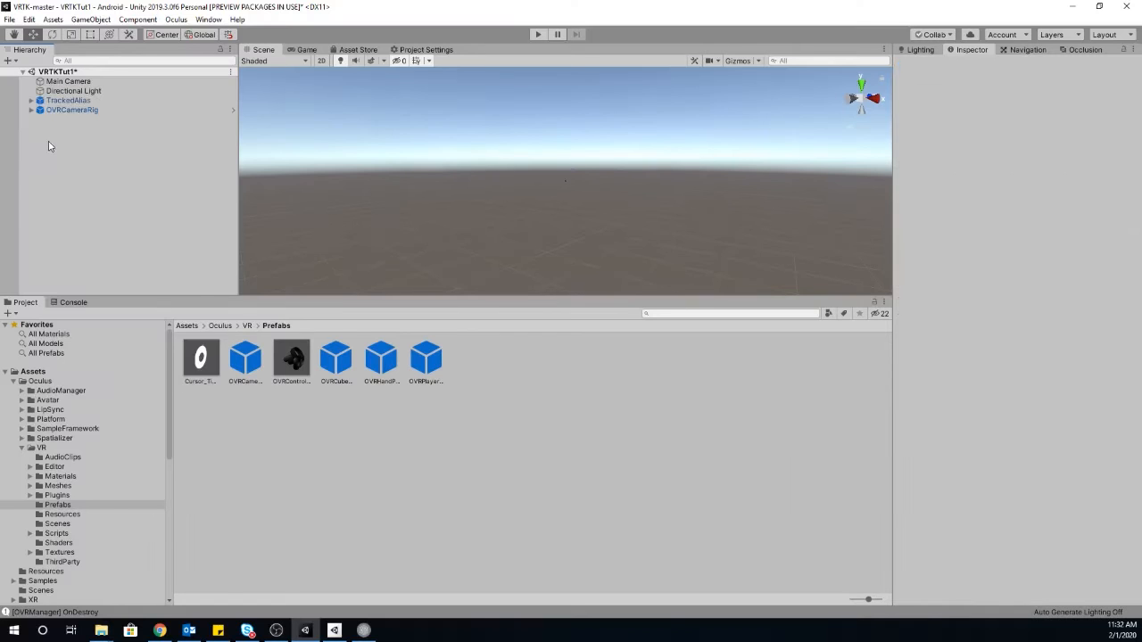
- Add a cube scaled up (49.43) as the floor and place cube copies like Cube (4) across it
right_click(49, 145)
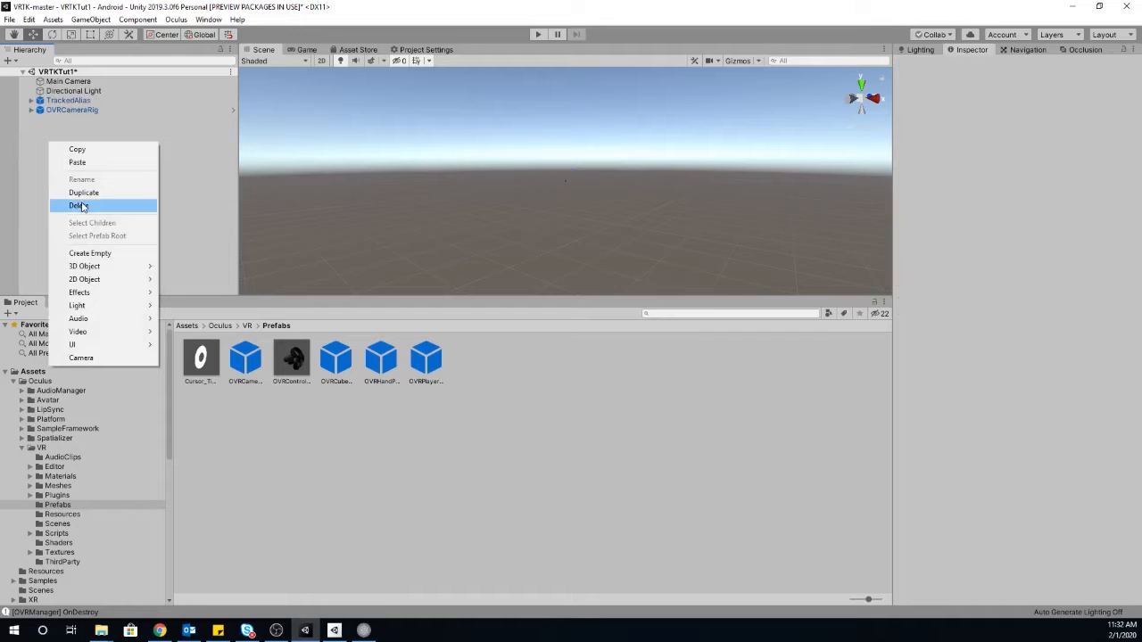
mouse_move(89, 253)
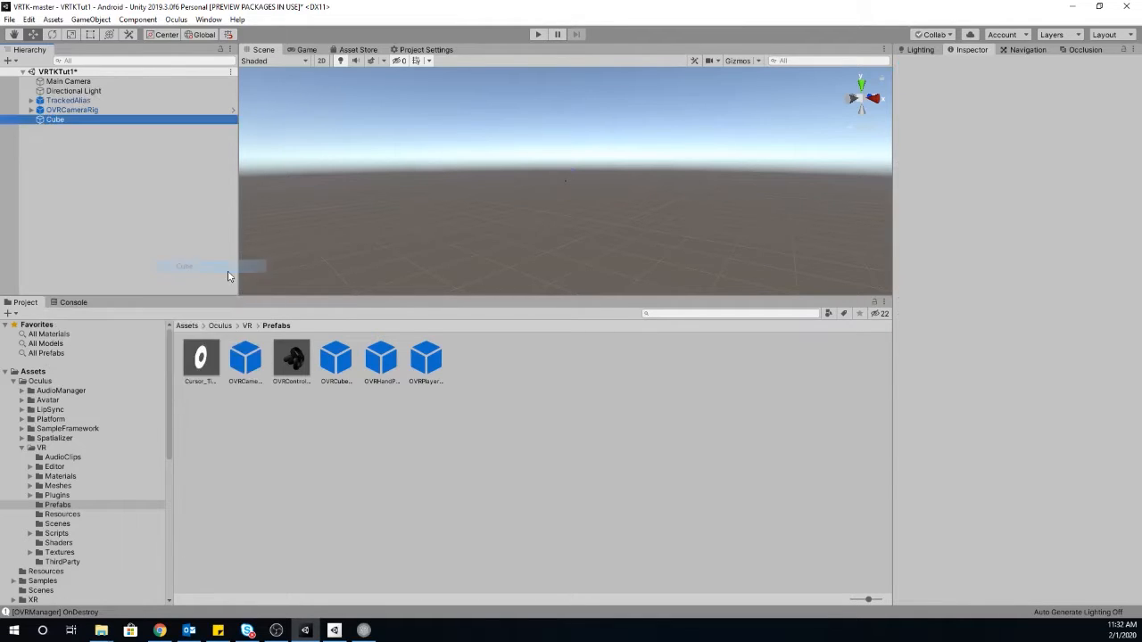
left_click(55, 120)
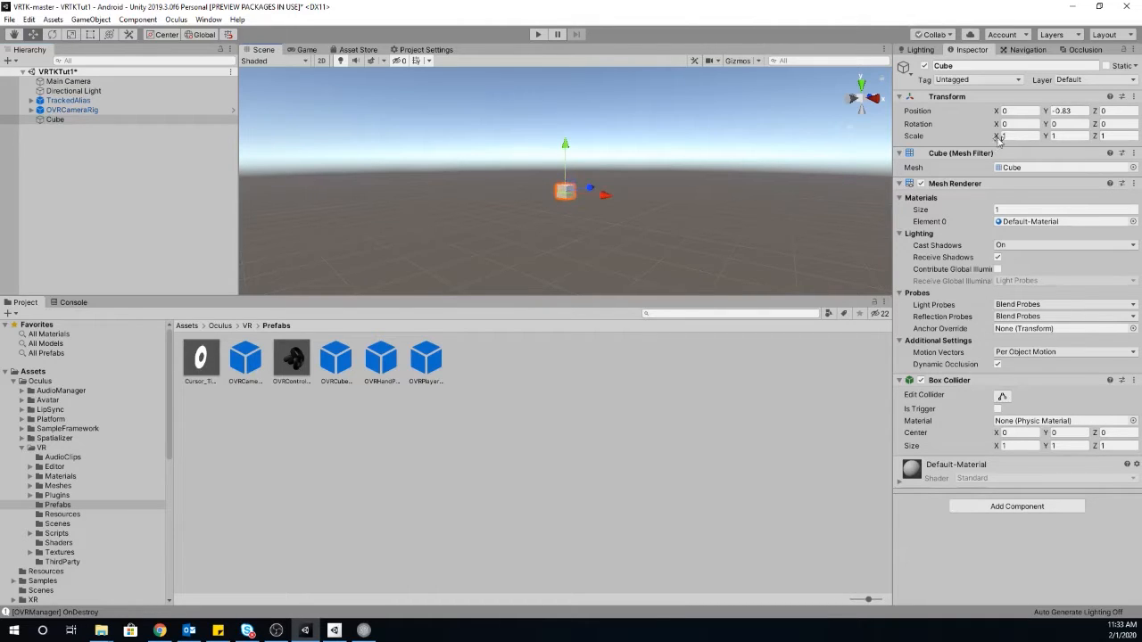
type("49.43")
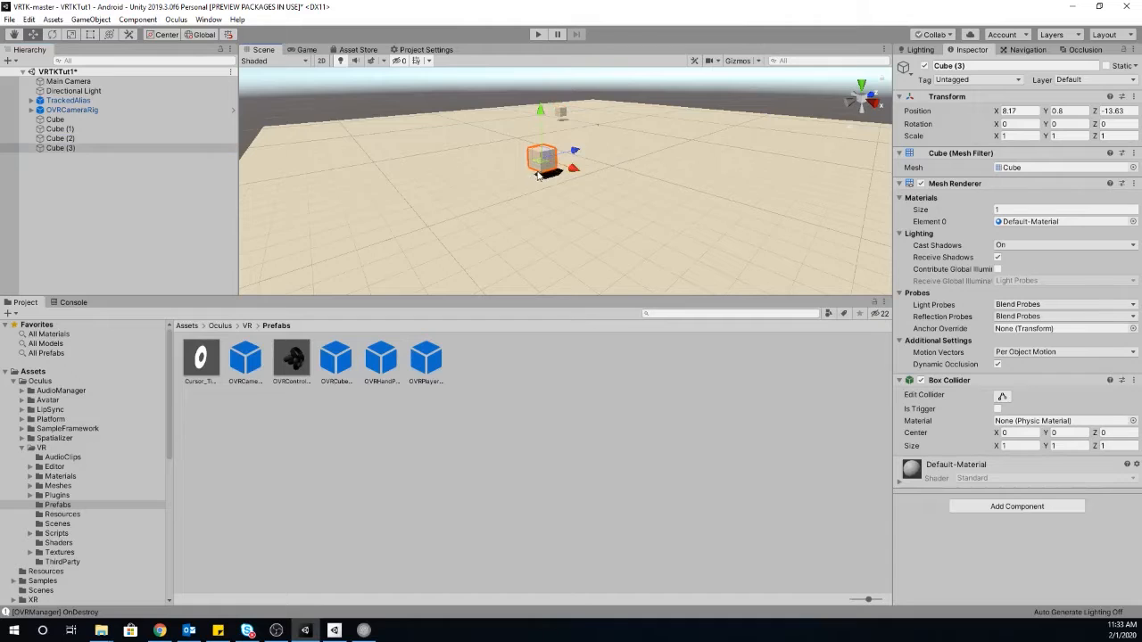
left_click_drag(542, 159, 701, 139)
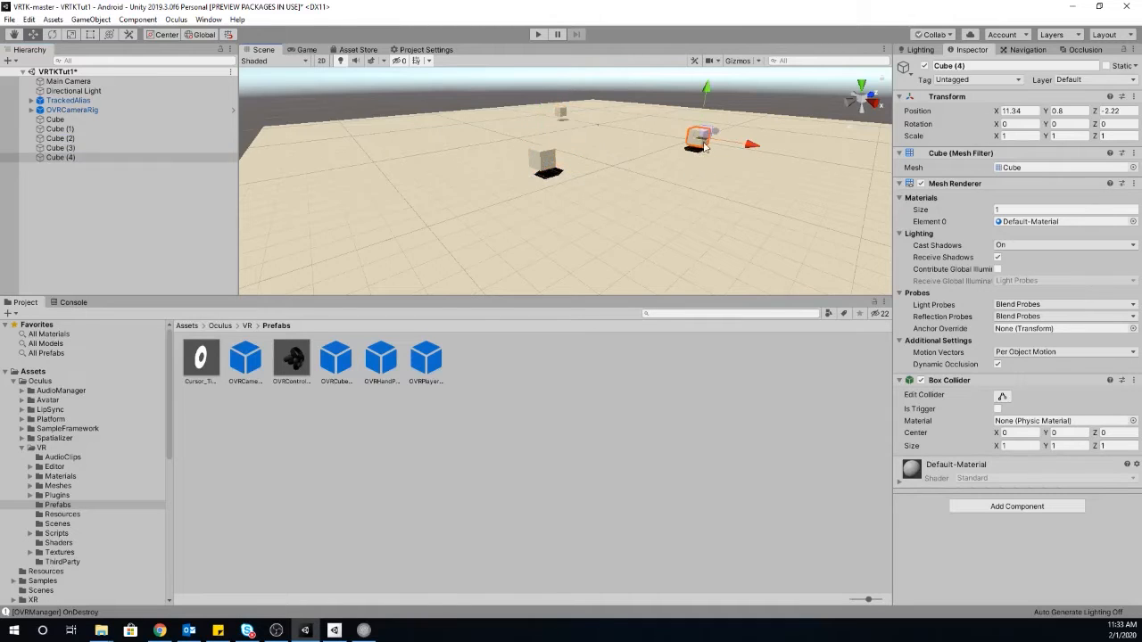
left_click_drag(705, 138, 687, 116)
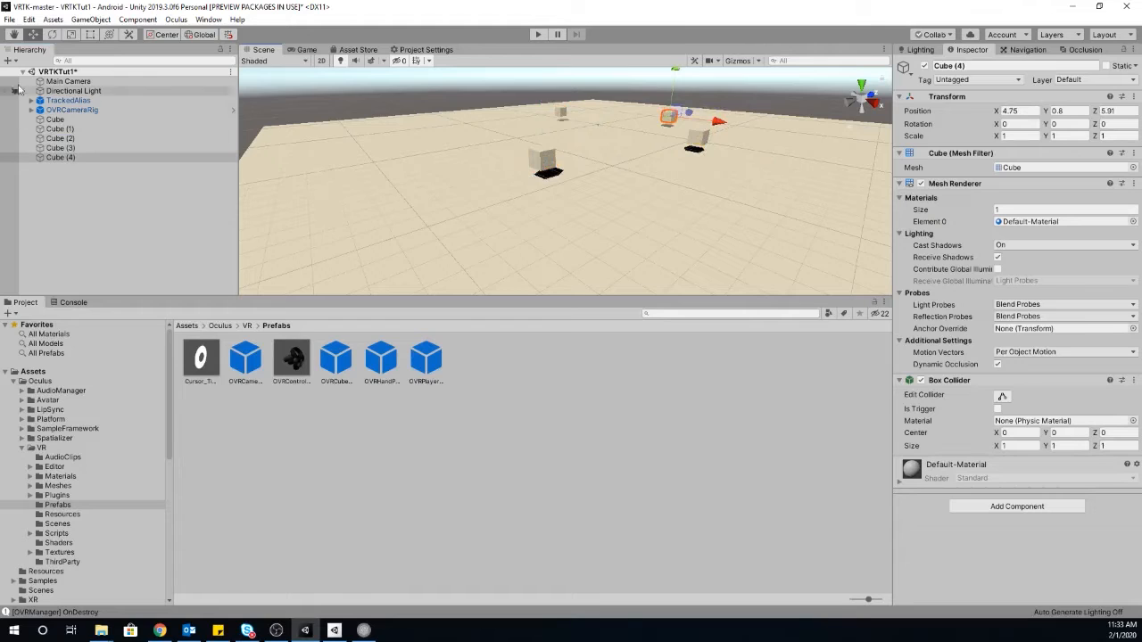
- Build an Android APK with VRTKTut1 added as the only build scene
left_click(9, 19)
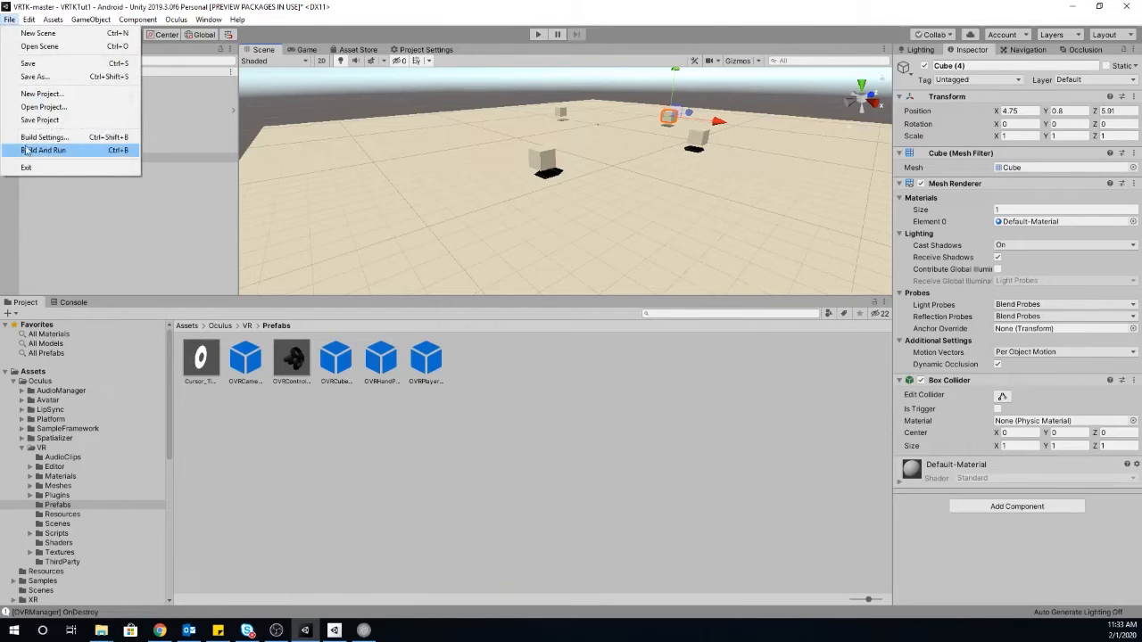
left_click(44, 137)
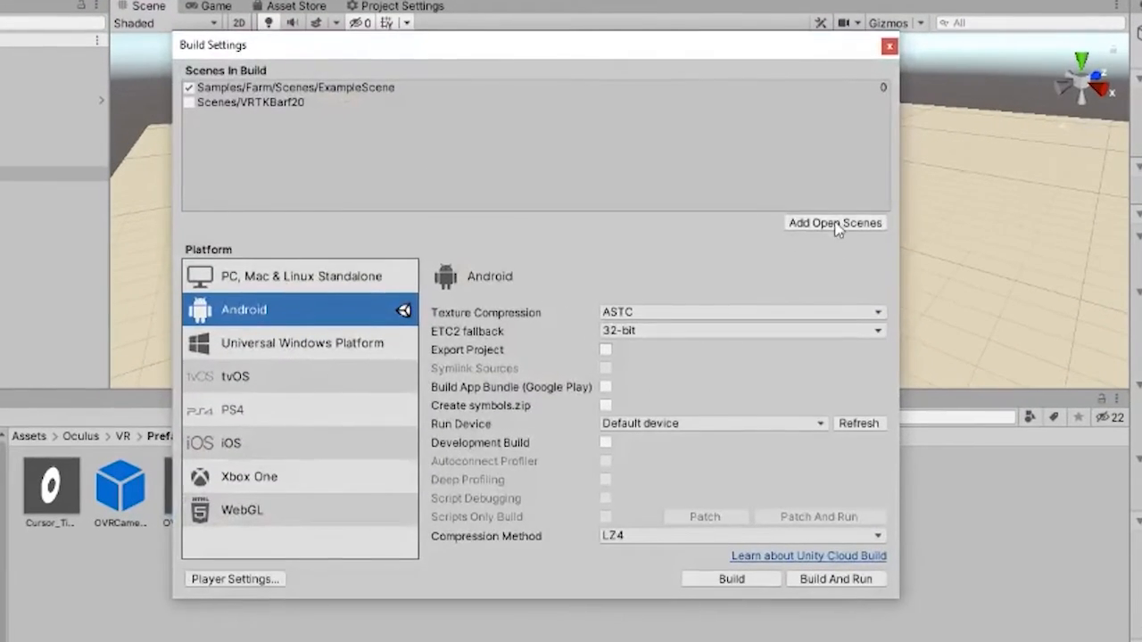
left_click(834, 223)
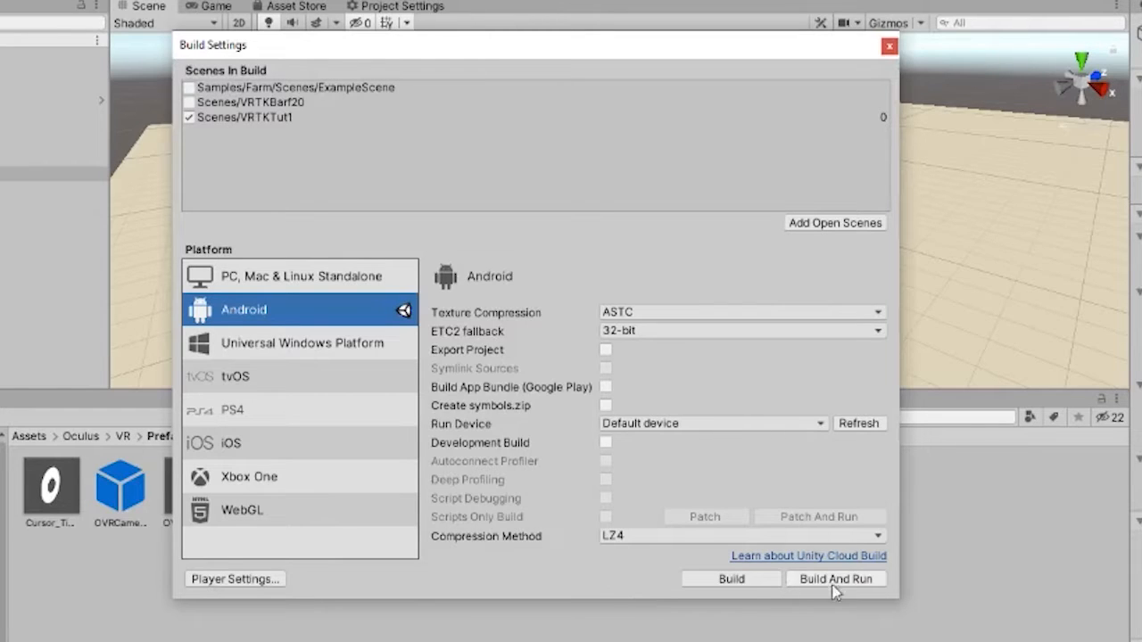
mouse_move(795, 620)
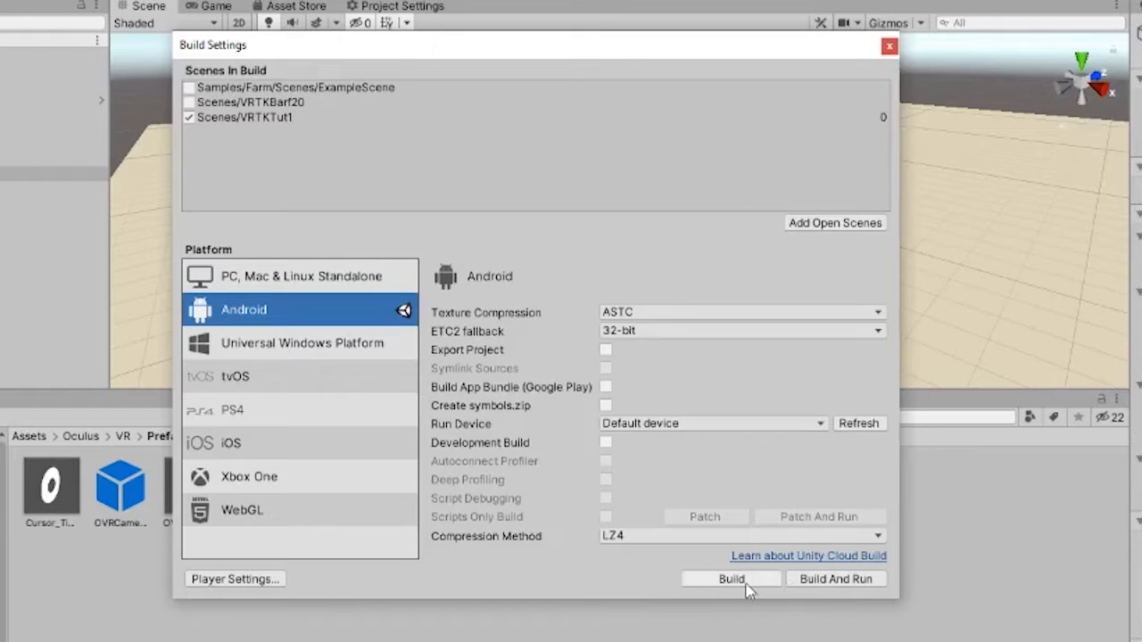
left_click(731, 579)
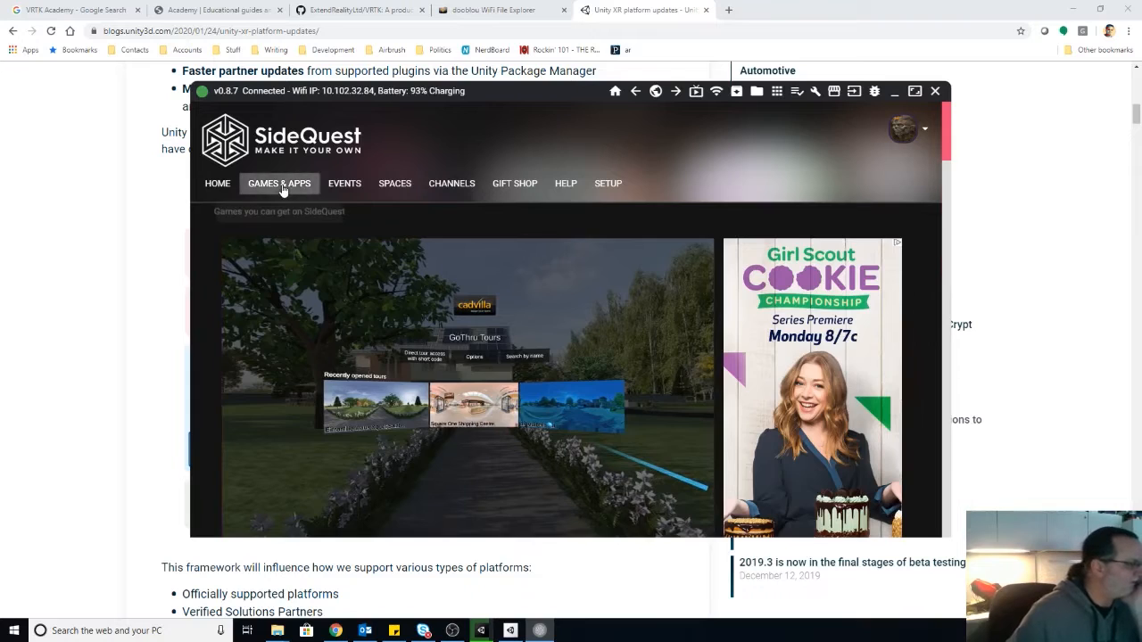
- Browse SideQuest's Games & Apps catalog of Oculus Quest titles
left_click(279, 183)
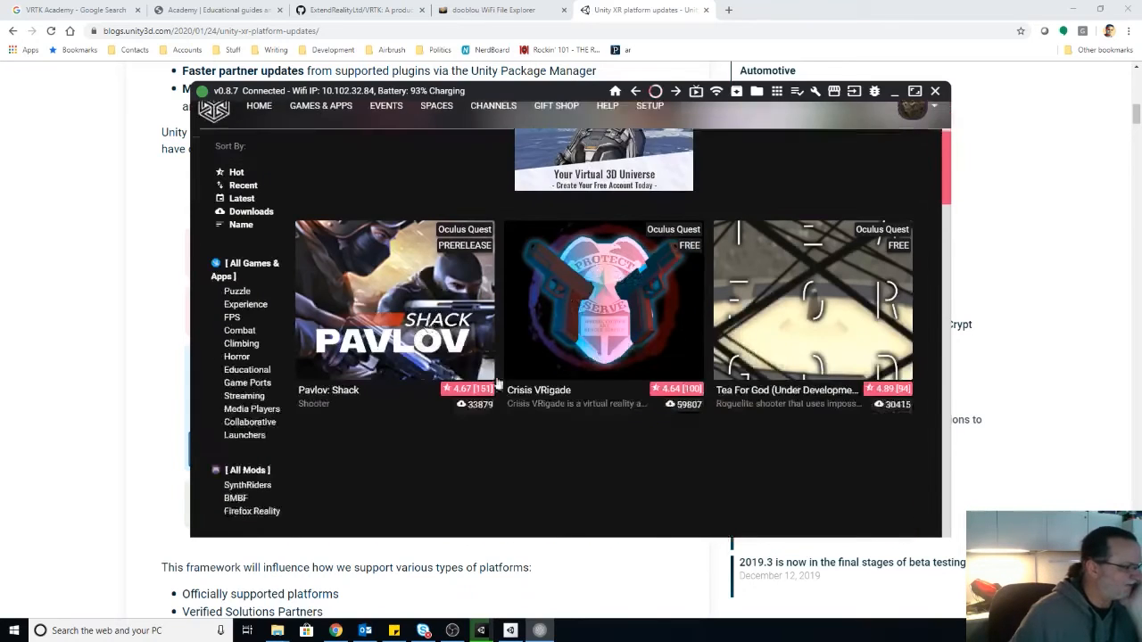
scroll("down", 3)
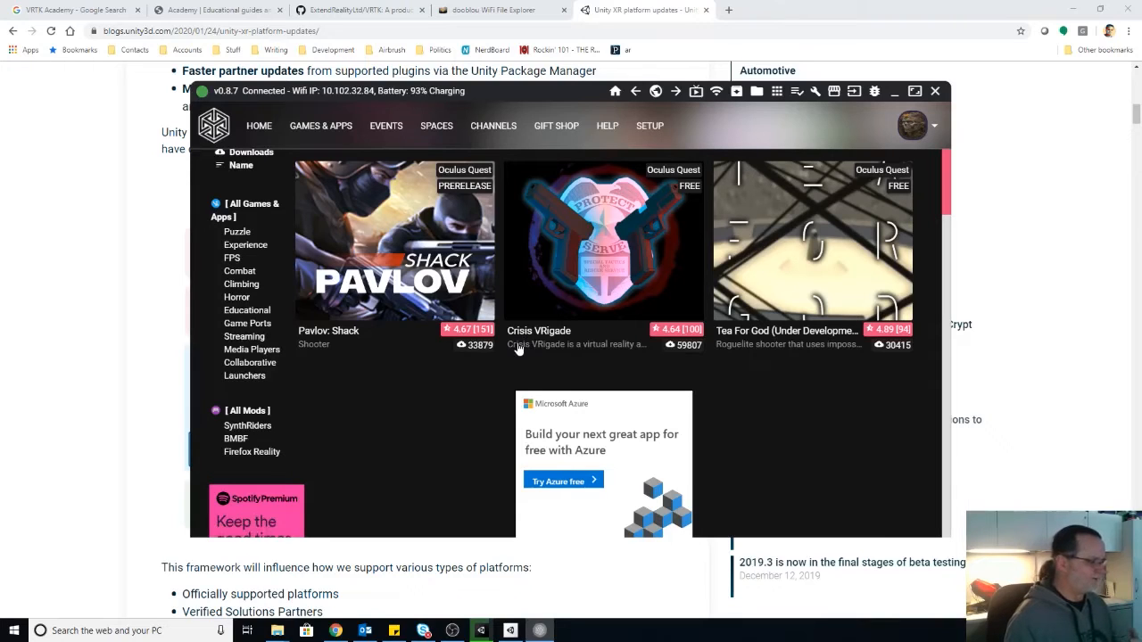
mouse_move(551, 263)
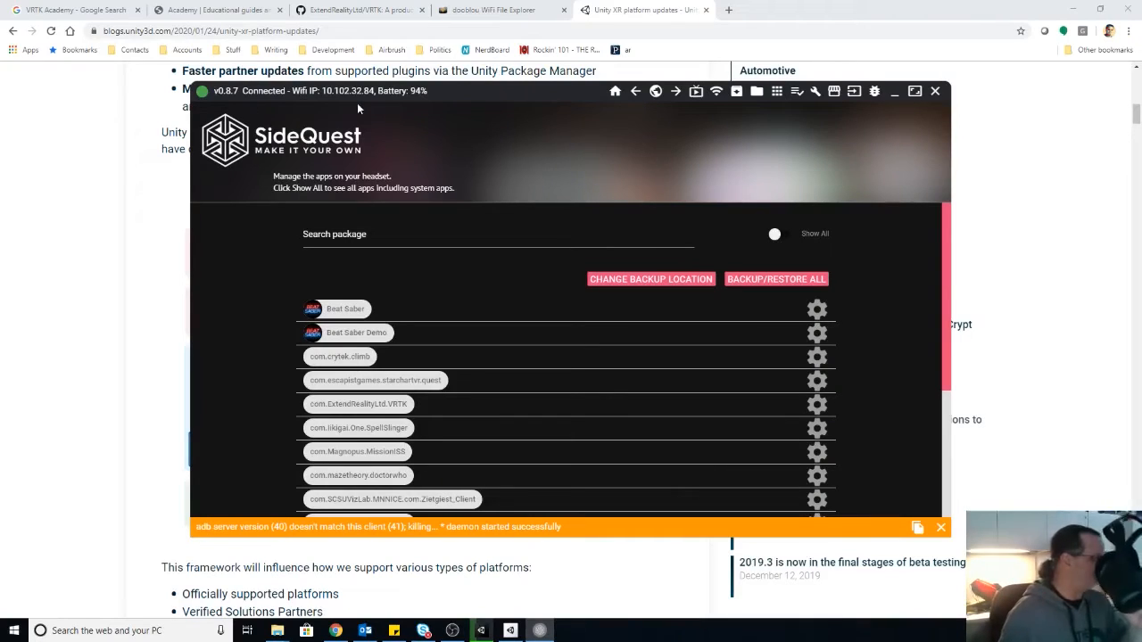
mouse_move(473, 166)
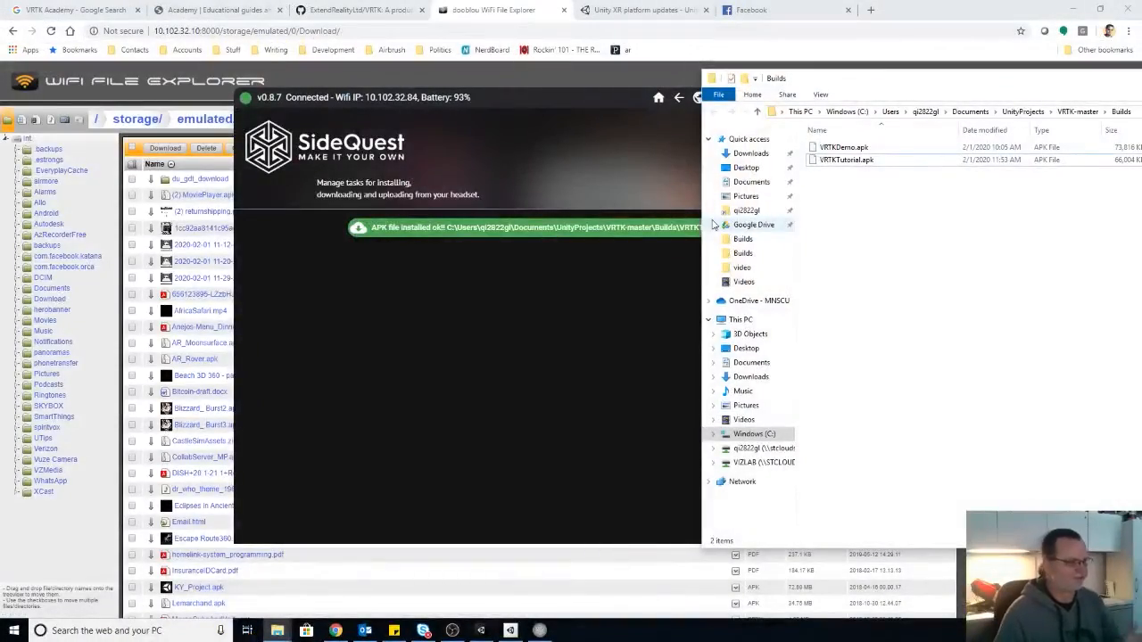
- Install VRTKTutorial.apk from the Unity Builds folder onto the headset
left_click(846, 160)
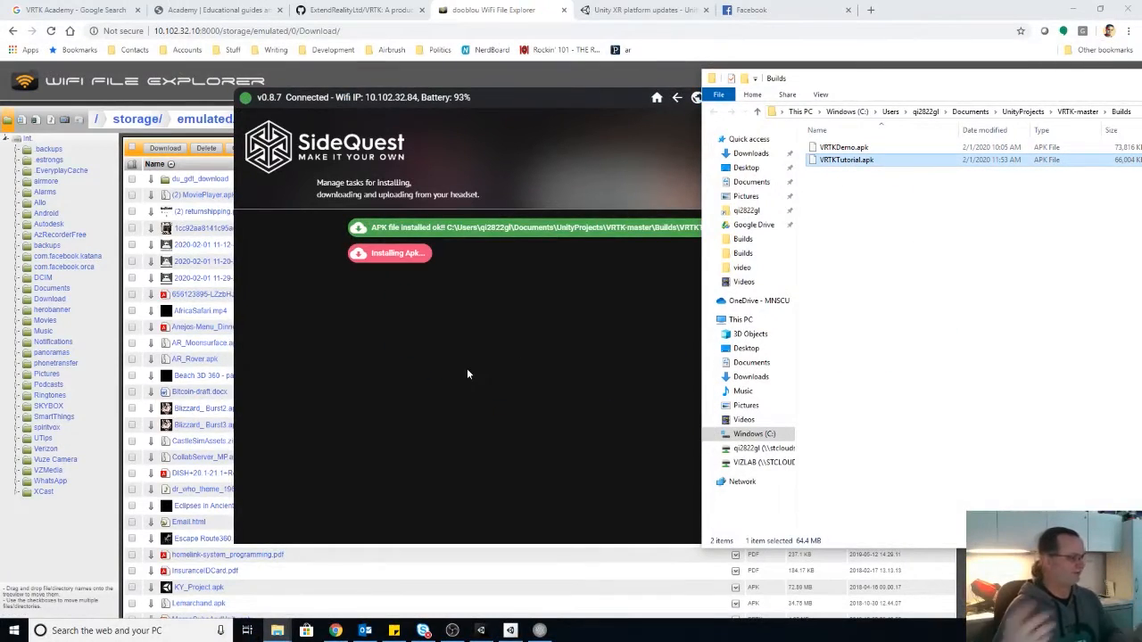
mouse_move(556, 140)
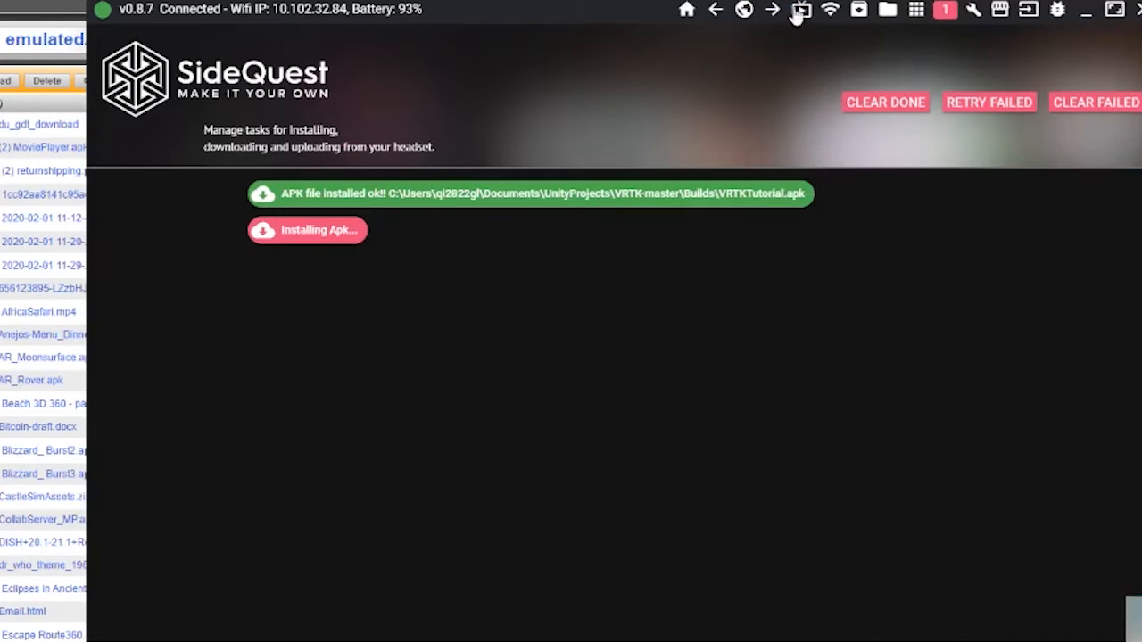
- Stream the headset's Oculus home menu into SideQuest's stream window
left_click(802, 10)
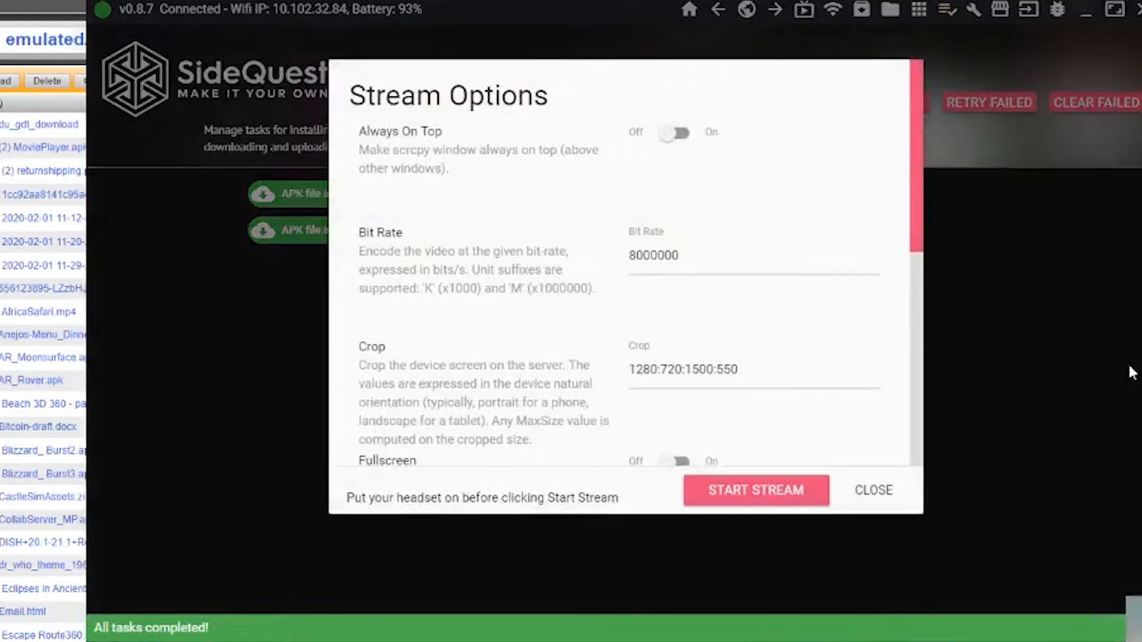
left_click(872, 490)
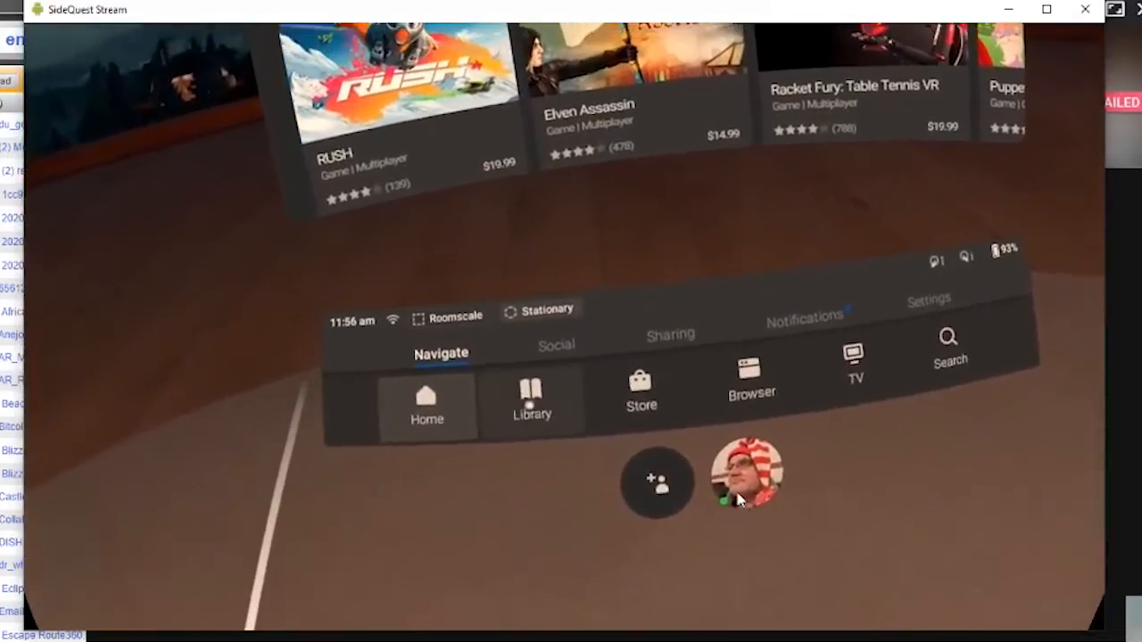
- Open the headset Library and scroll its Unknown Sources apps toward VRTKOculusTut
left_click(531, 402)
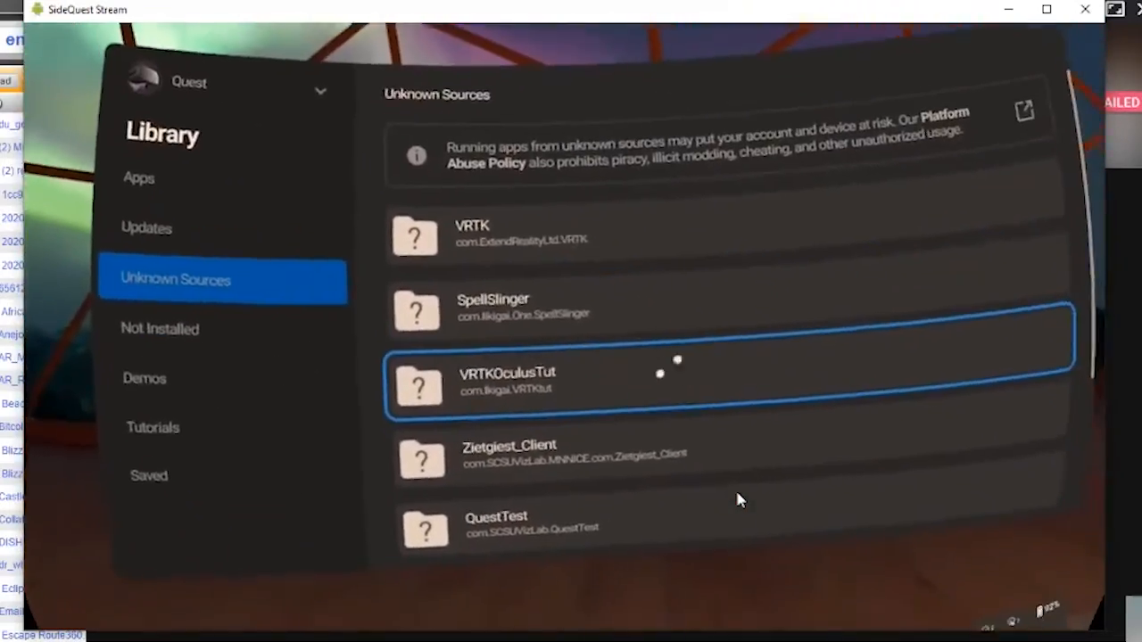
scroll("up", 3)
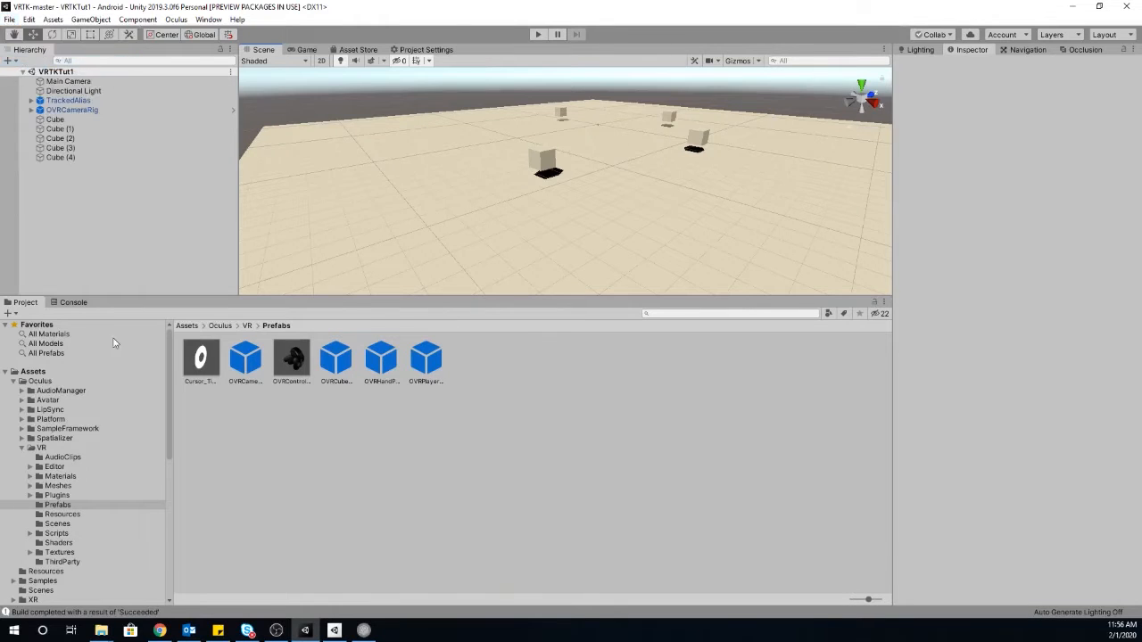
mouse_move(65, 446)
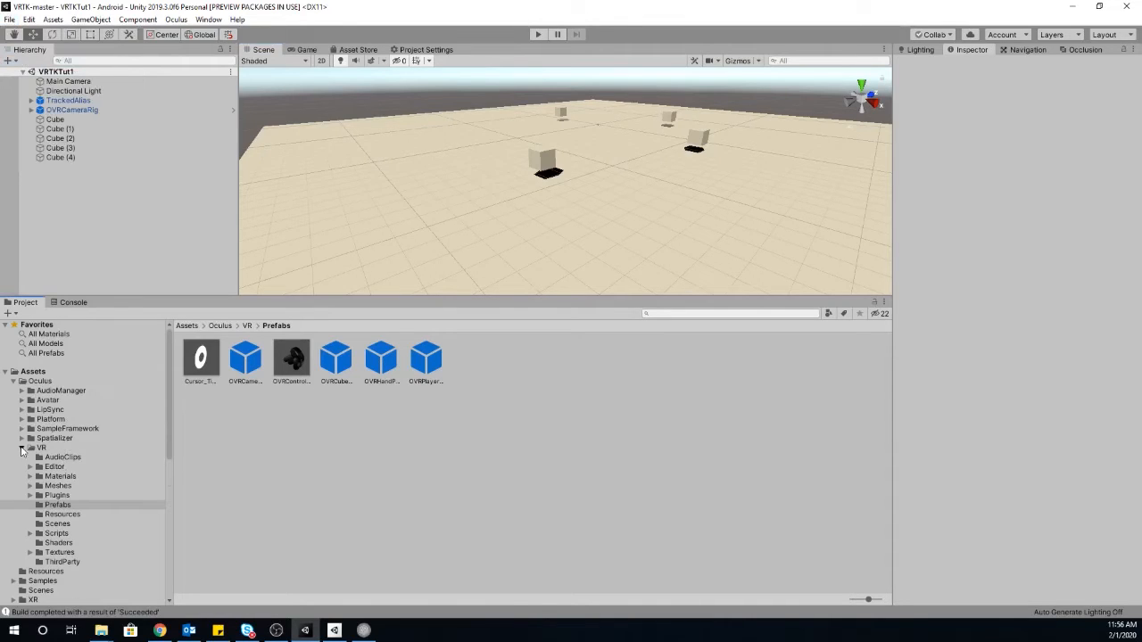
- Browse to Assets > Samples > Farm > Scenes and select ExampleScene
left_click(14, 466)
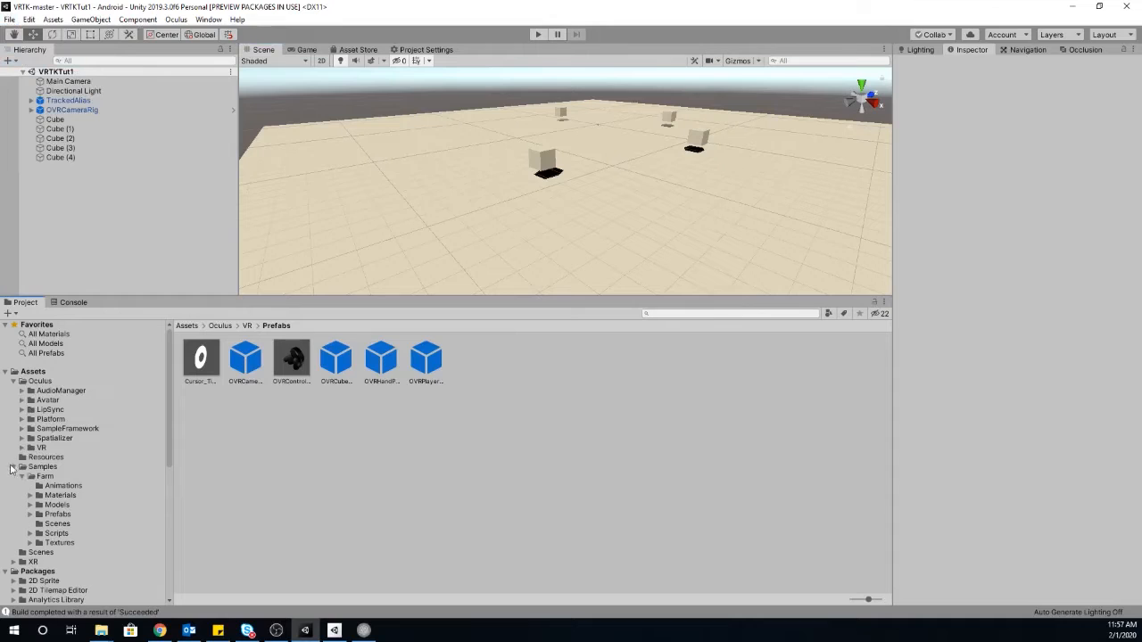
left_click(56, 524)
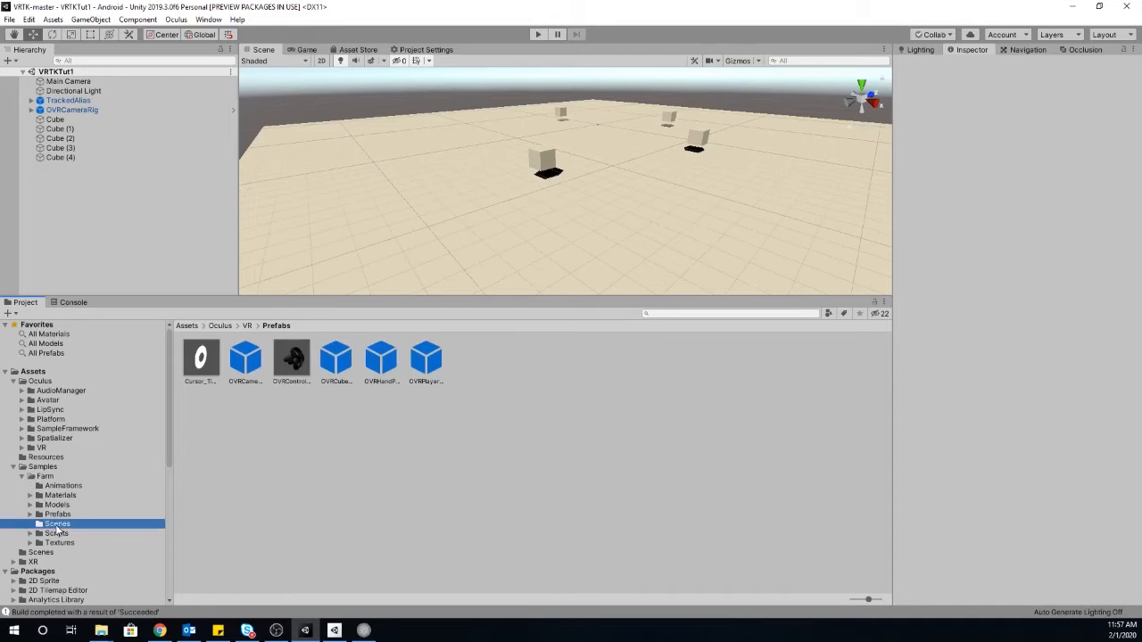
left_click(56, 524)
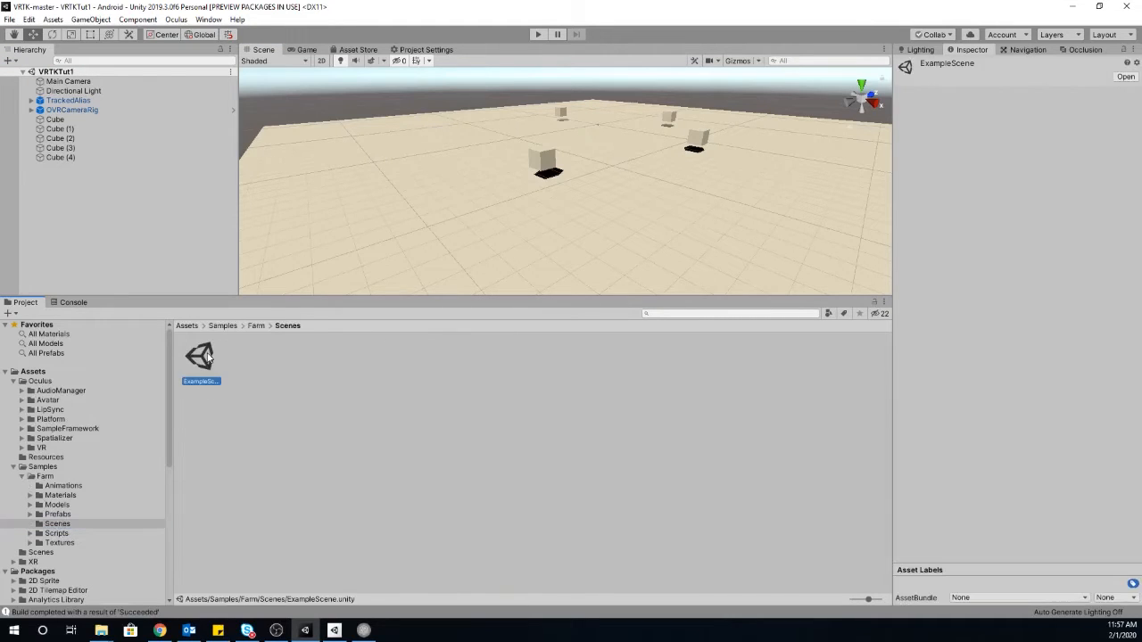
mouse_move(348, 502)
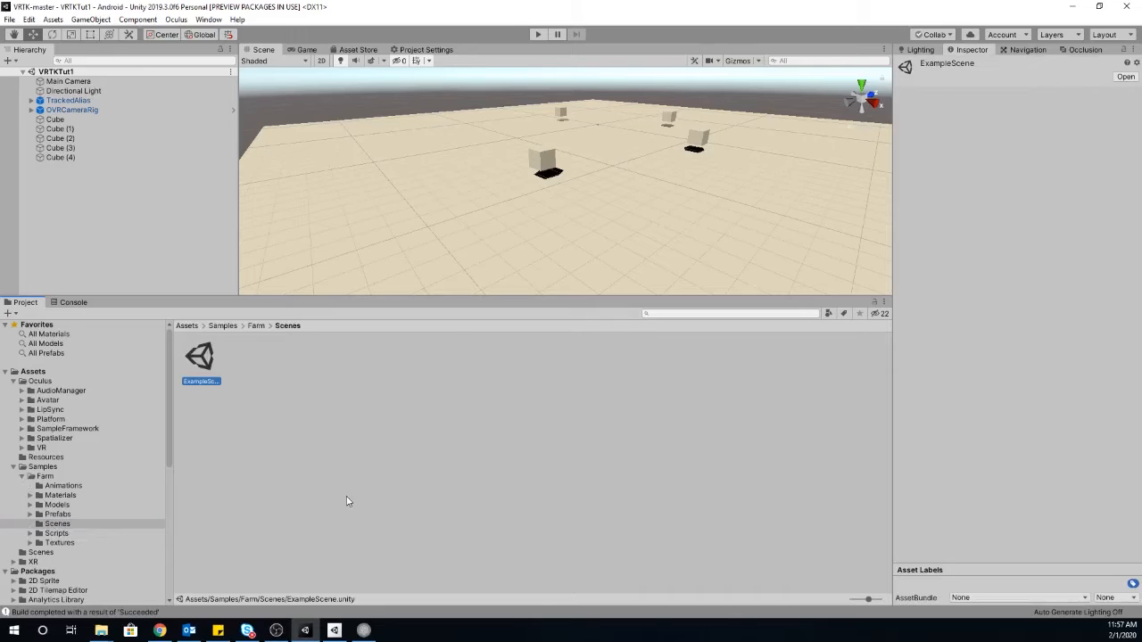
mouse_move(141, 241)
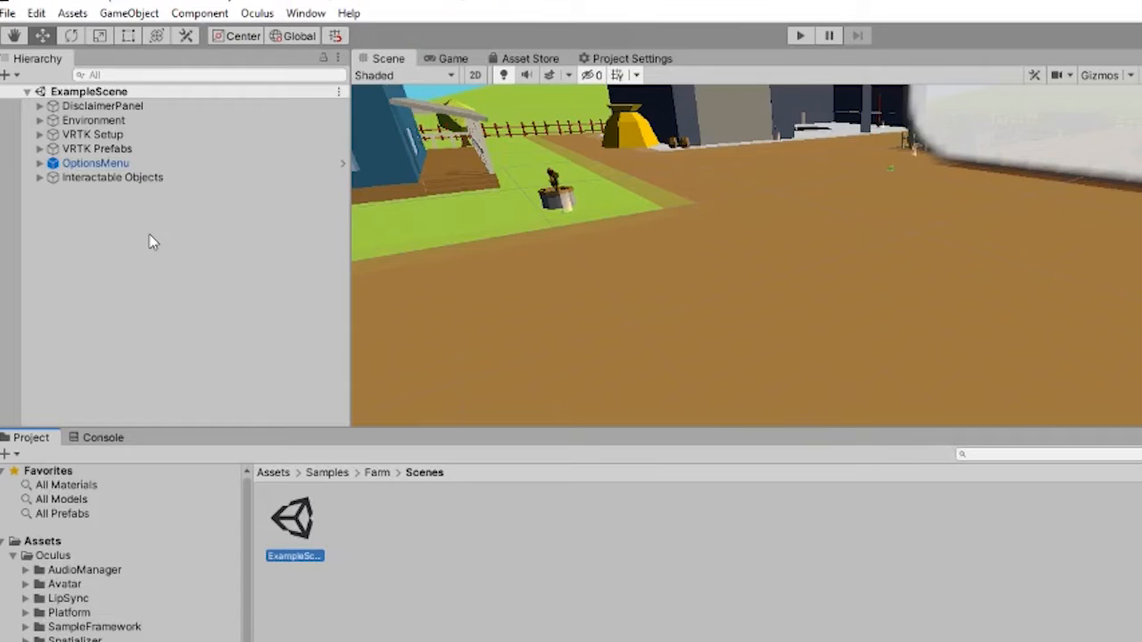
mouse_move(638, 260)
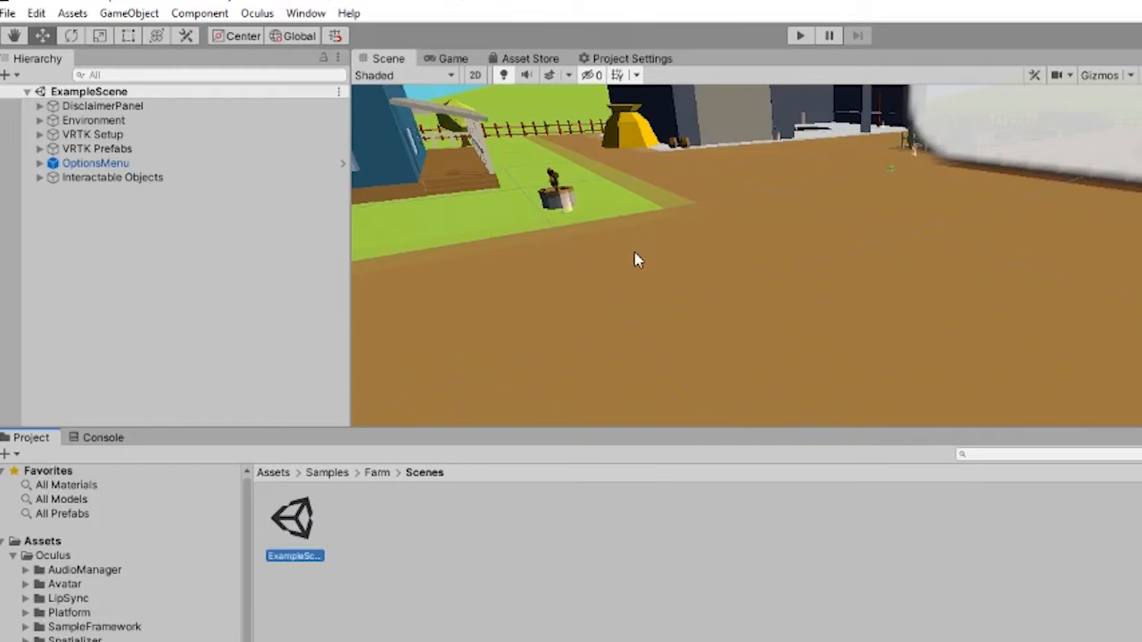
mouse_move(424, 218)
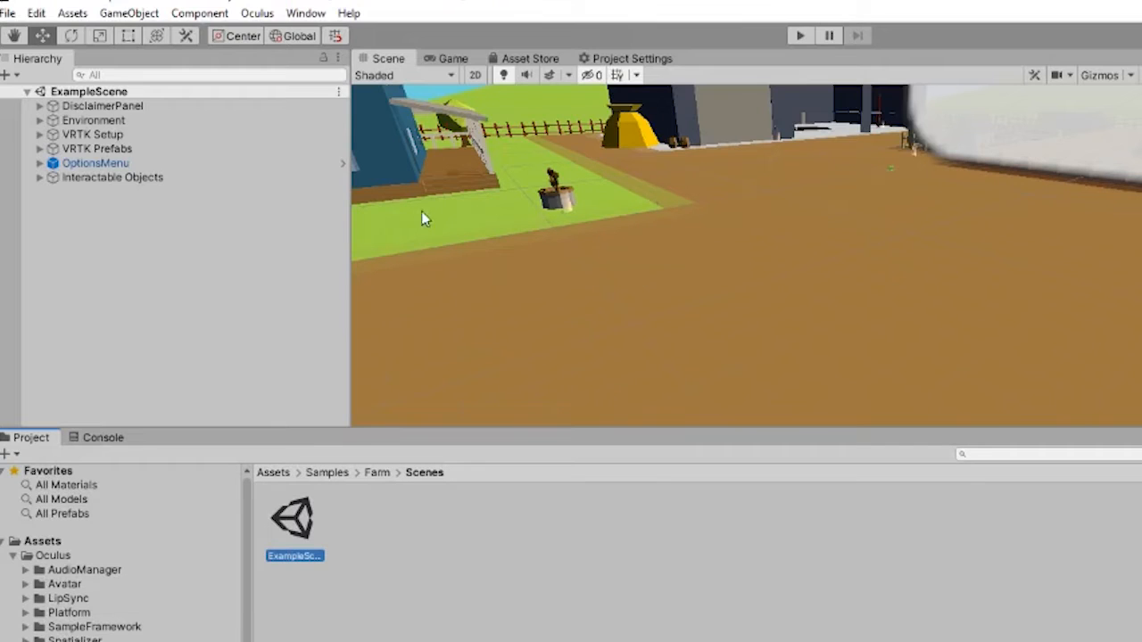
- Look around the Farm ExampleScene until the farmhouse and barn are framed
left_click_drag(424, 219, 877, 237)
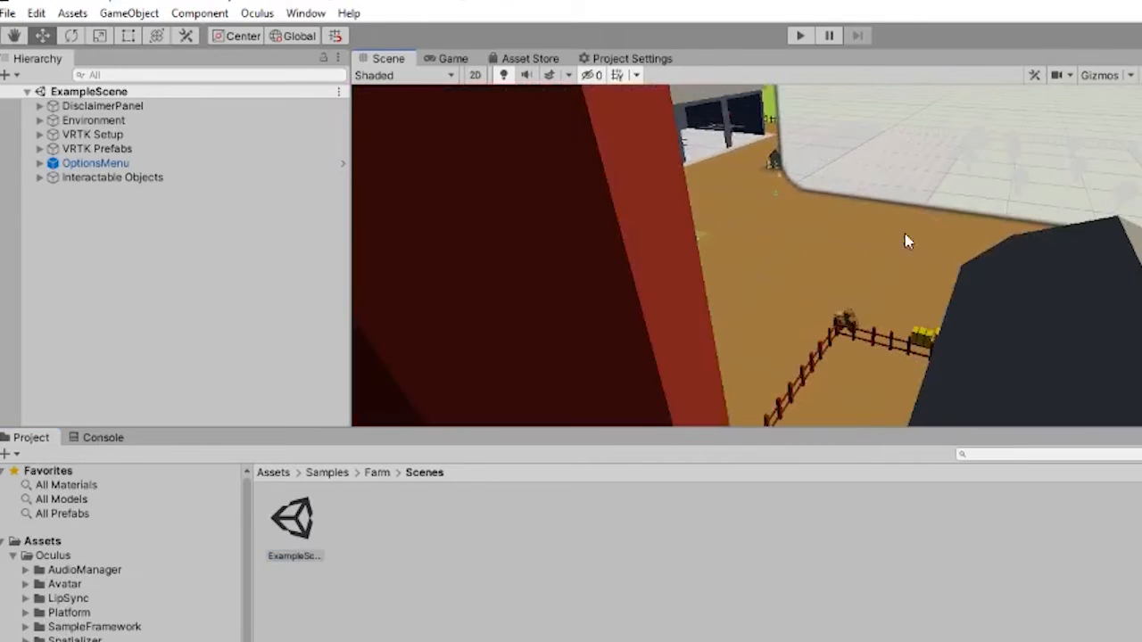
left_click_drag(908, 241, 673, 319)
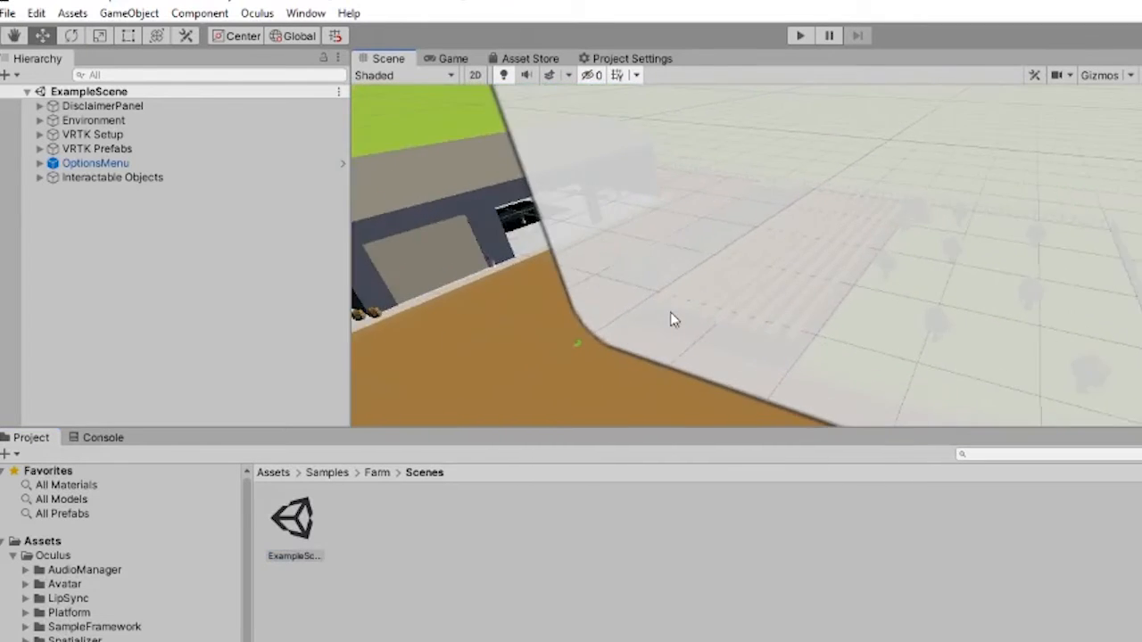
left_click_drag(674, 320, 917, 220)
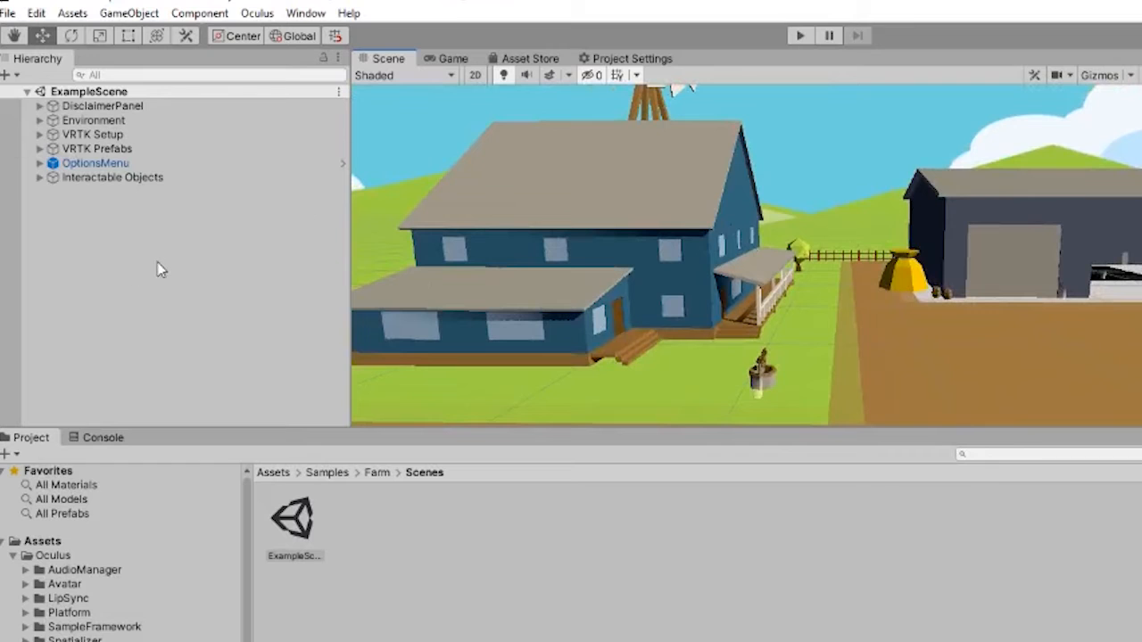
mouse_move(187, 114)
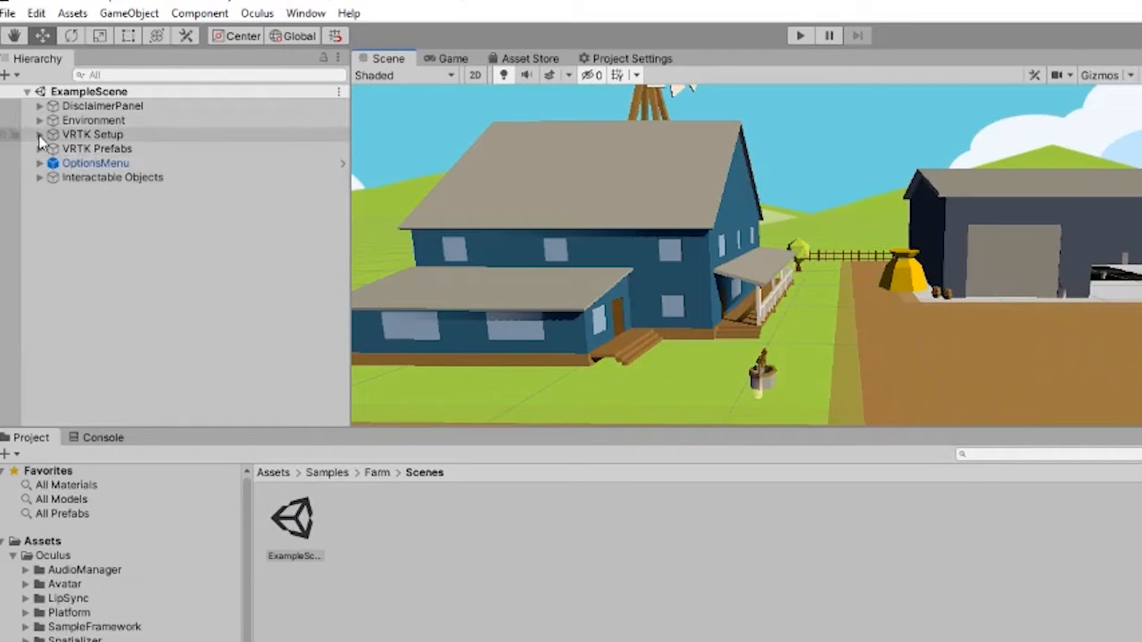
- Expand VRTK Setup > CameraRigs and select CameraRigSwitcher, then OVRCameraRig
left_click(40, 133)
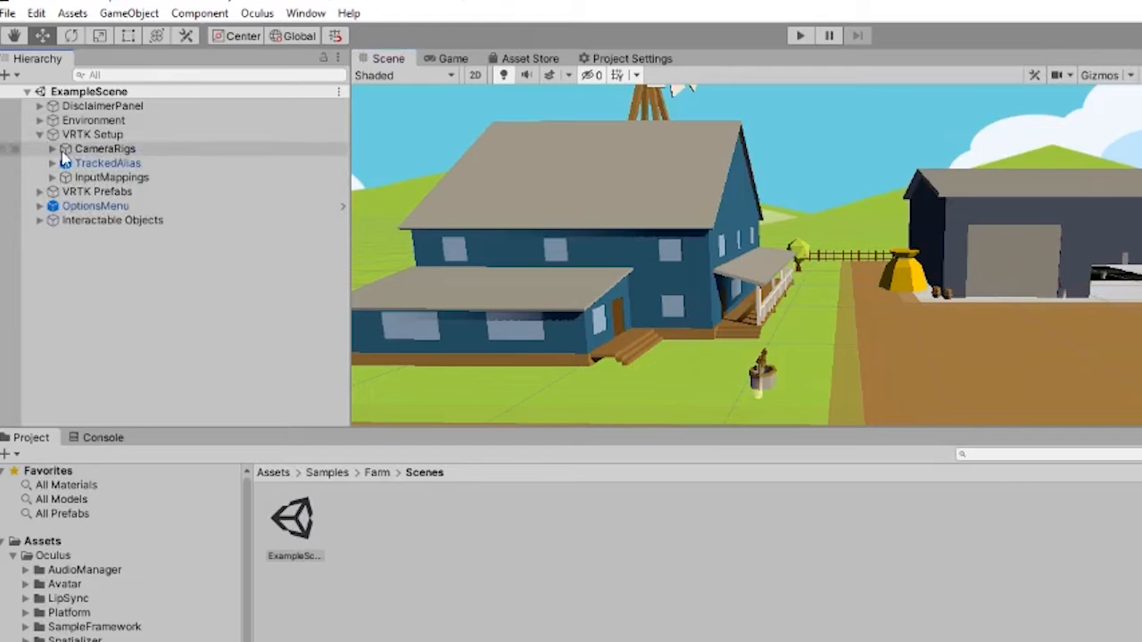
left_click(51, 148)
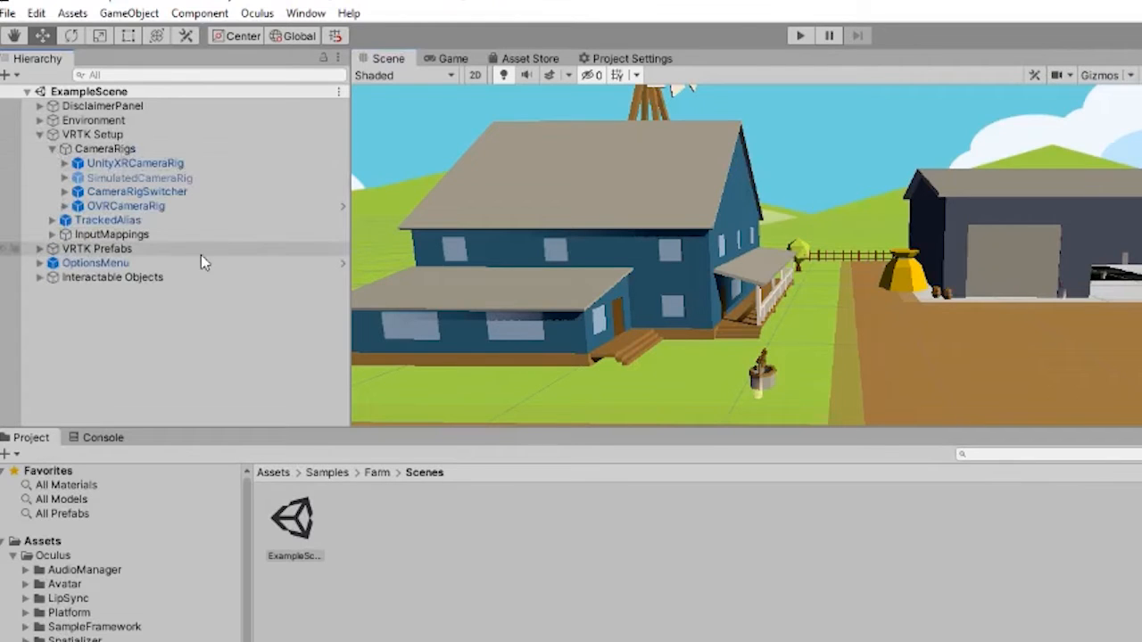
mouse_move(203, 257)
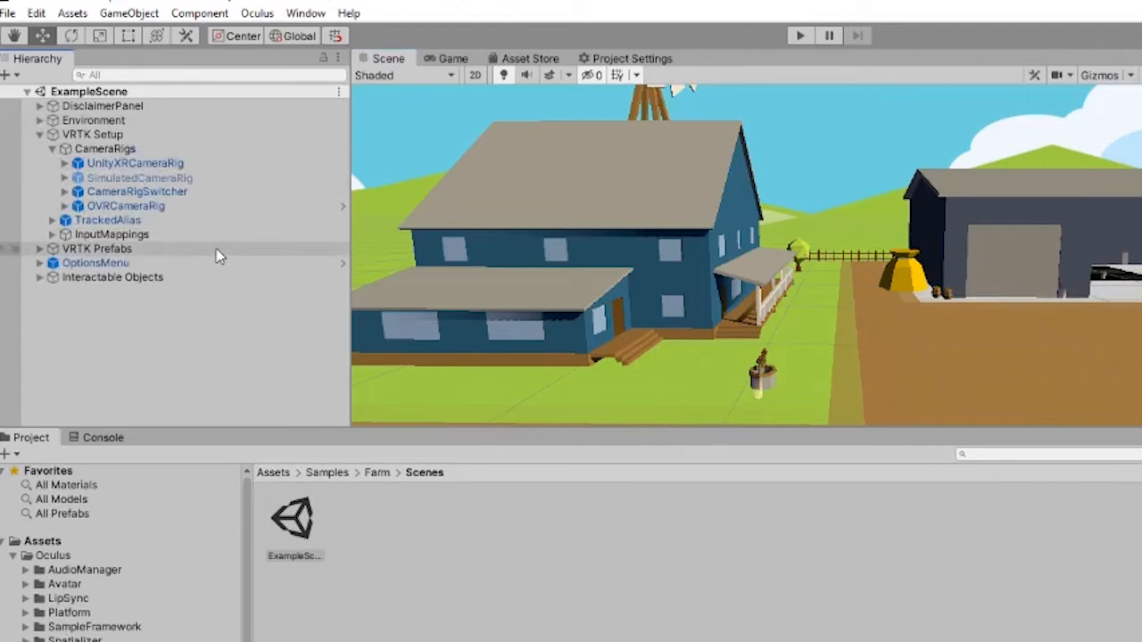
mouse_move(177, 198)
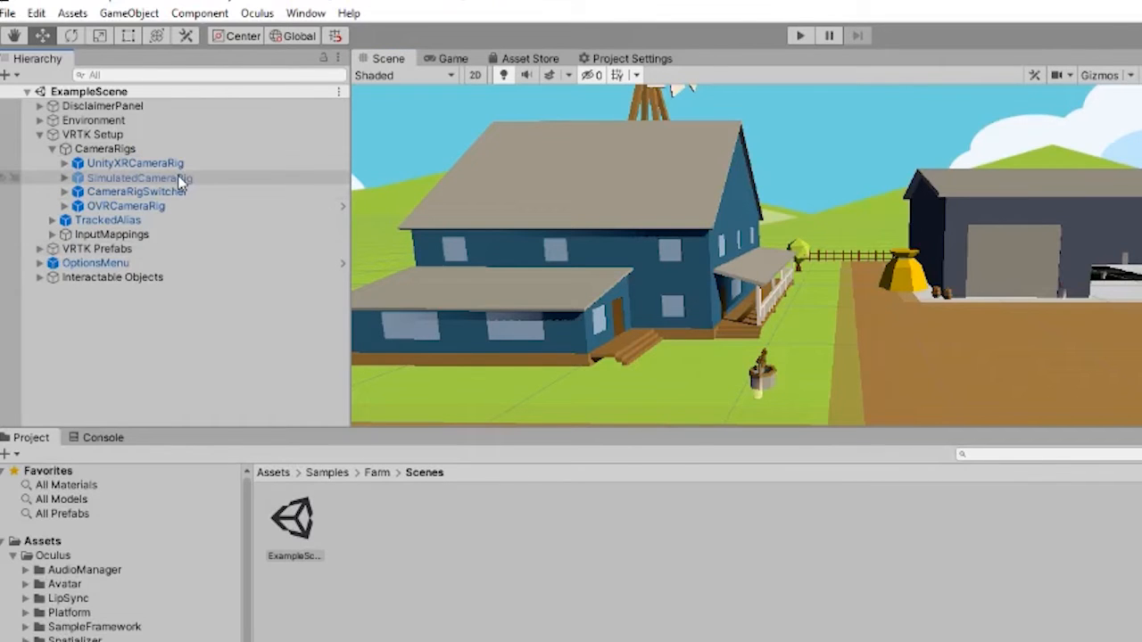
left_click(137, 191)
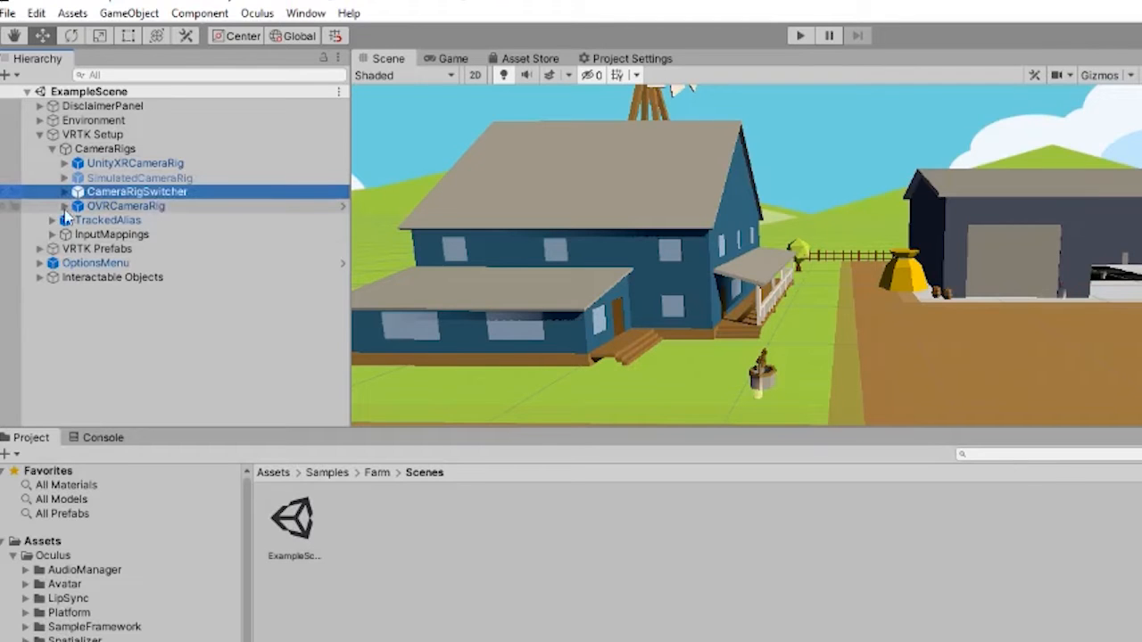
left_click(125, 206)
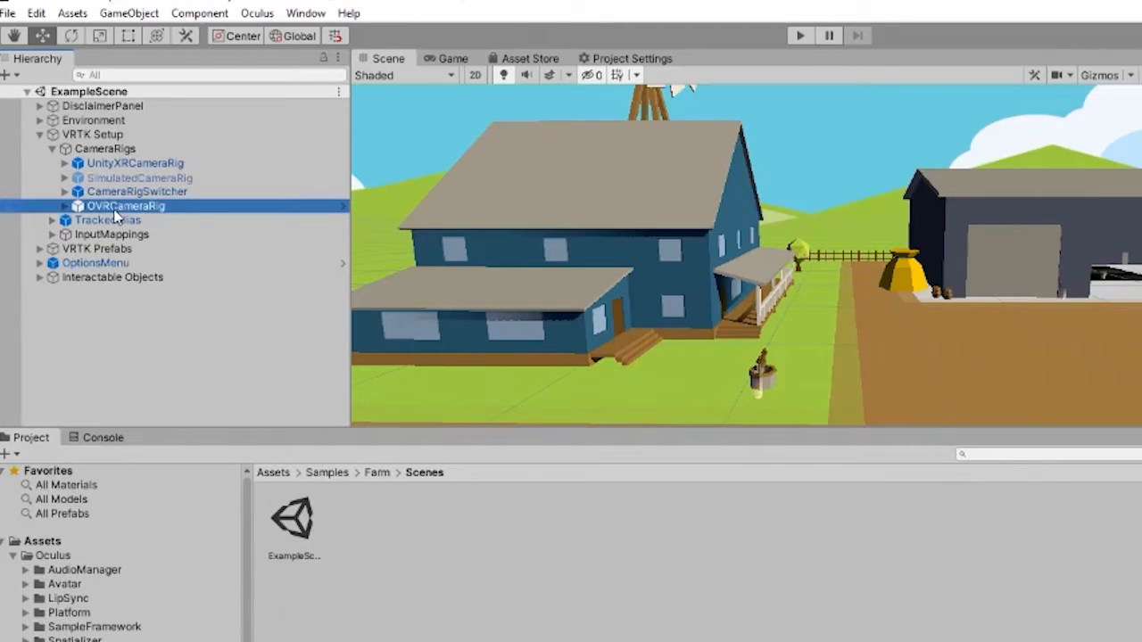
mouse_move(368, 223)
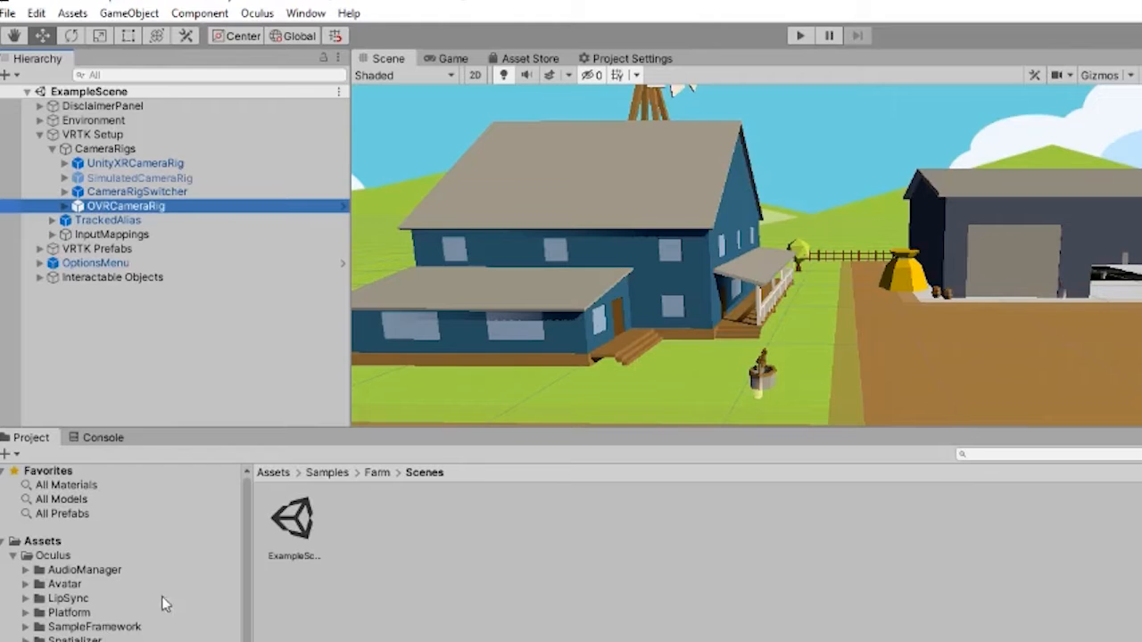
mouse_move(67, 560)
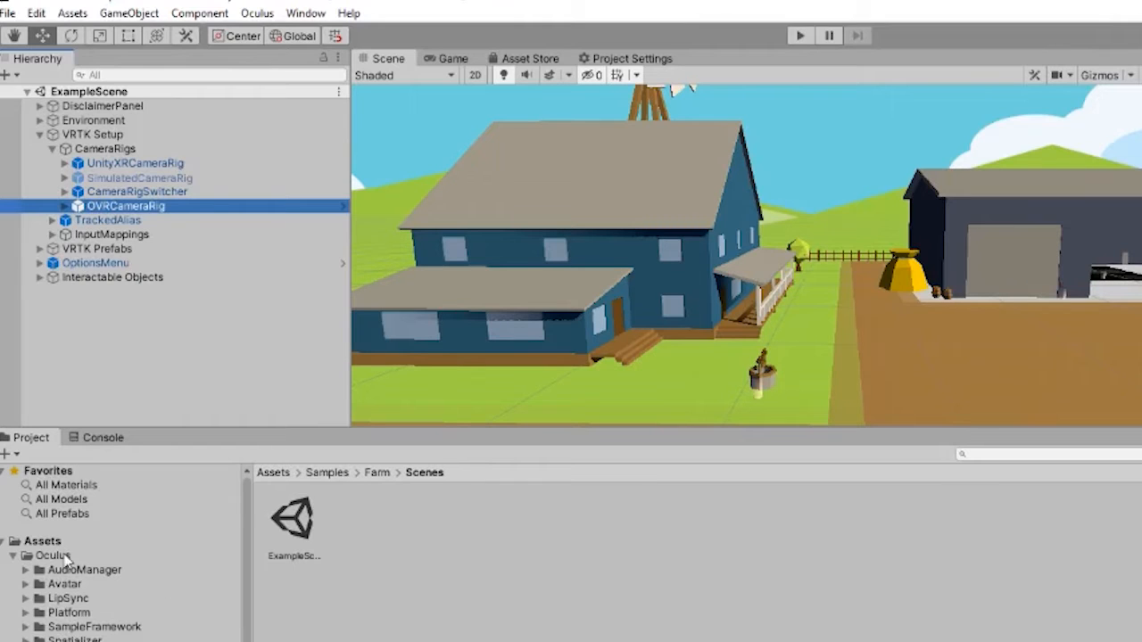
mouse_move(44, 569)
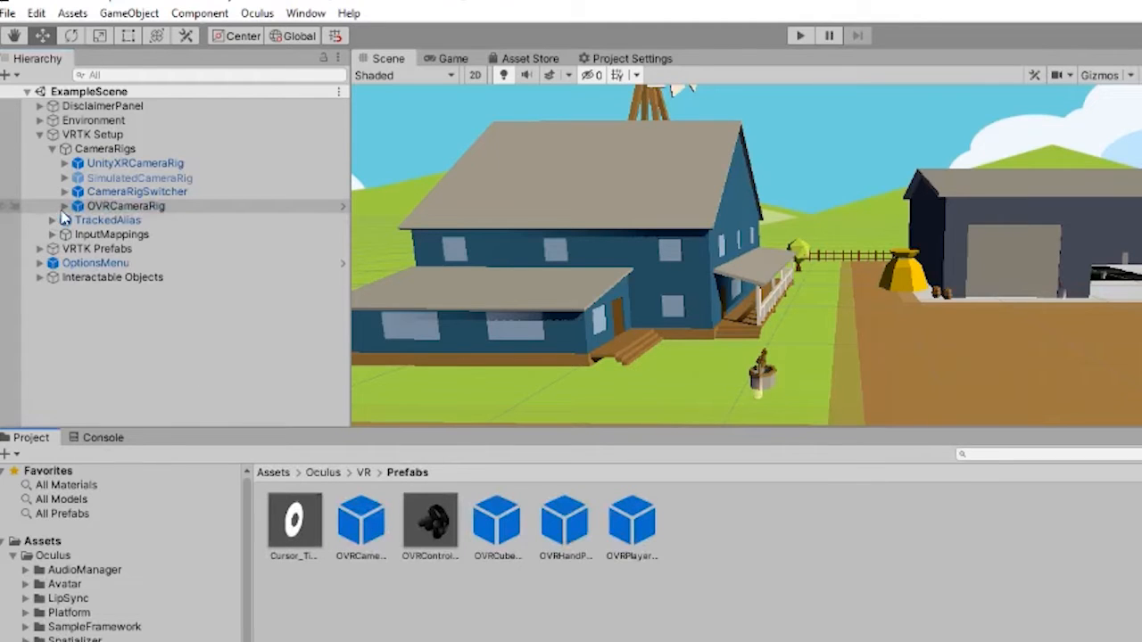
- Expand OVRCameraRig's TrackingSpace and hand anchors to reveal OVRControllerPrefab, then select TrackedAlias
left_click(64, 206)
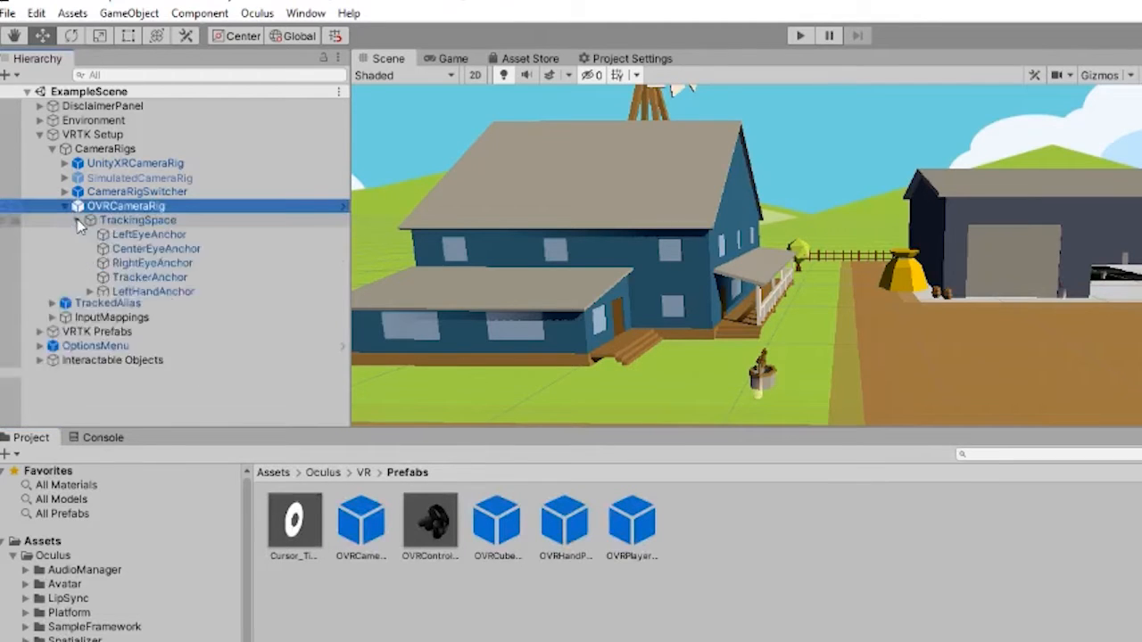
left_click(89, 291)
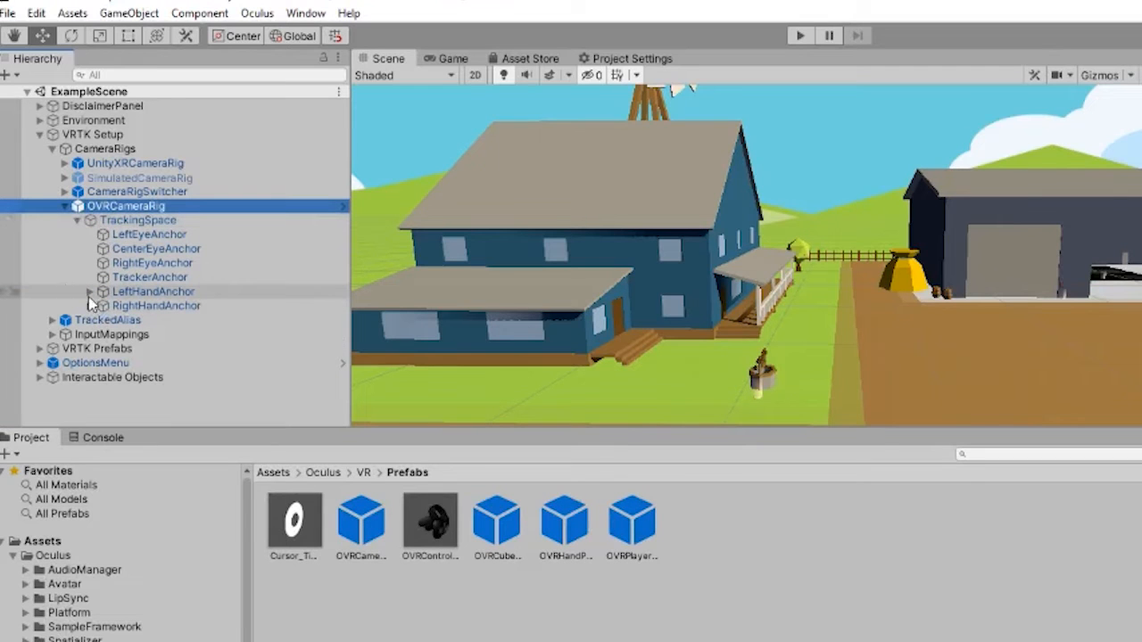
left_click(90, 291)
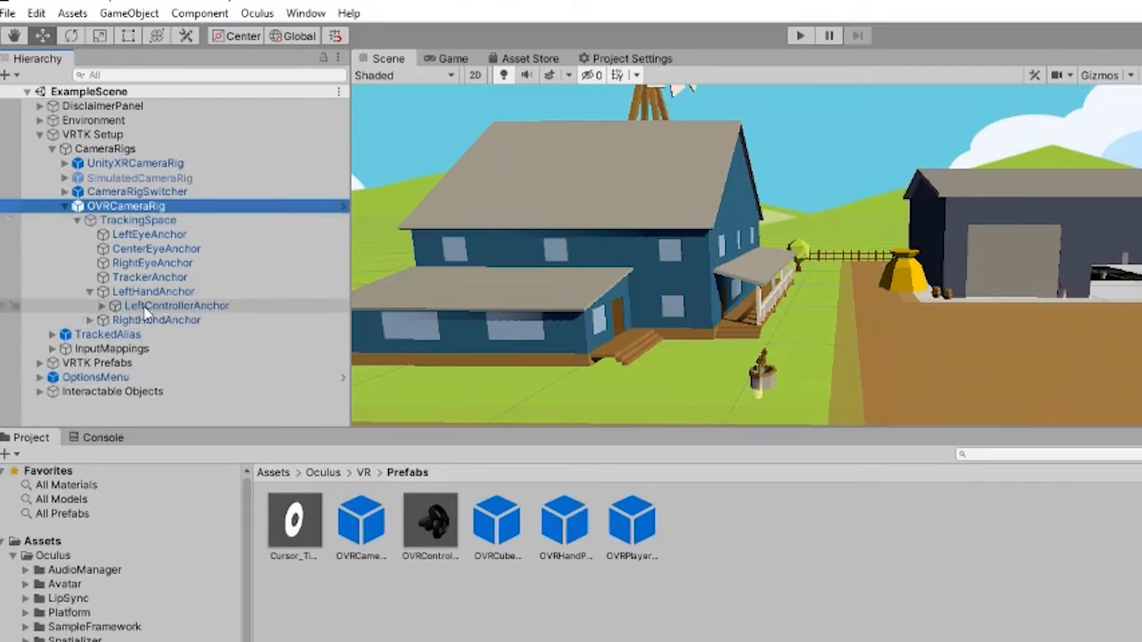
left_click(102, 305)
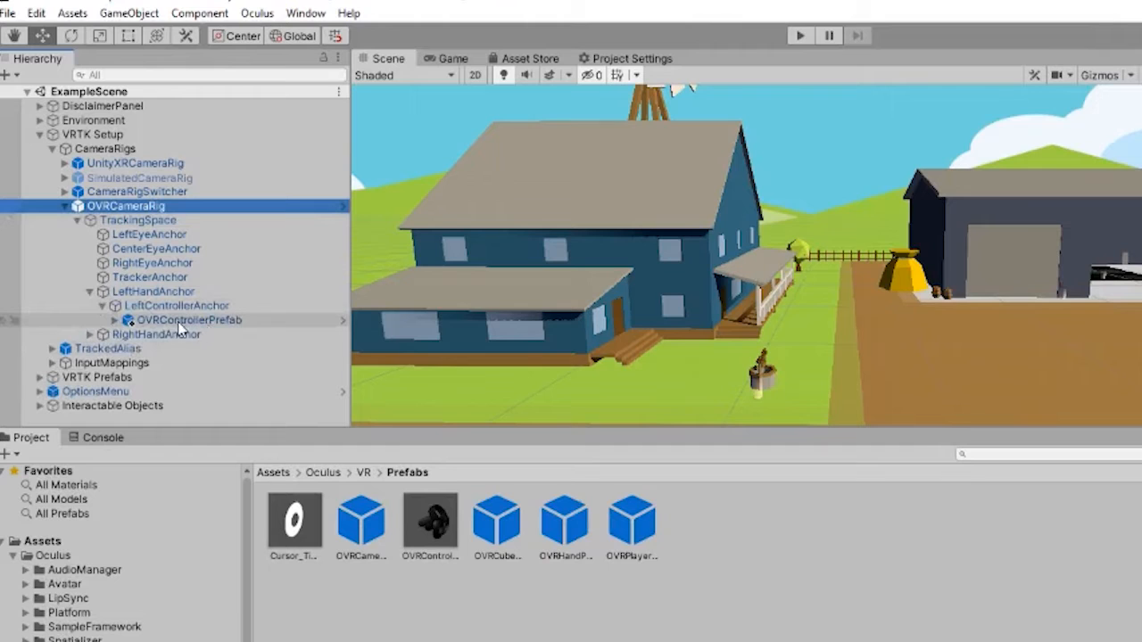
left_click(190, 320)
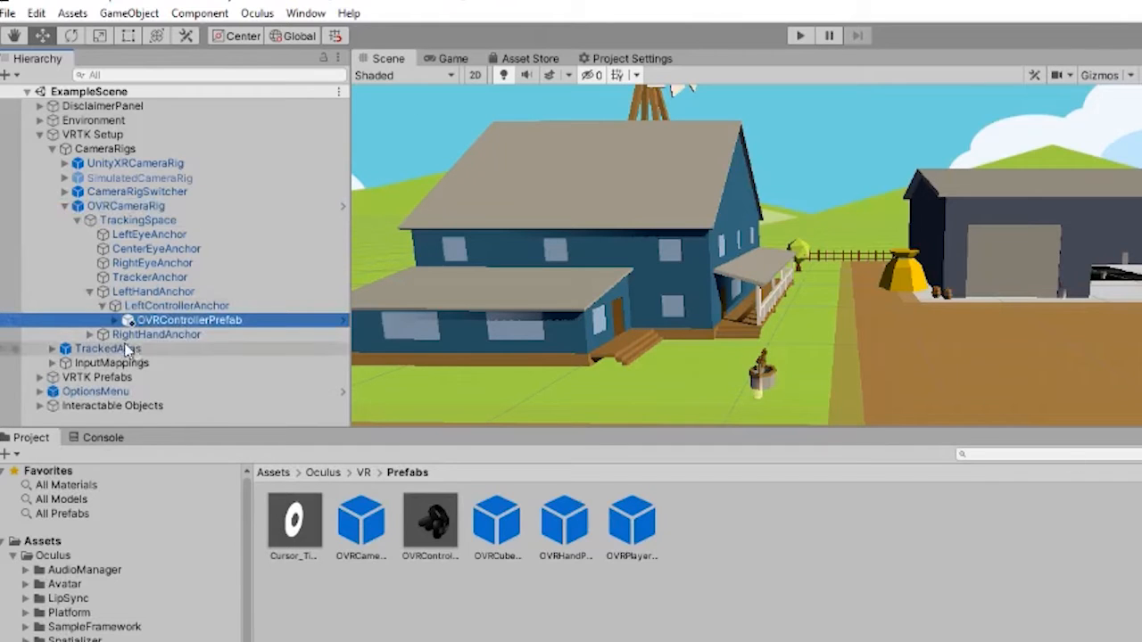
left_click(90, 333)
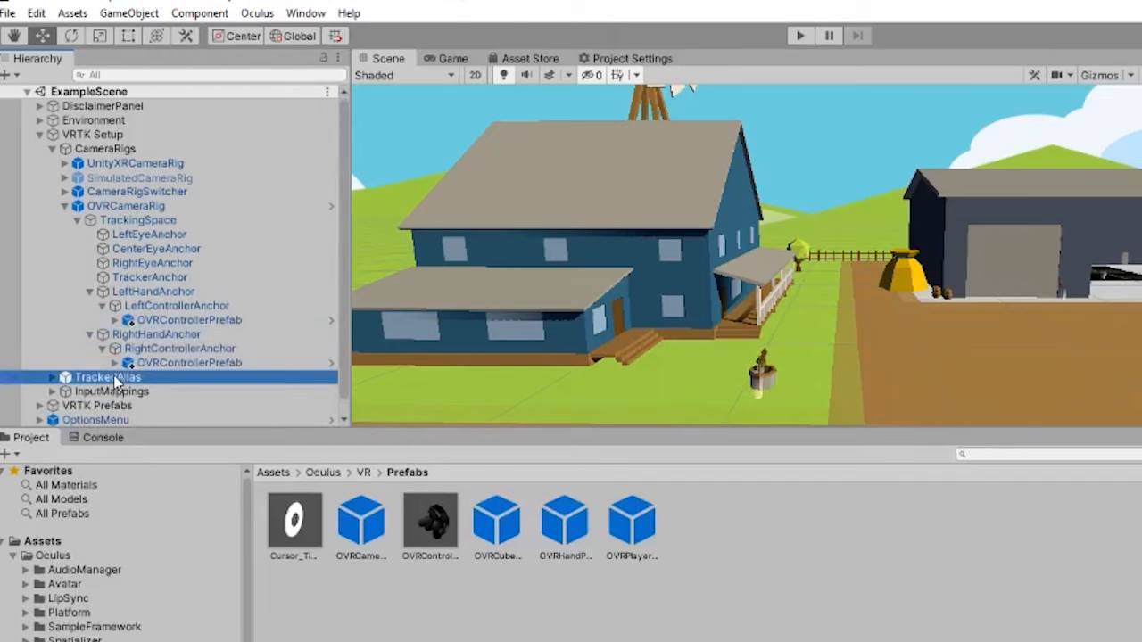
mouse_move(174, 221)
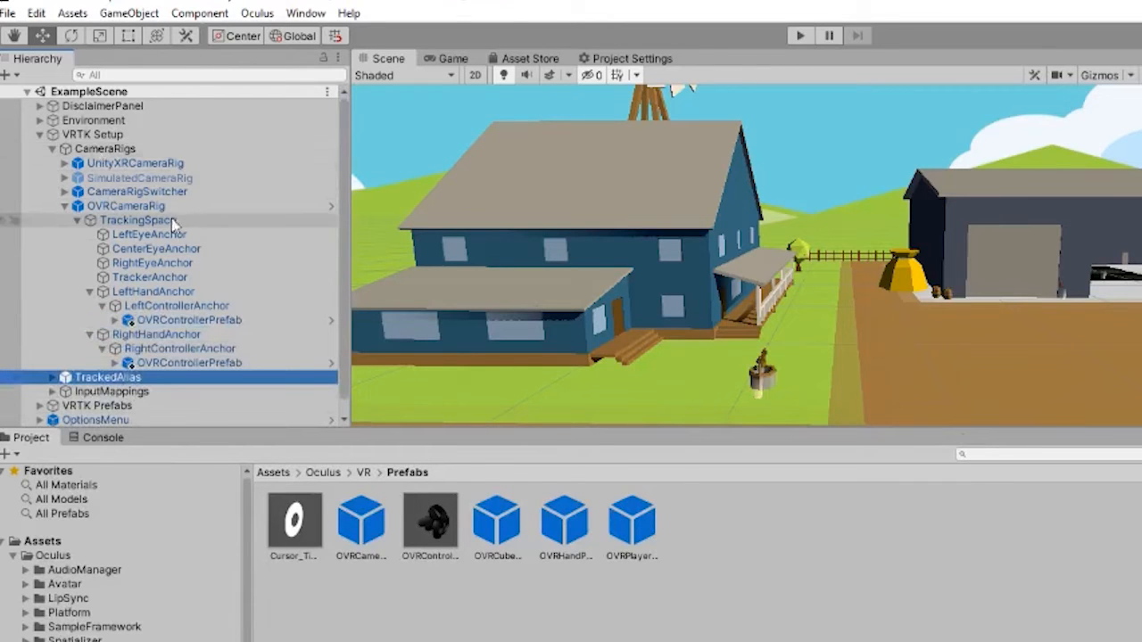